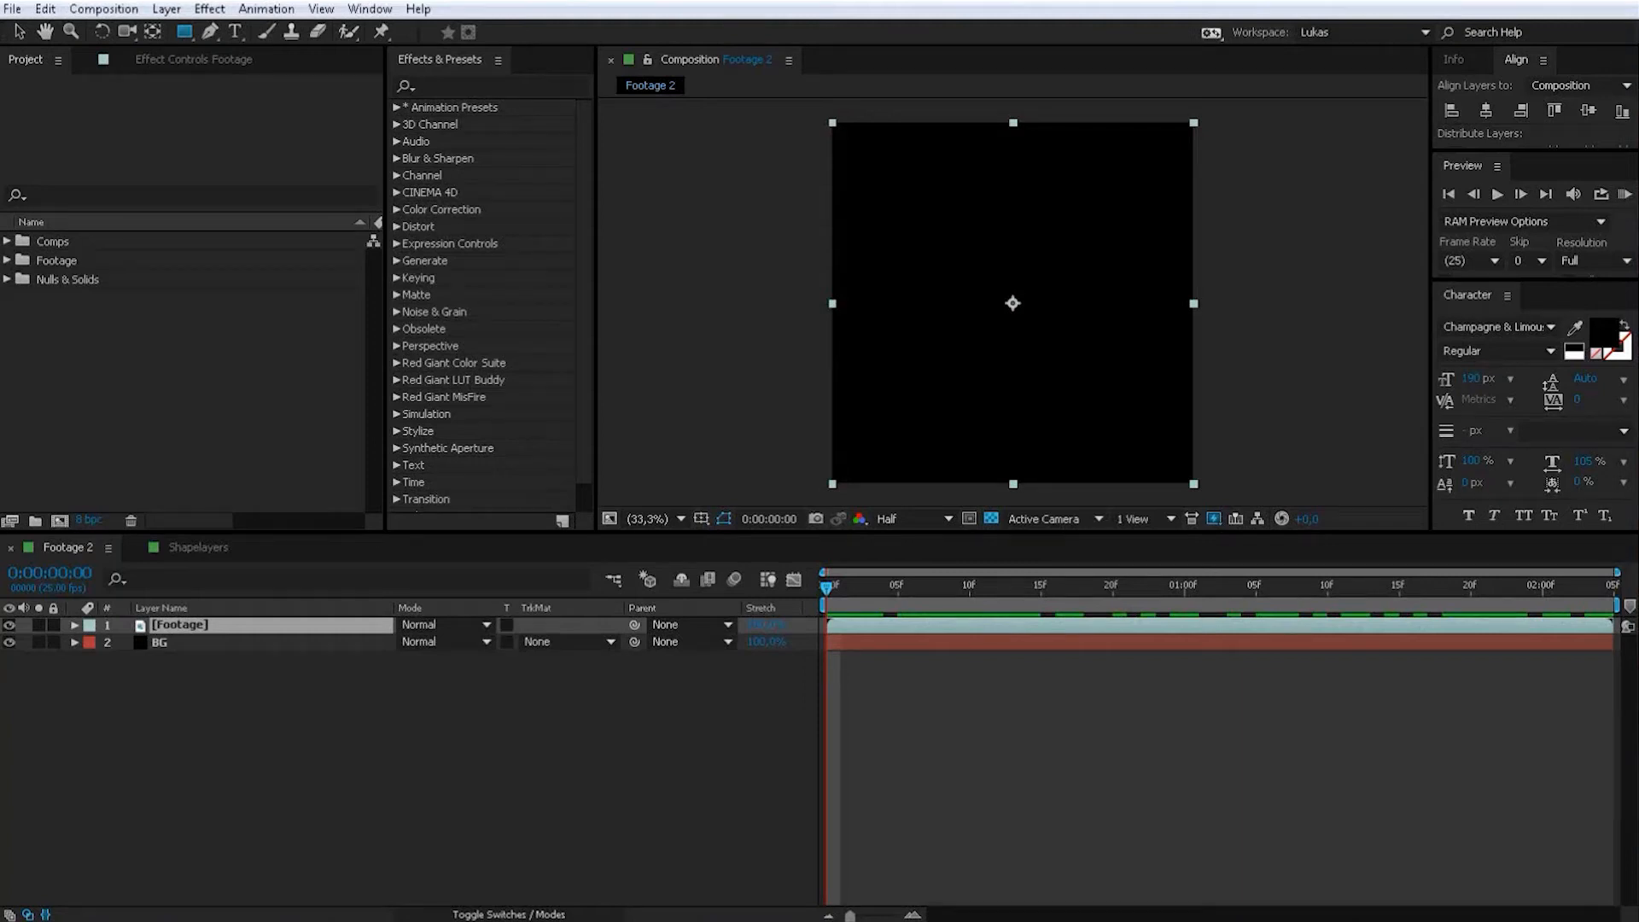
pyautogui.moveTo(81, 292)
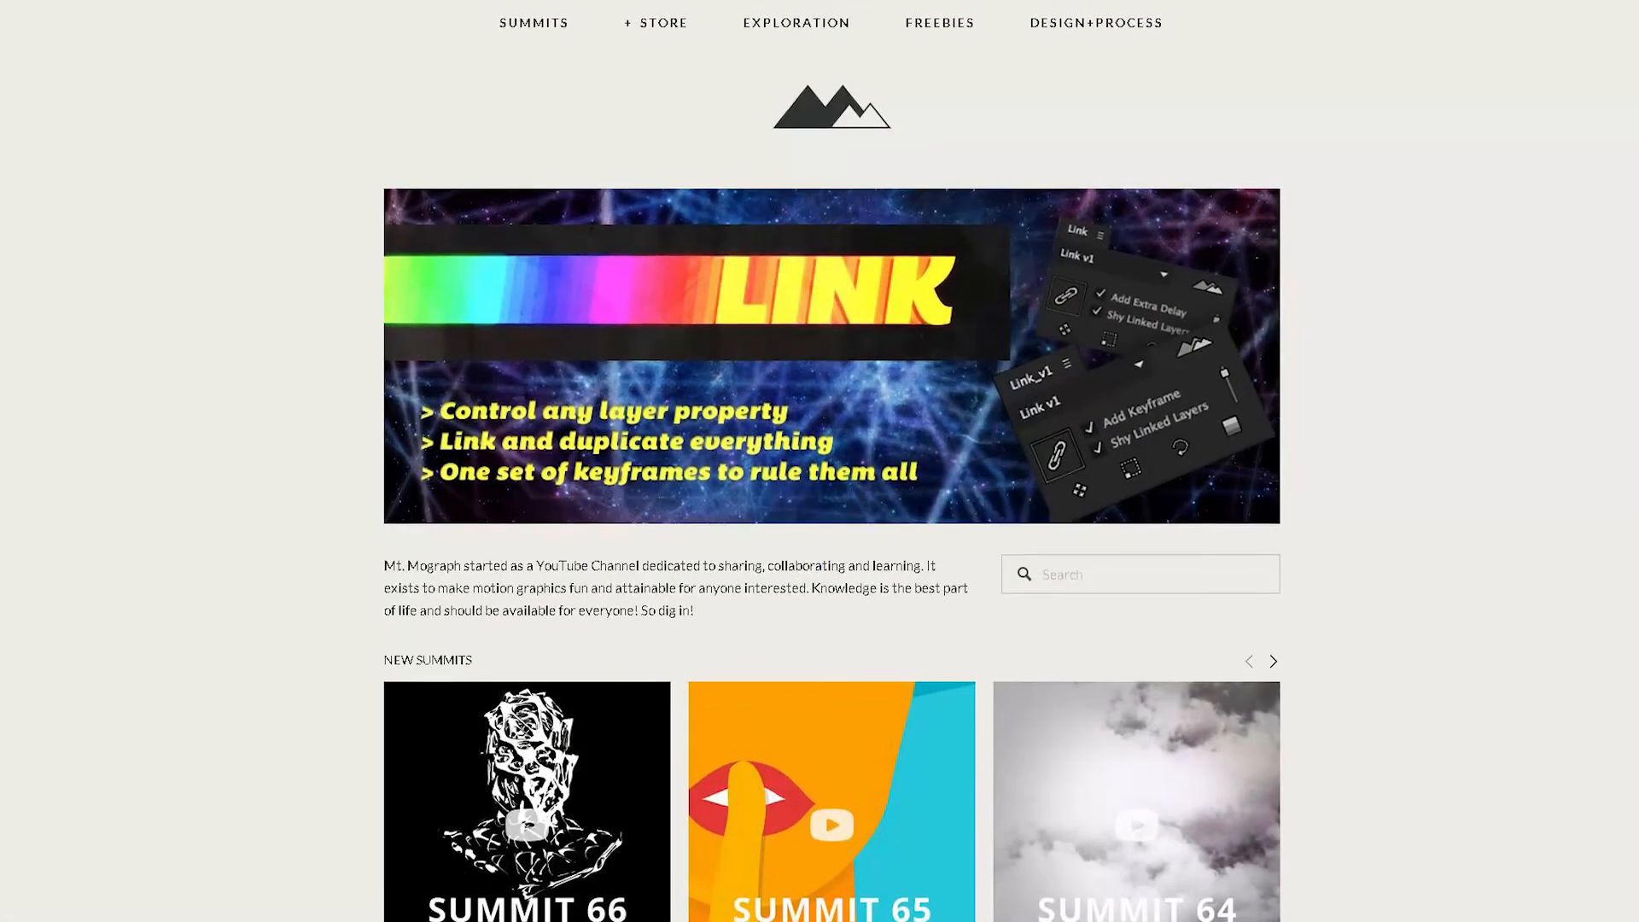
# Step: Scroll the Window menu to reach the Motion 2 script entry
pyautogui.scroll(-3)
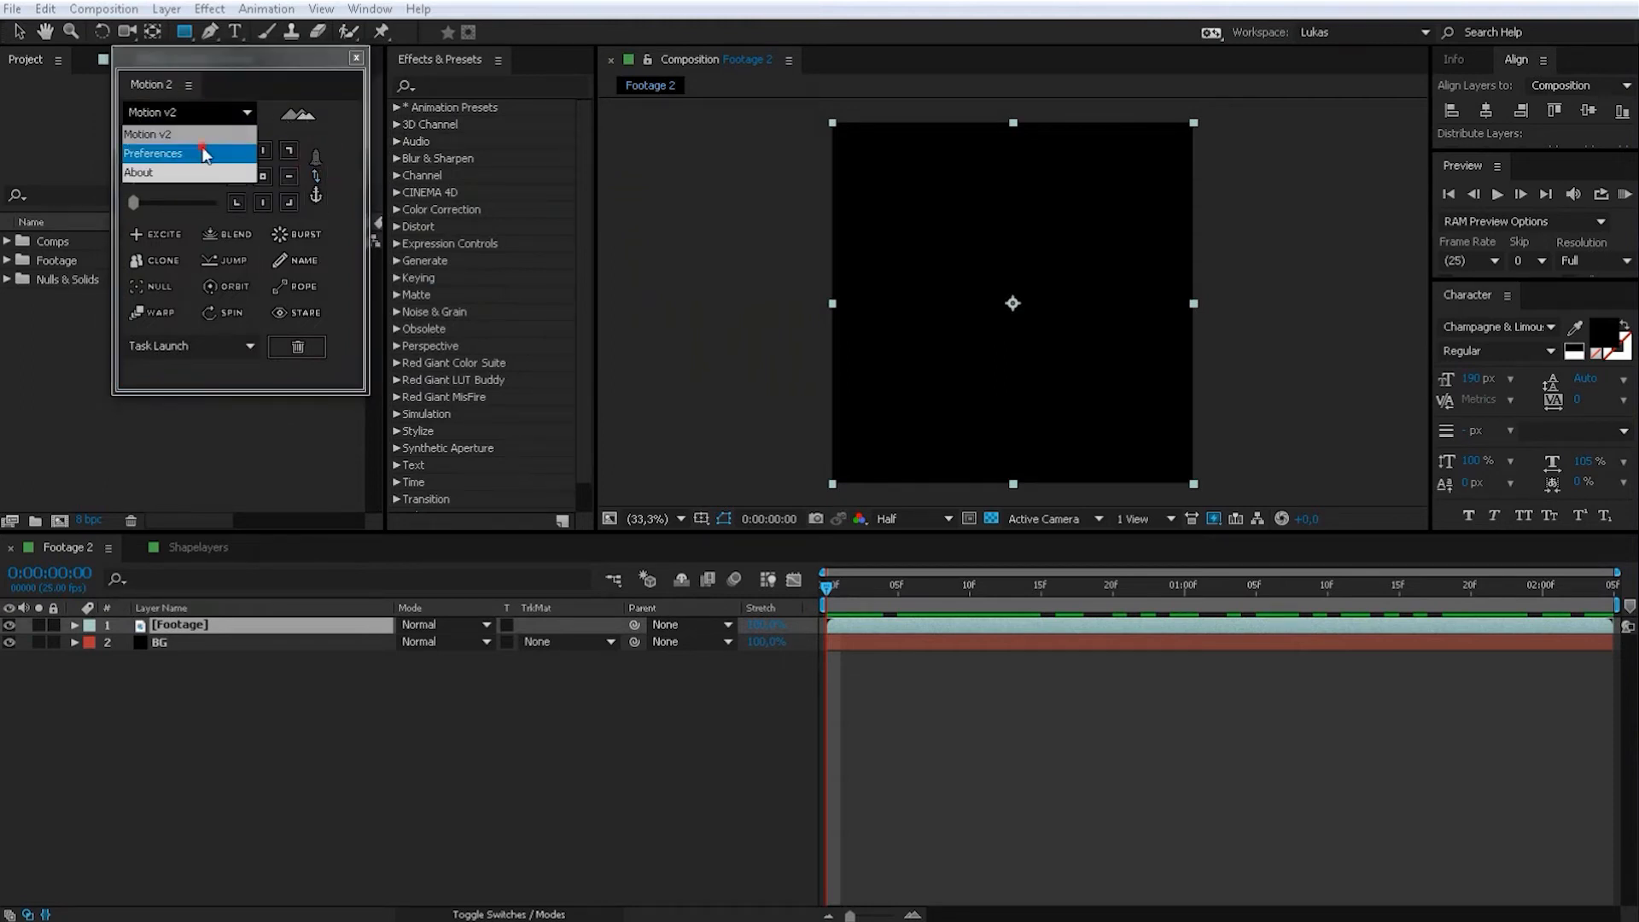
# Step: Set the Motion v2 easing sliders to 5 and 57 after a quick look at preferences
pyautogui.click(153, 154)
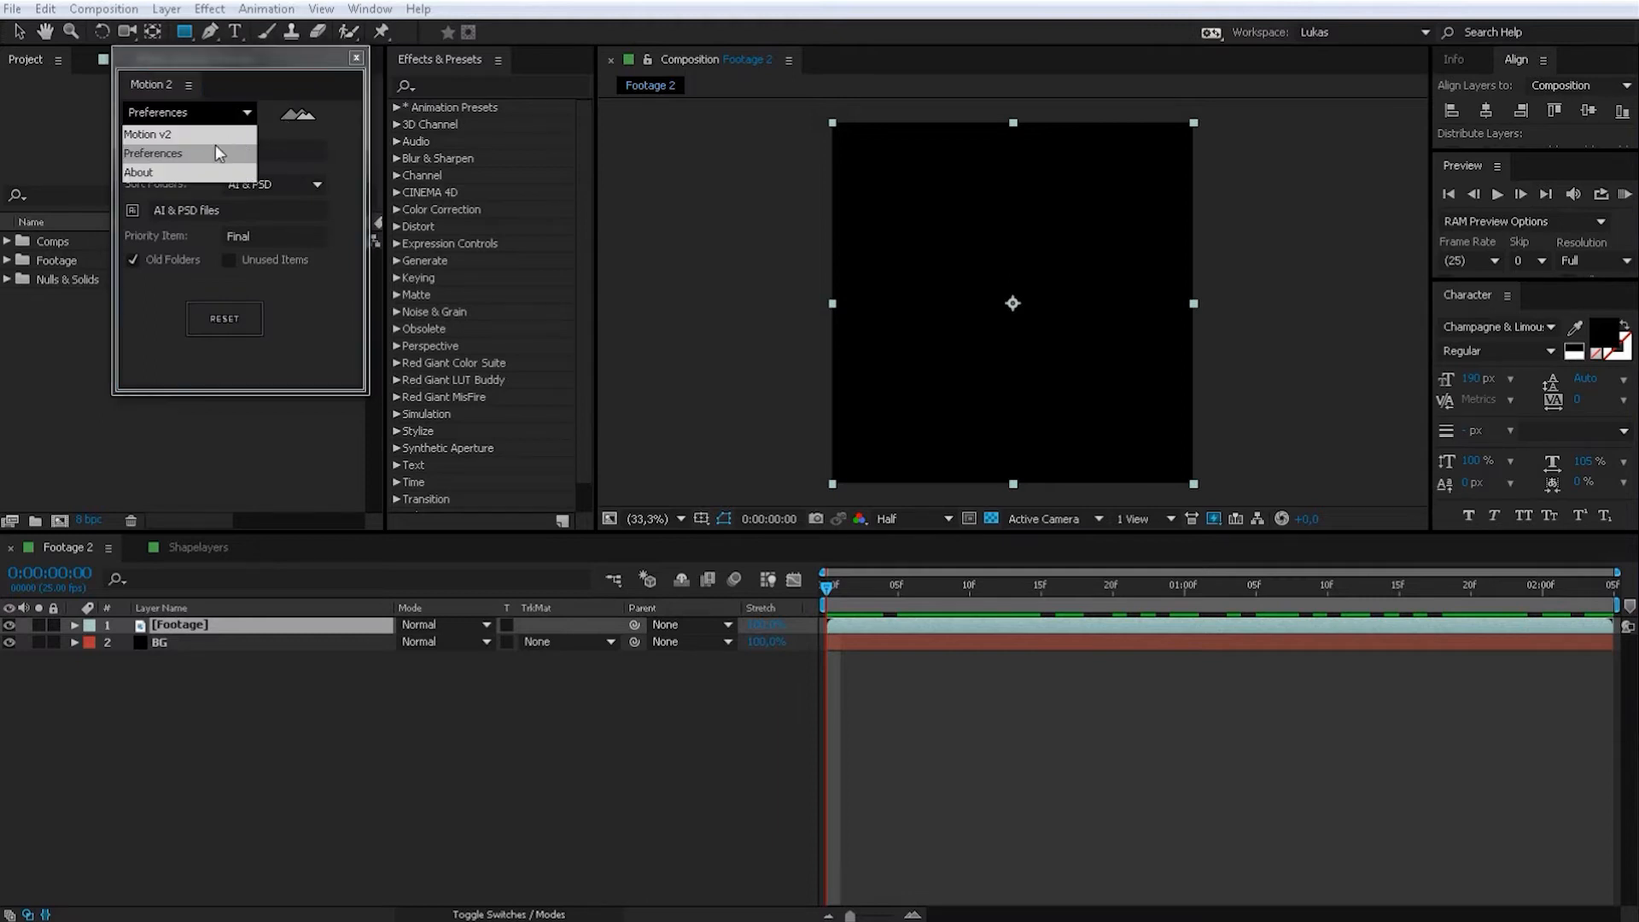
pyautogui.click(147, 133)
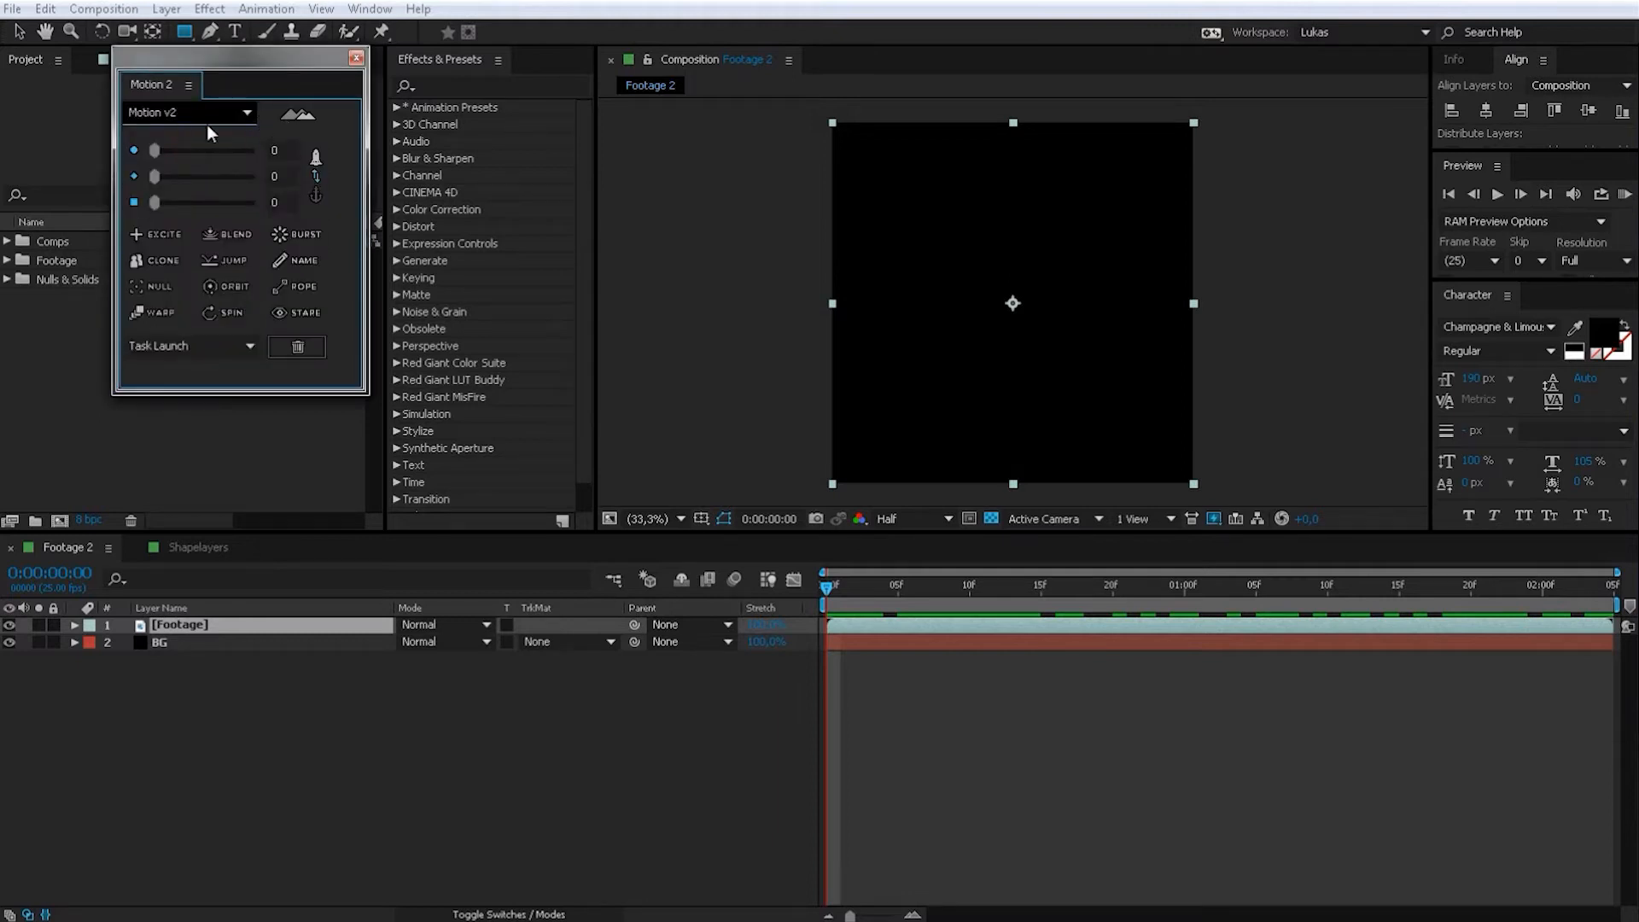
pyautogui.moveTo(153, 202)
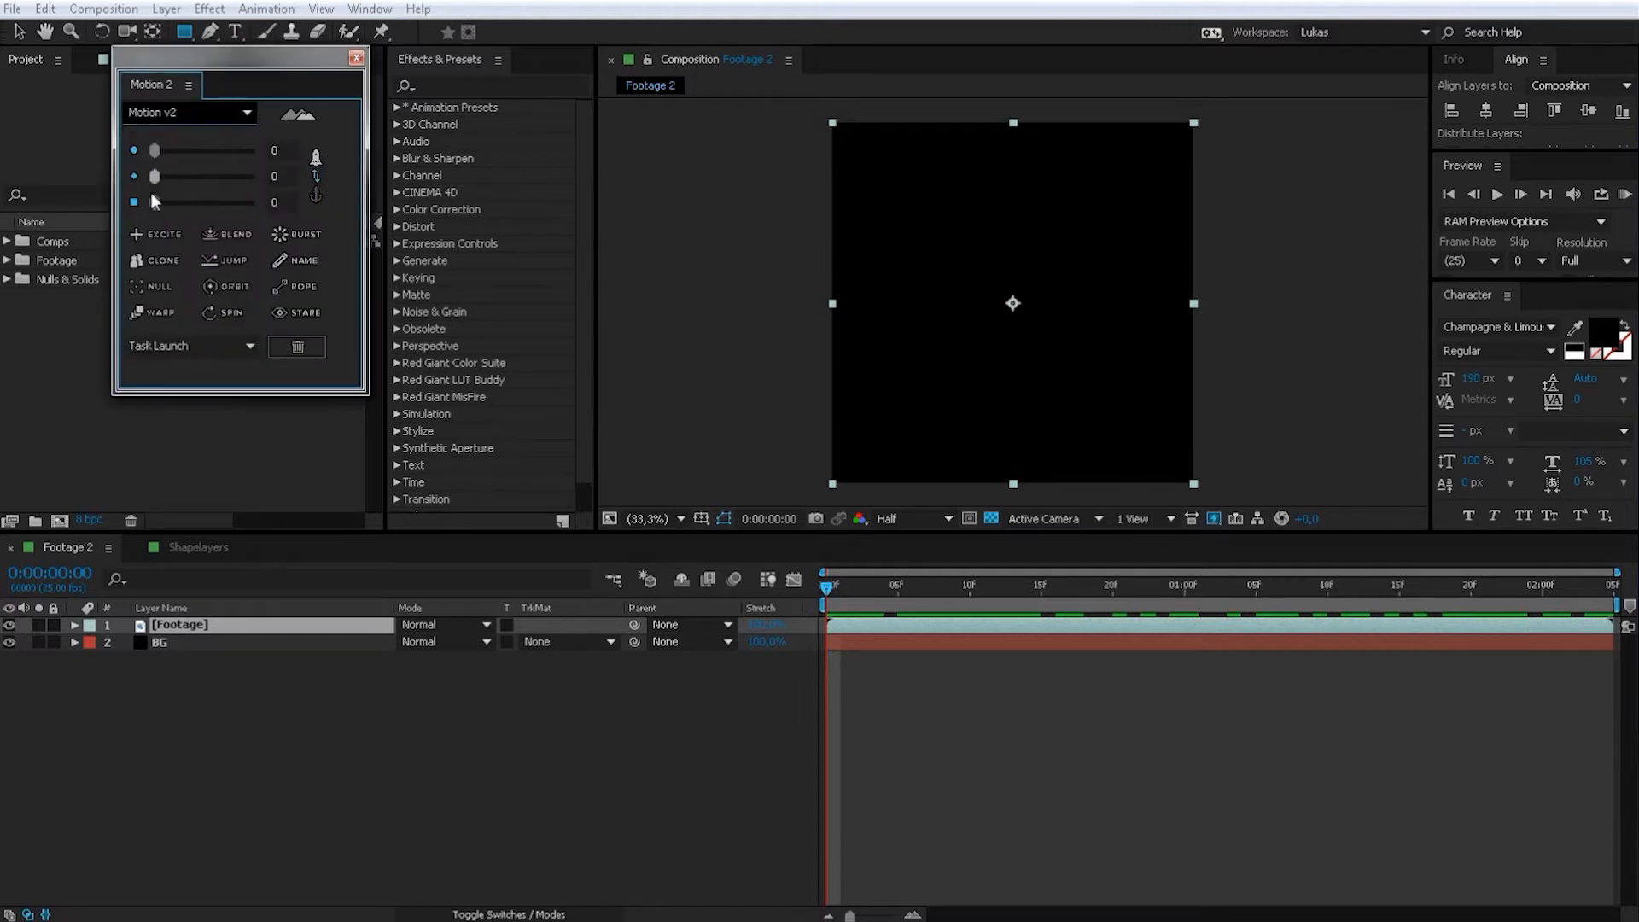
pyautogui.moveTo(155, 150); pyautogui.dragTo(164, 151)
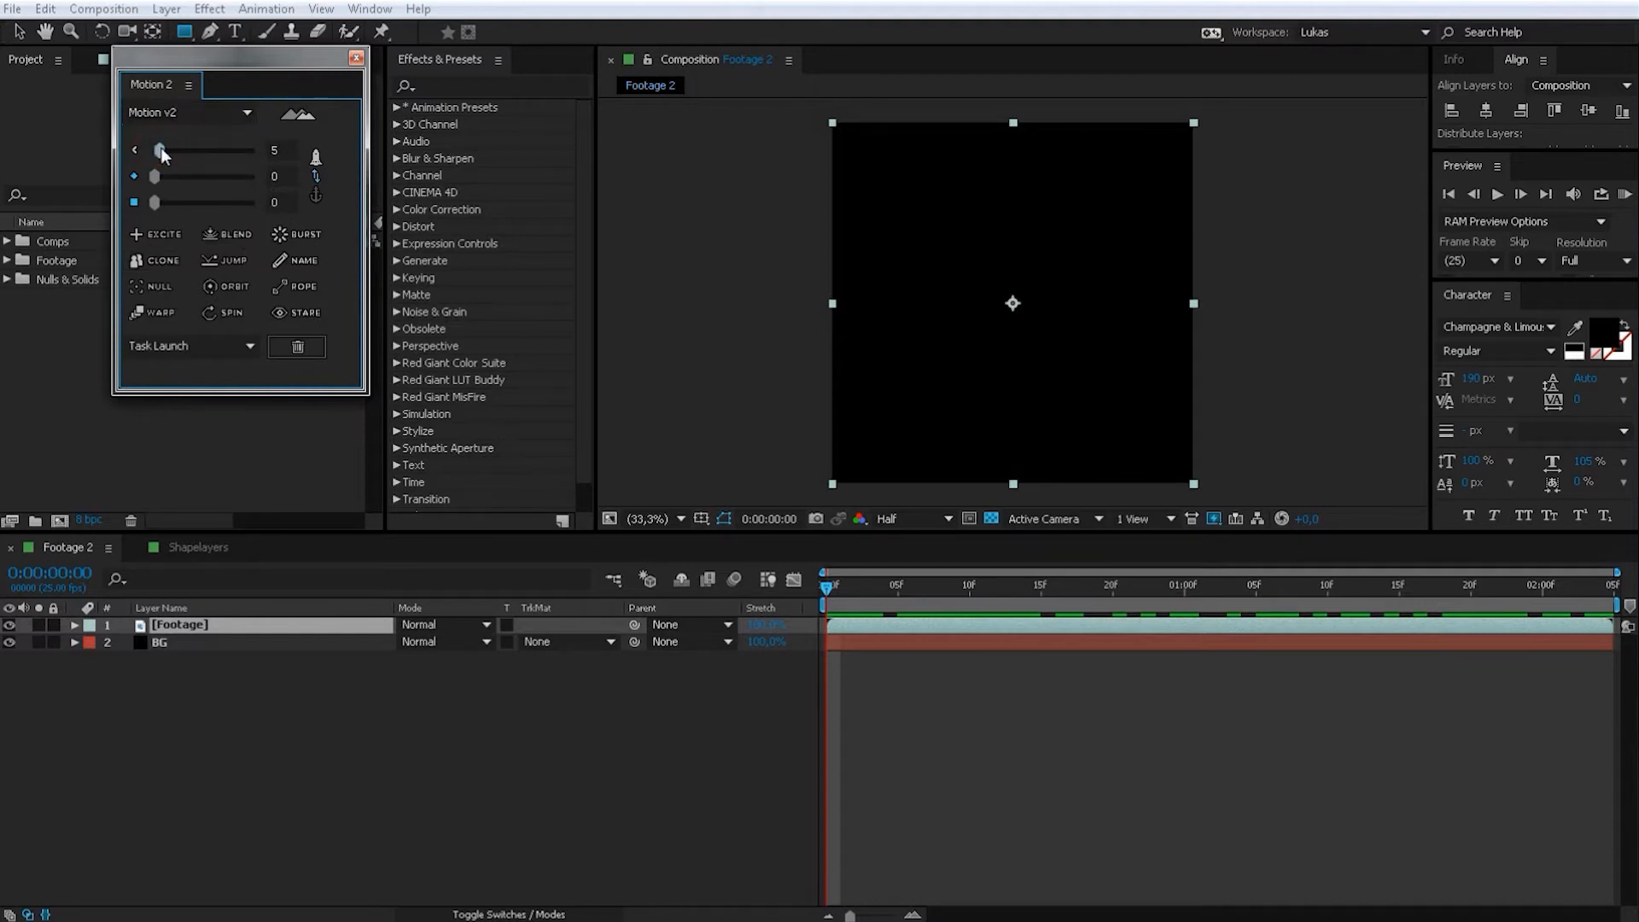
pyautogui.moveTo(157, 176); pyautogui.dragTo(213, 176)
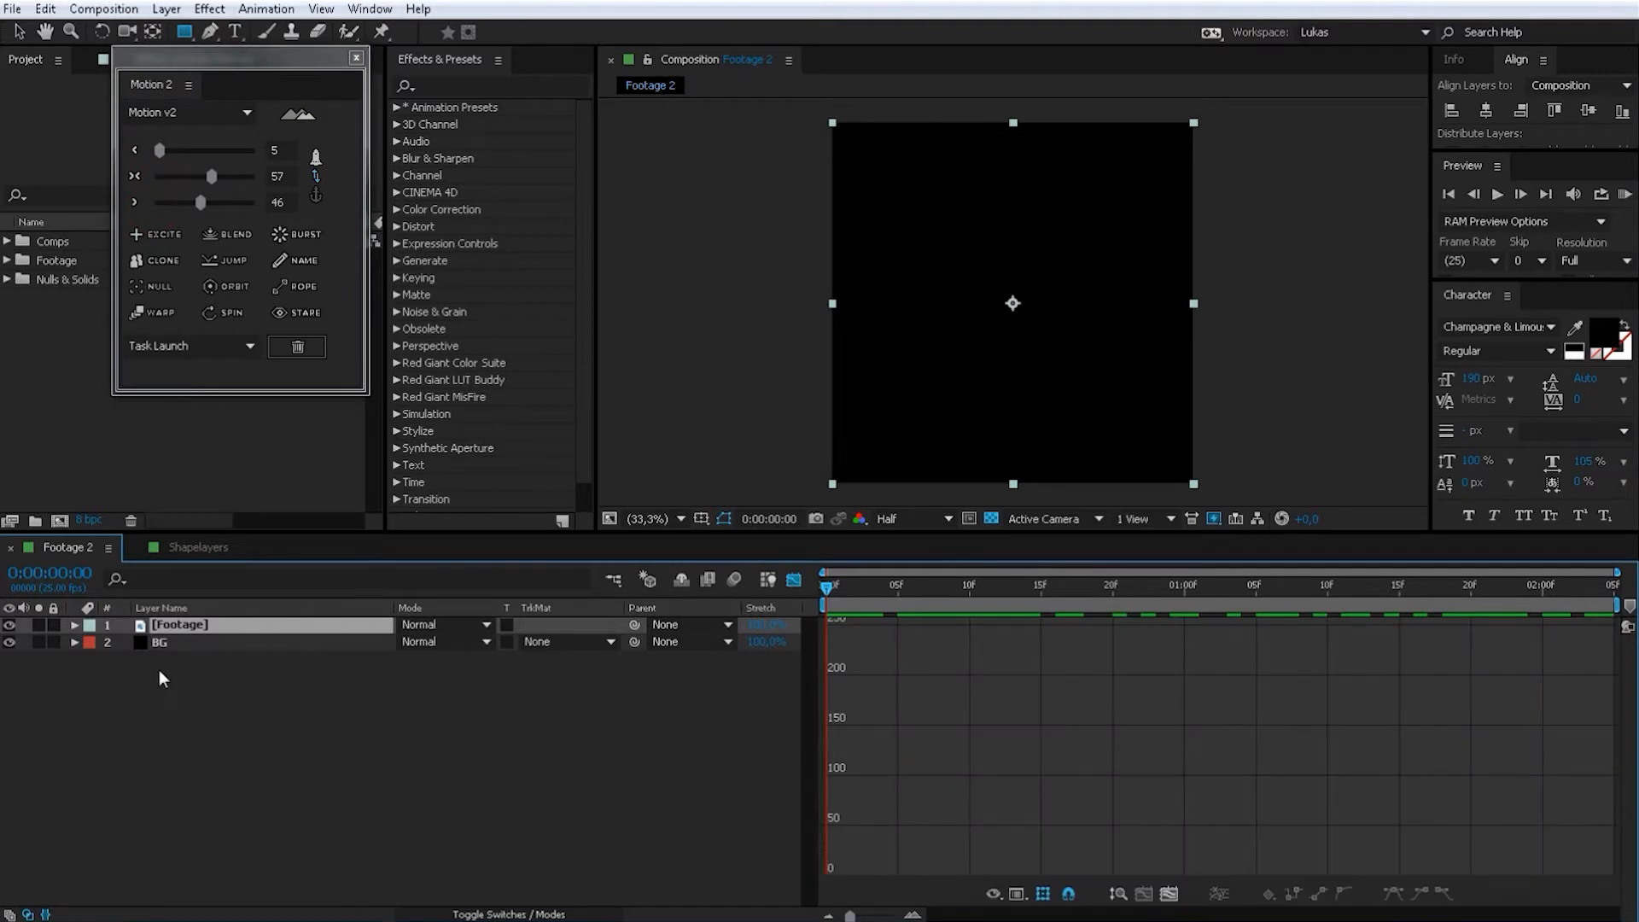
# Step: Select the Footage layer's Position keyframes and raise the later keyframe's easing to 42
pyautogui.click(73, 625)
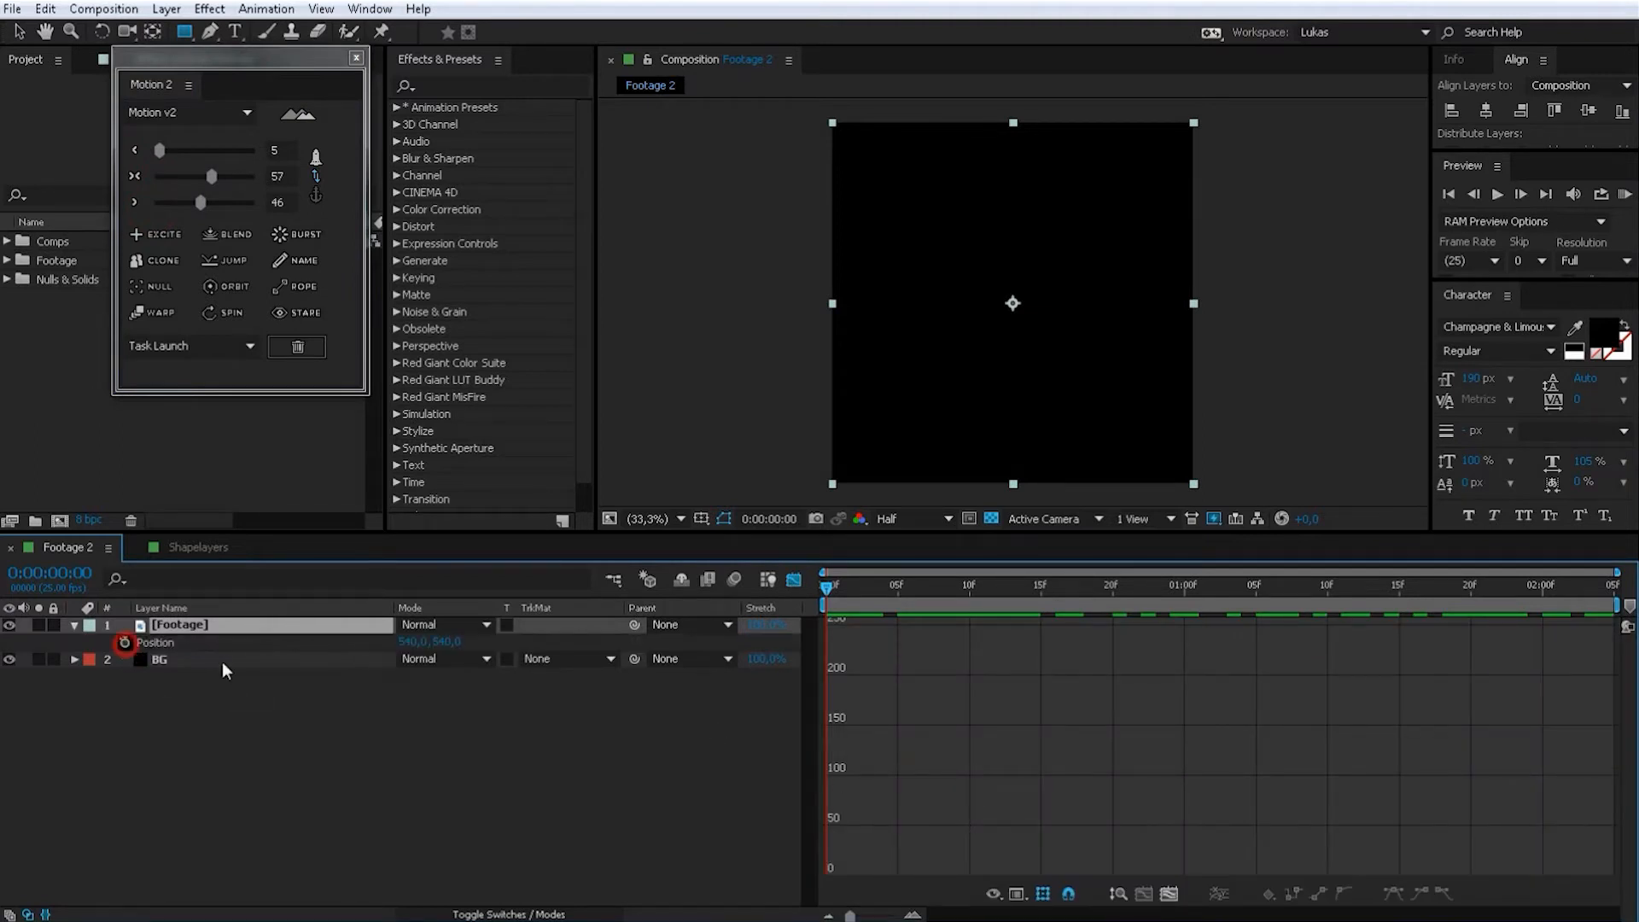
pyautogui.click(1096, 584)
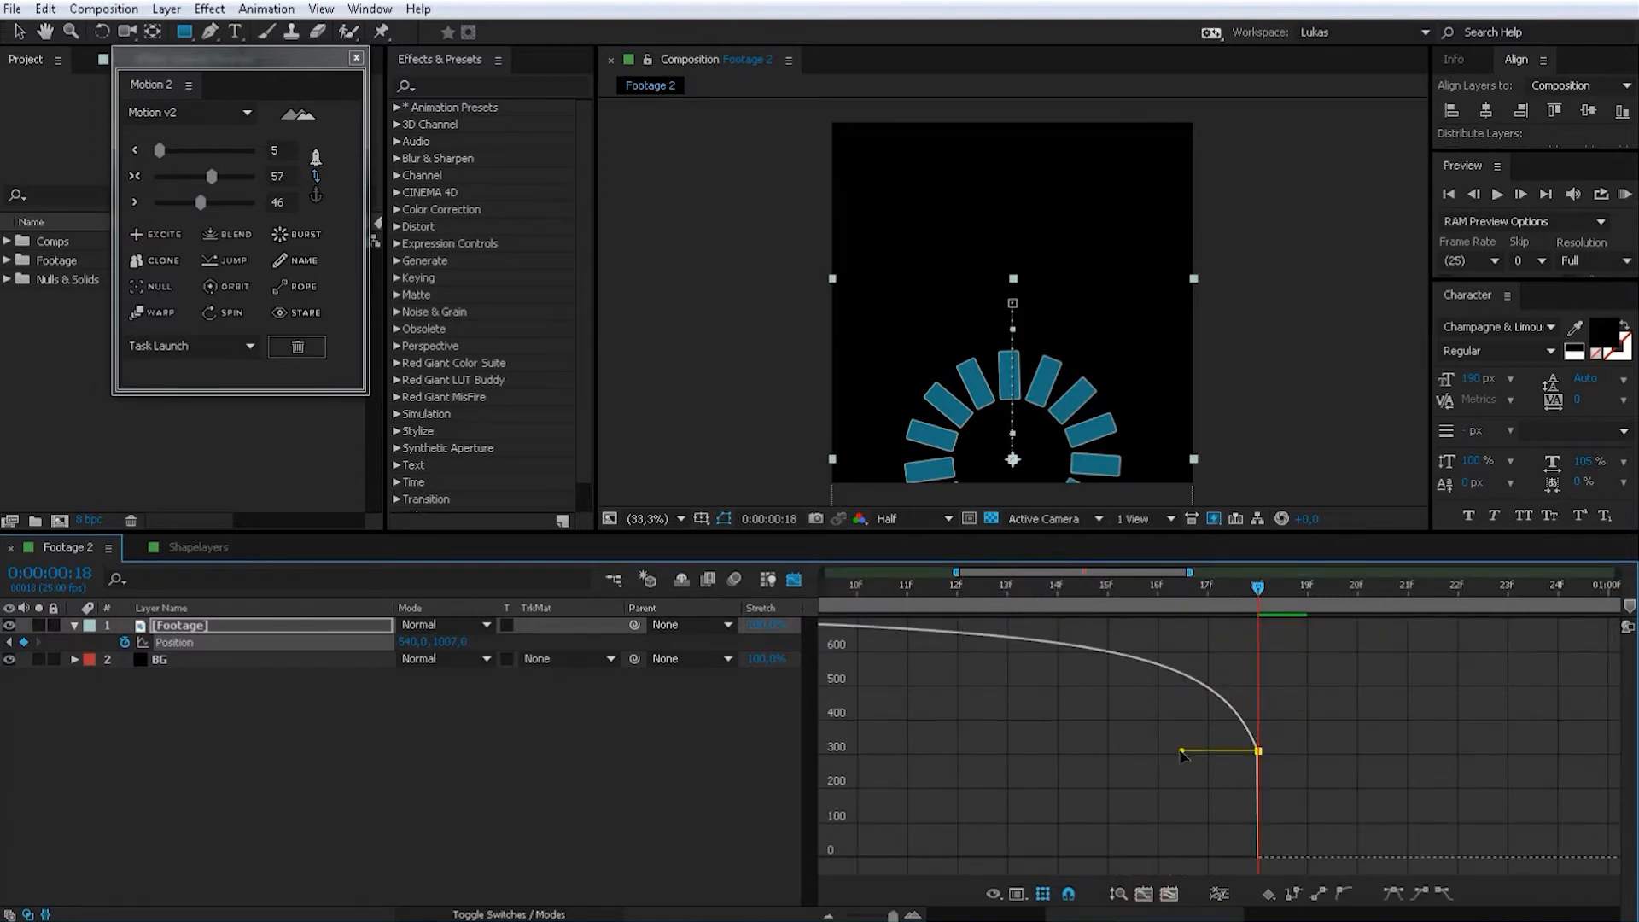
pyautogui.click(857, 586)
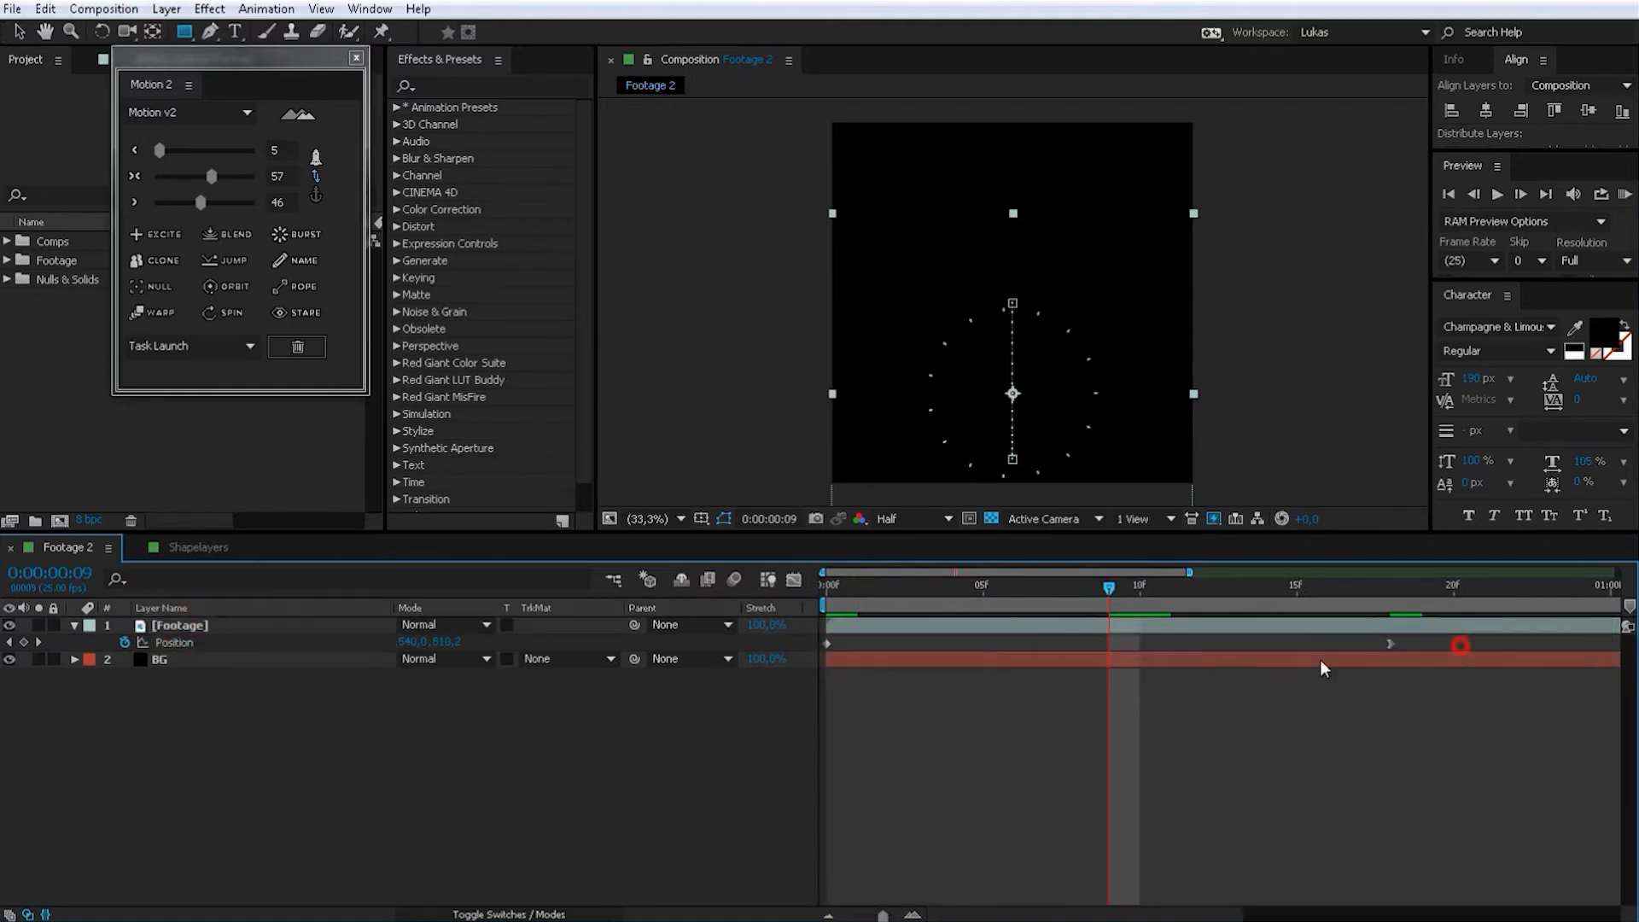
pyautogui.click(179, 624)
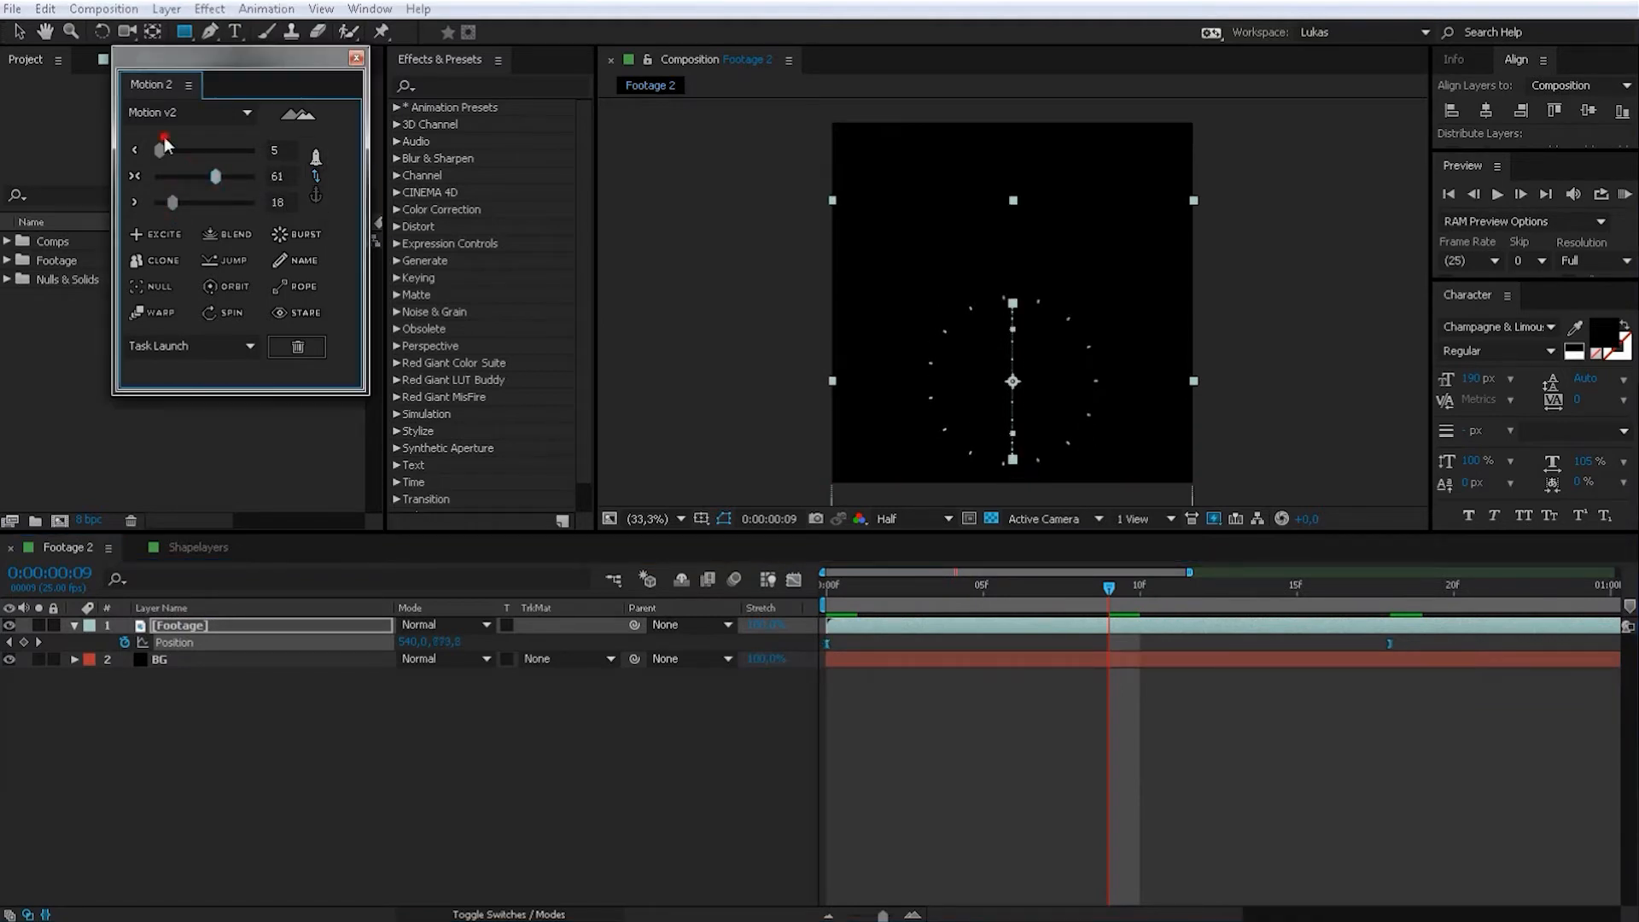
pyautogui.moveTo(164, 142); pyautogui.dragTo(197, 151)
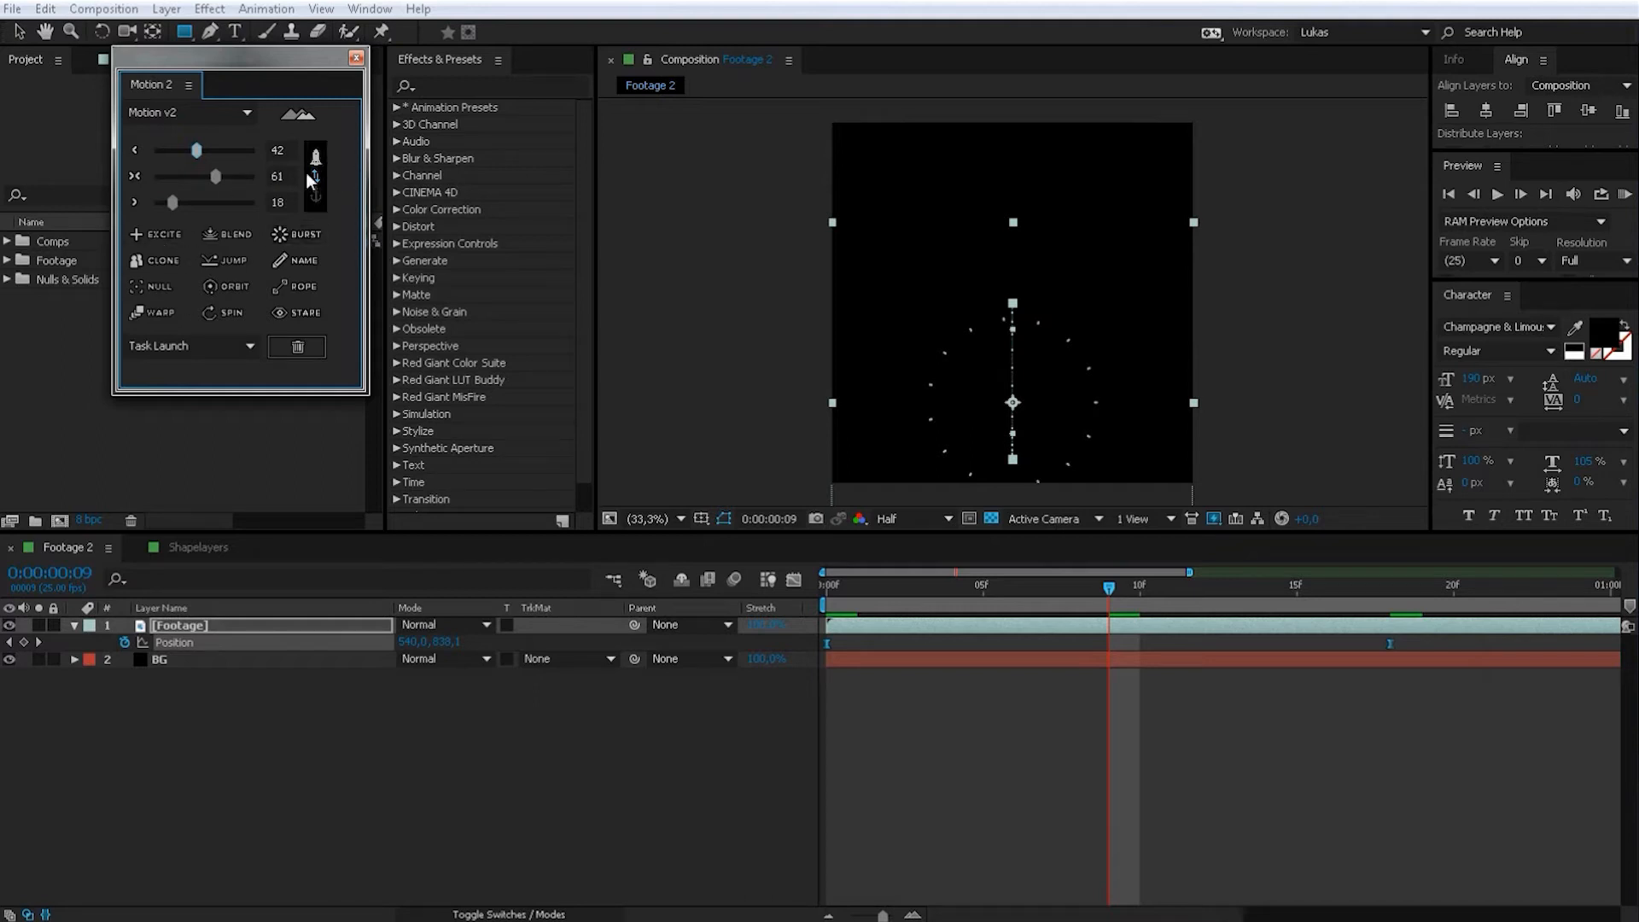
# Step: Apply the ease, select Shape Layer 1 and add a Burst loading-circle layer
pyautogui.click(198, 546)
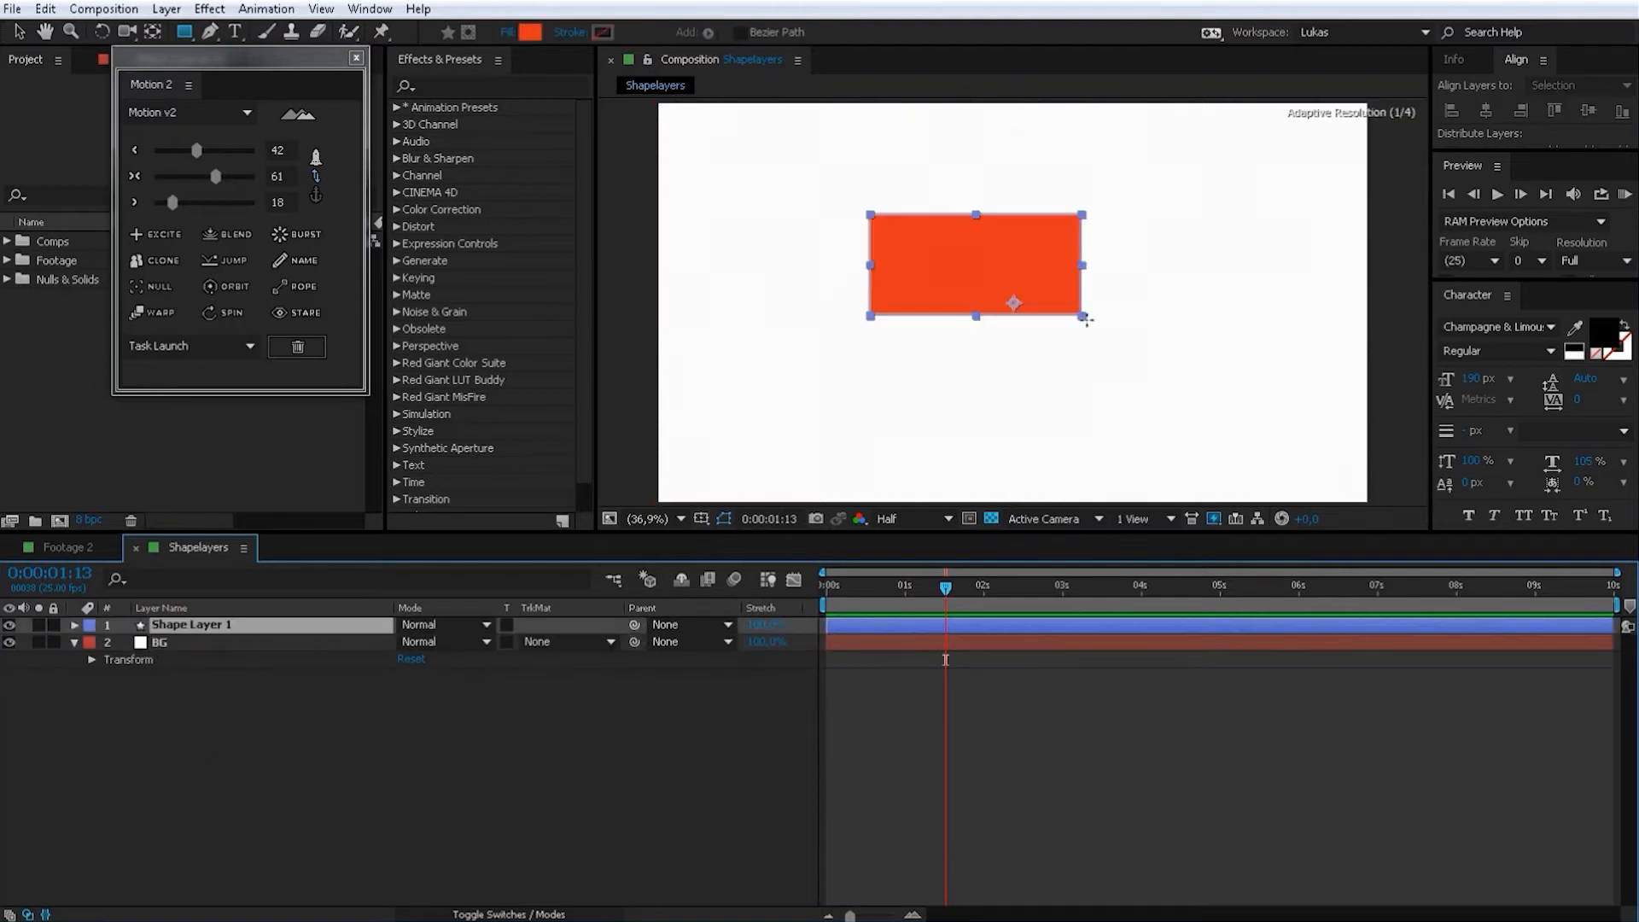
pyautogui.click(73, 625)
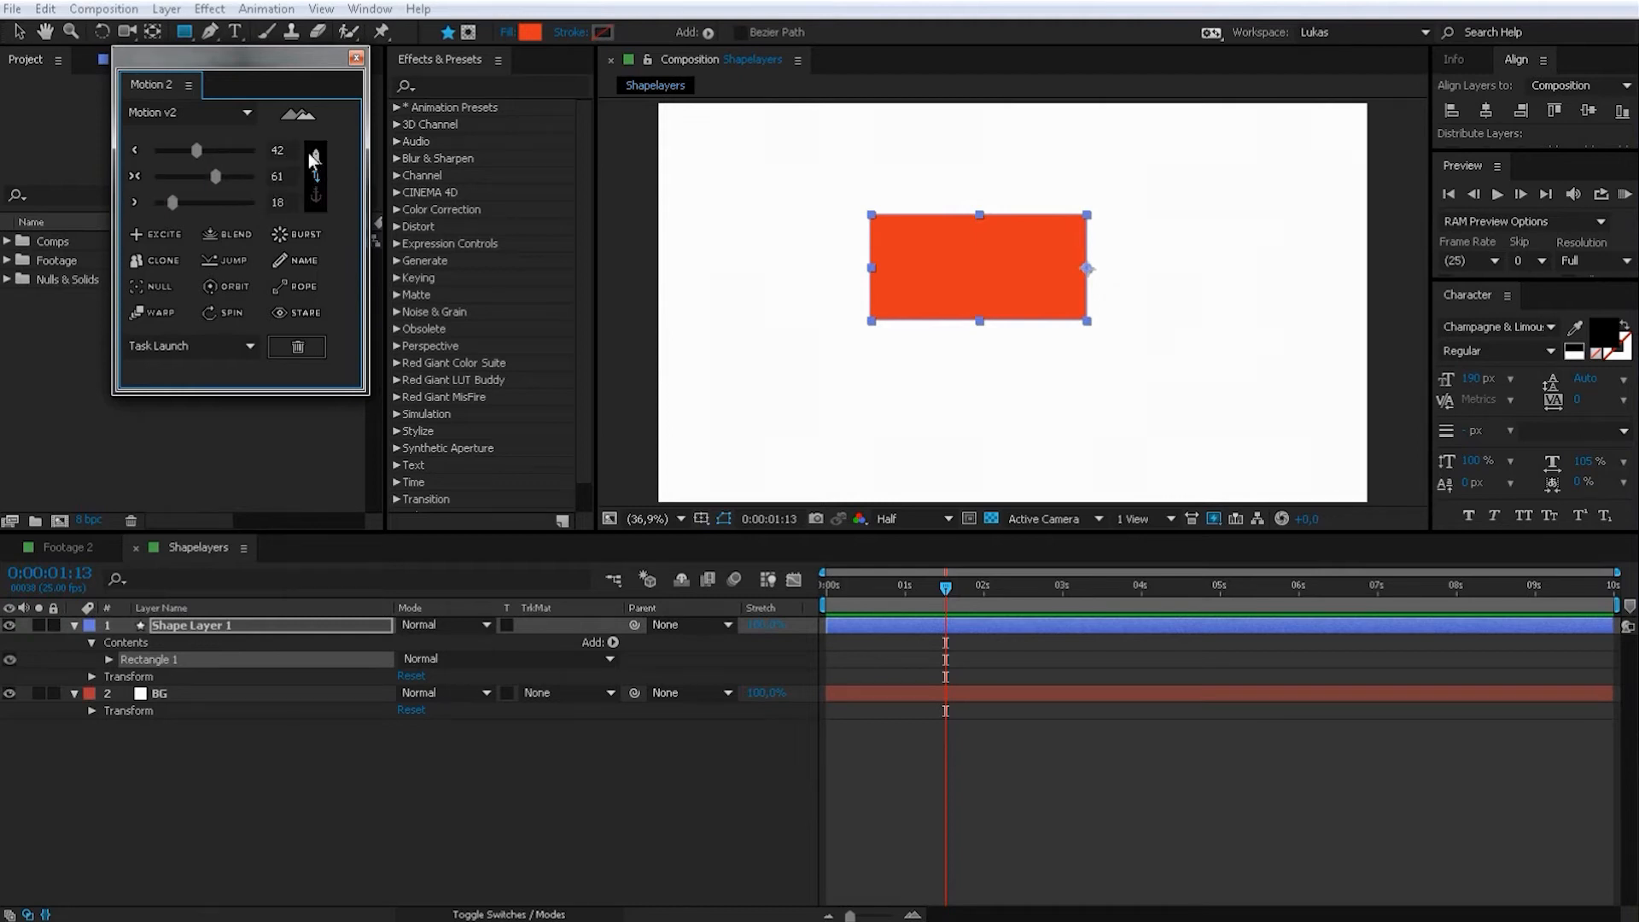
pyautogui.moveTo(273, 333)
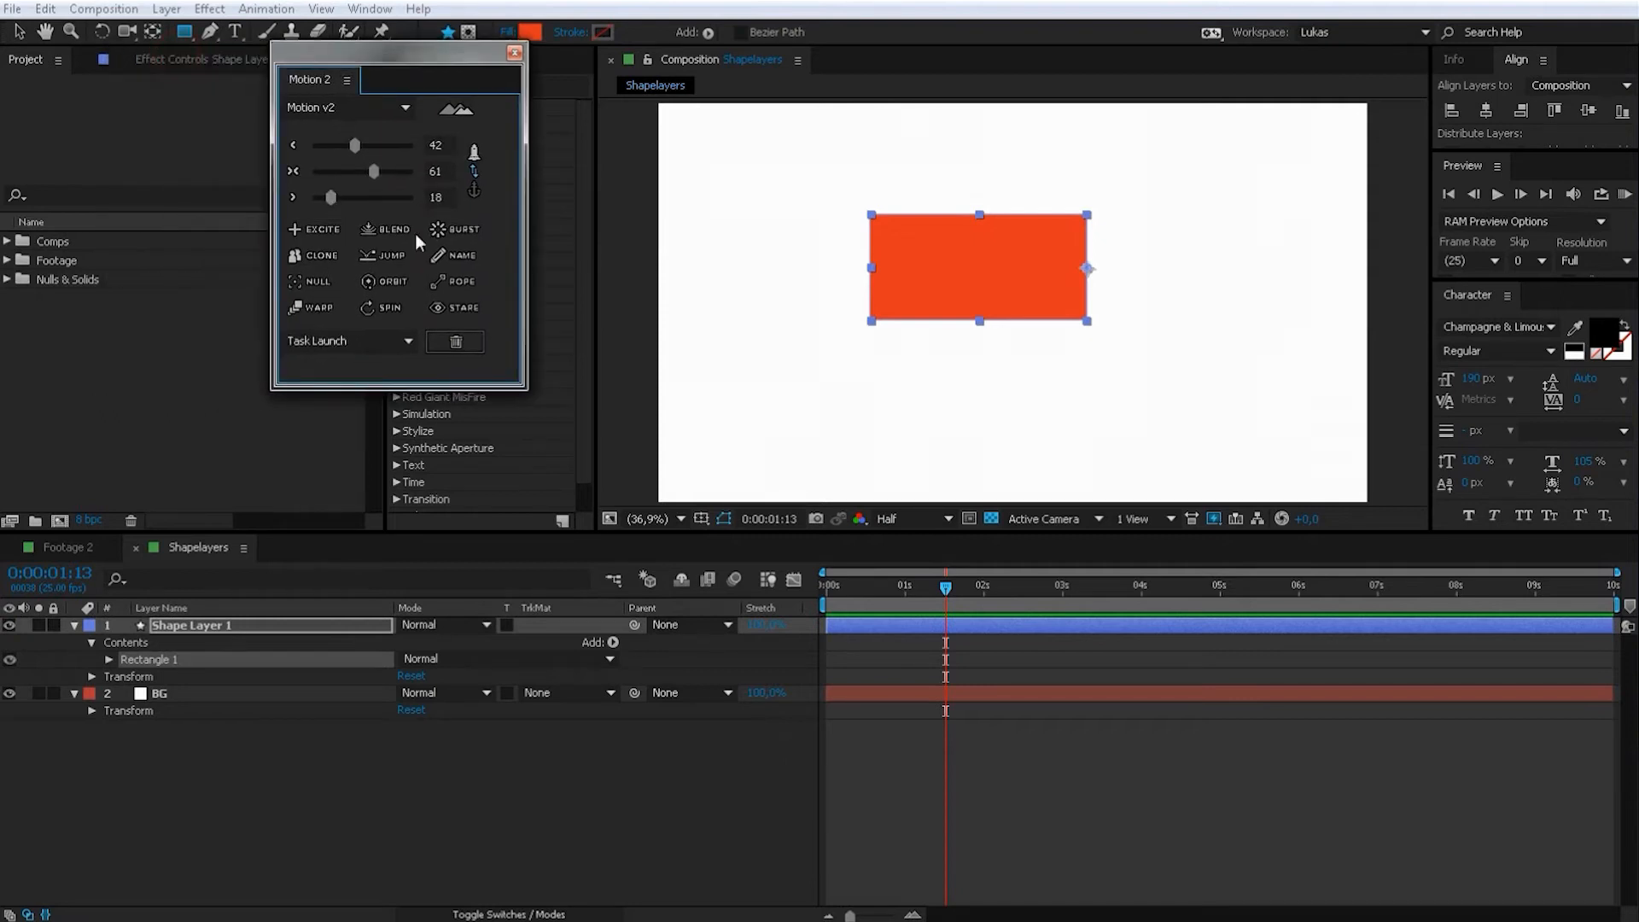
pyautogui.click(454, 229)
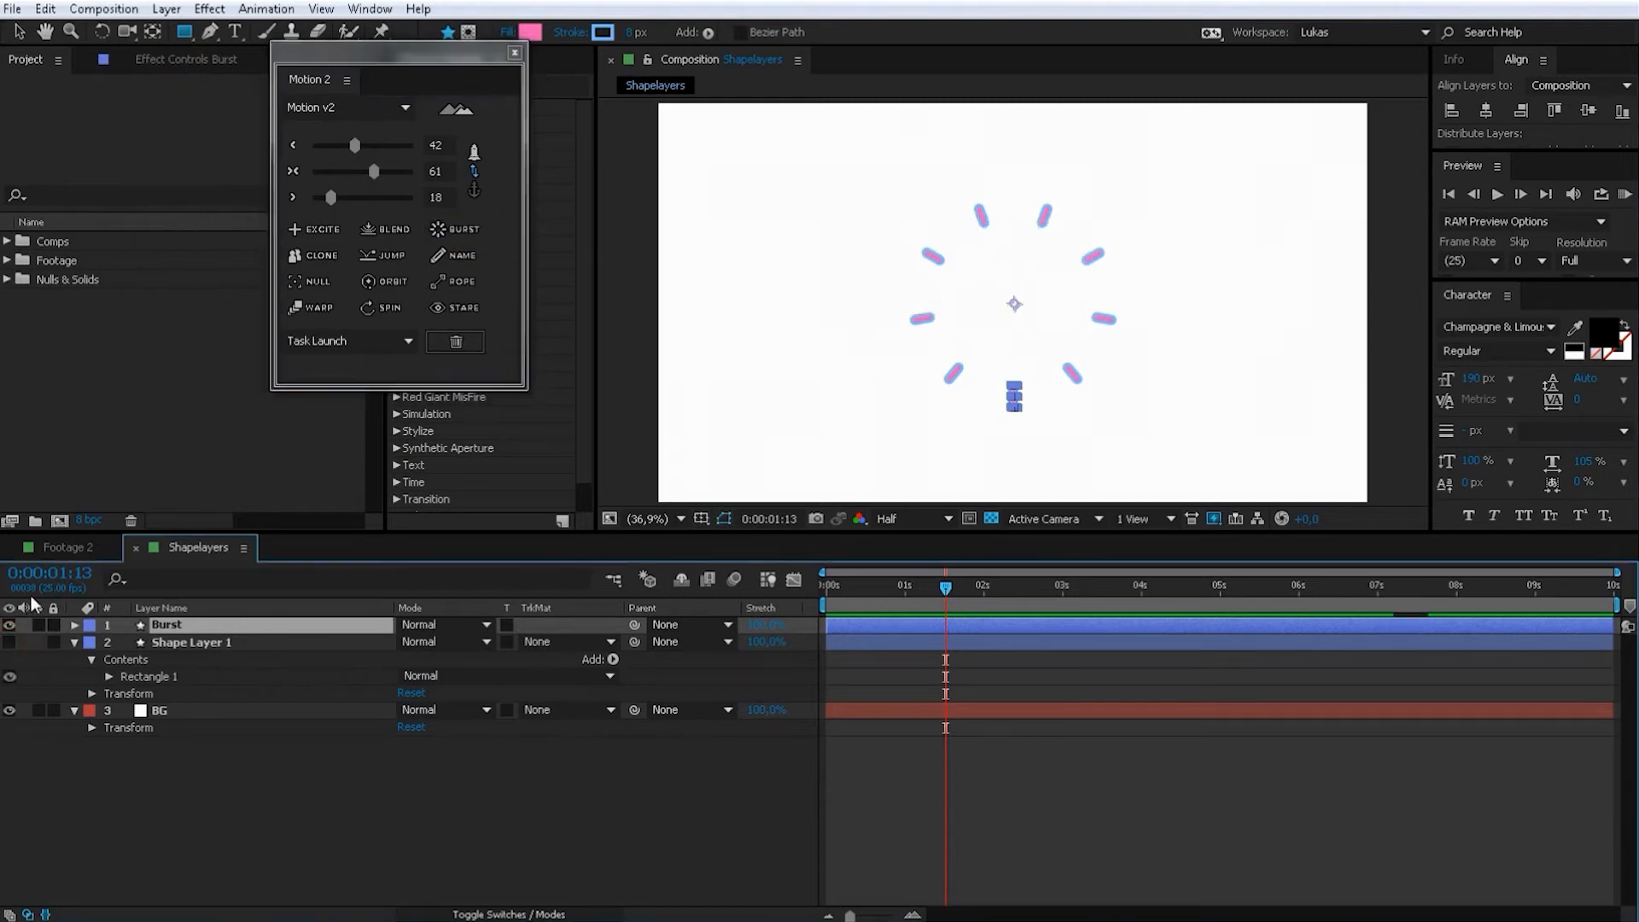
# Step: Return to the Footage 2 comp and bring up the Motion v2 rename tool
pyautogui.click(63, 546)
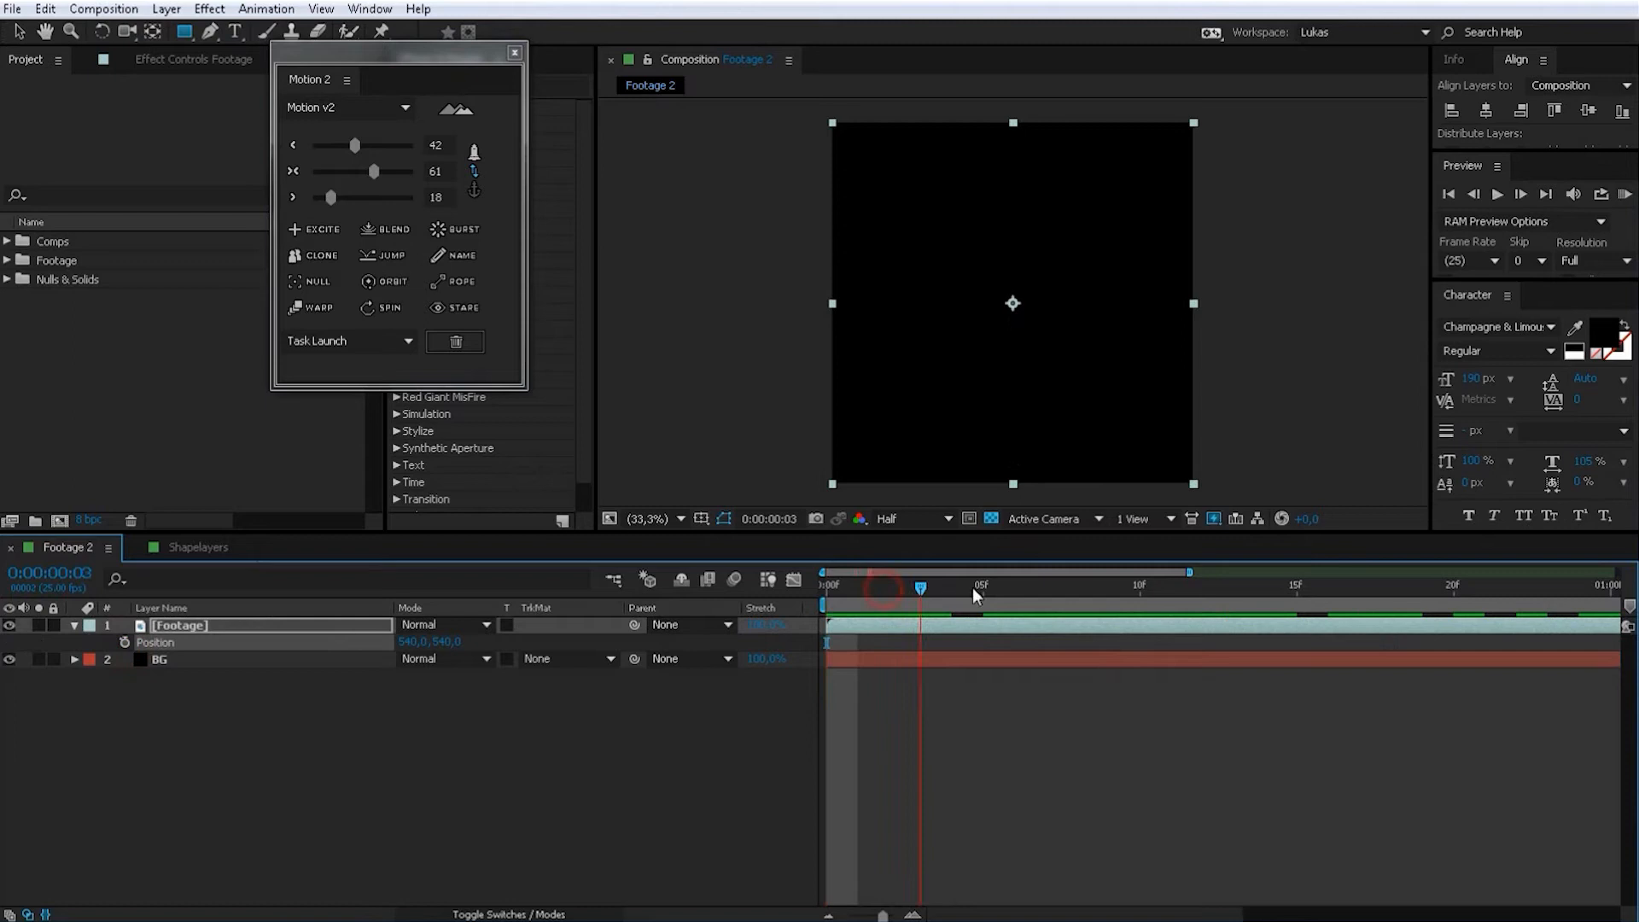
pyautogui.click(1044, 585)
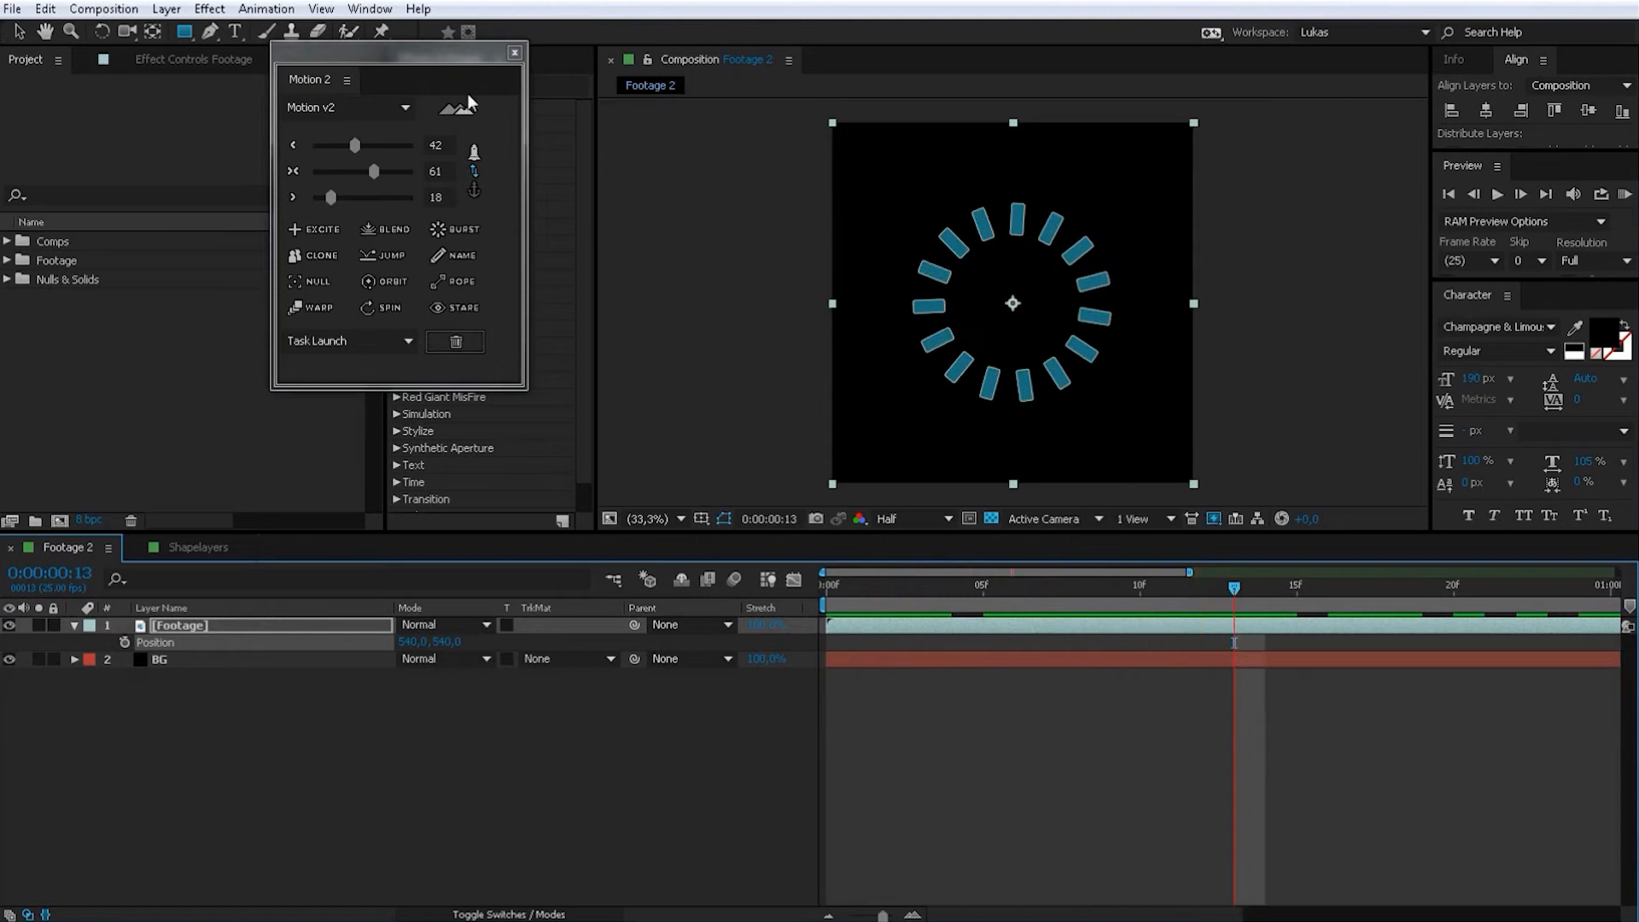
pyautogui.moveTo(471, 251)
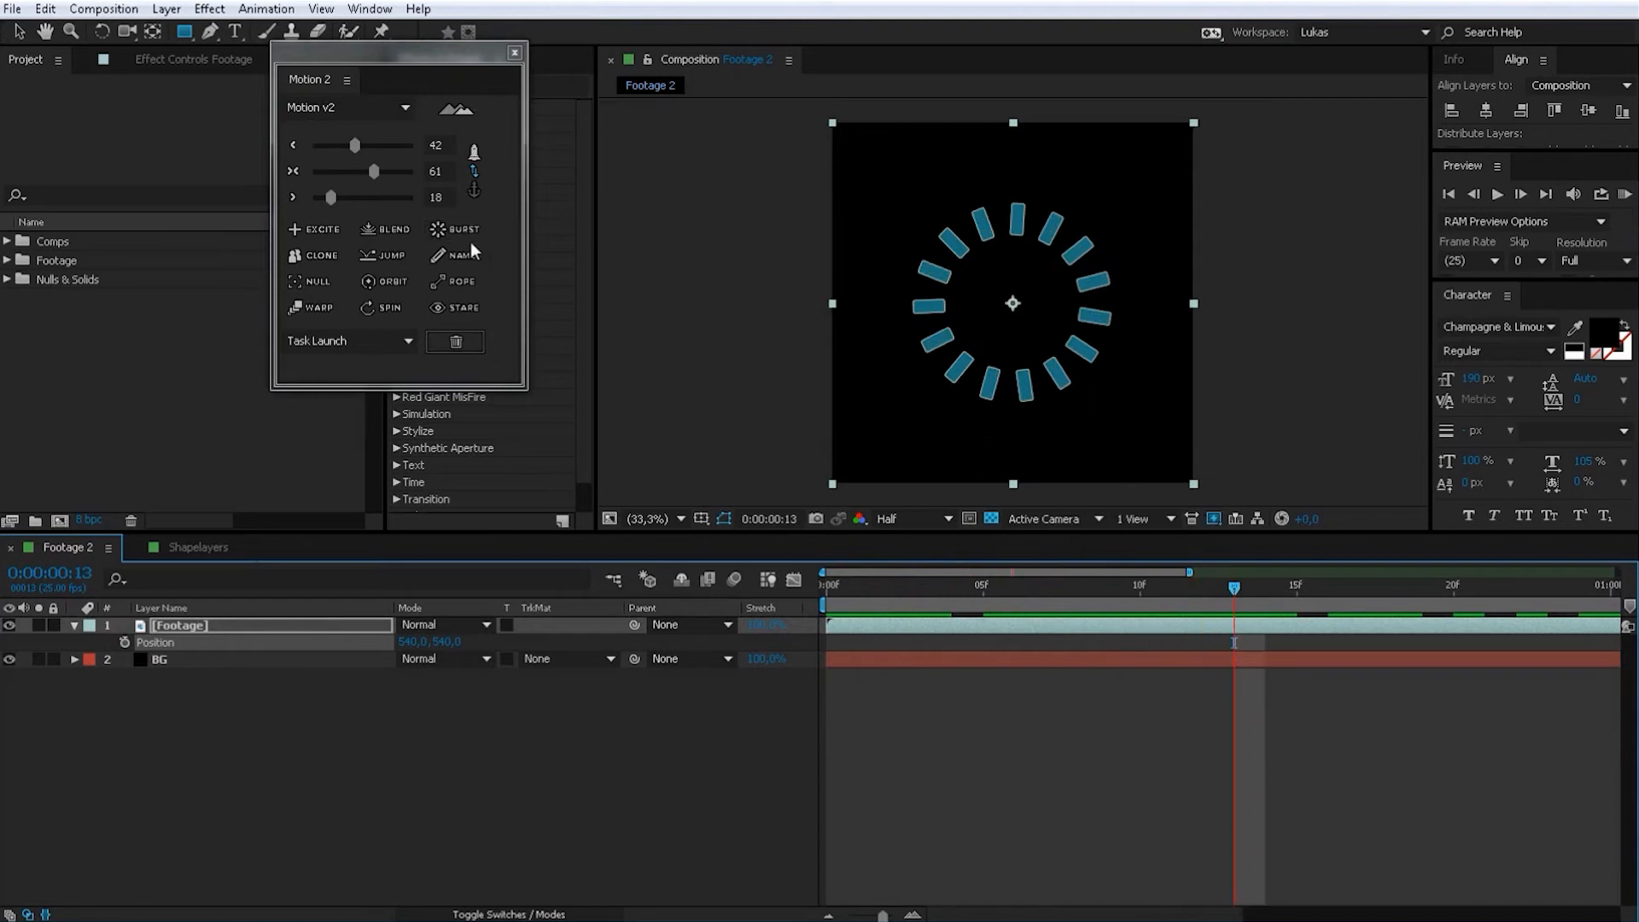
pyautogui.click(459, 255)
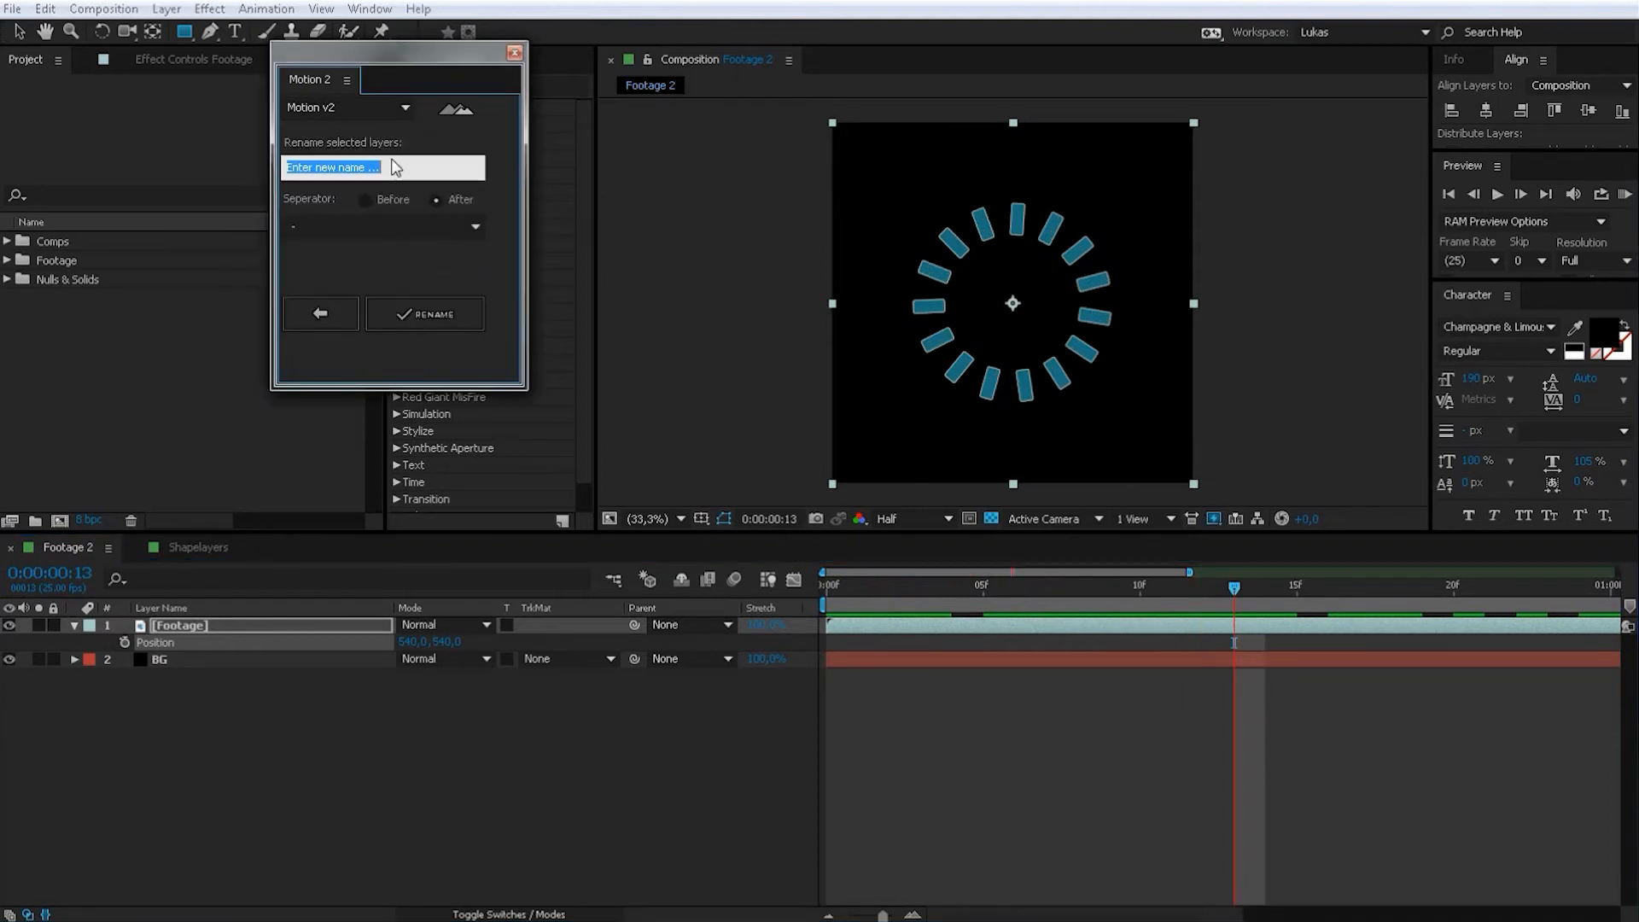
# Step: Rename the layer to "Hi Im a name", correcting the typo before confirming
pyautogui.write('Hi')
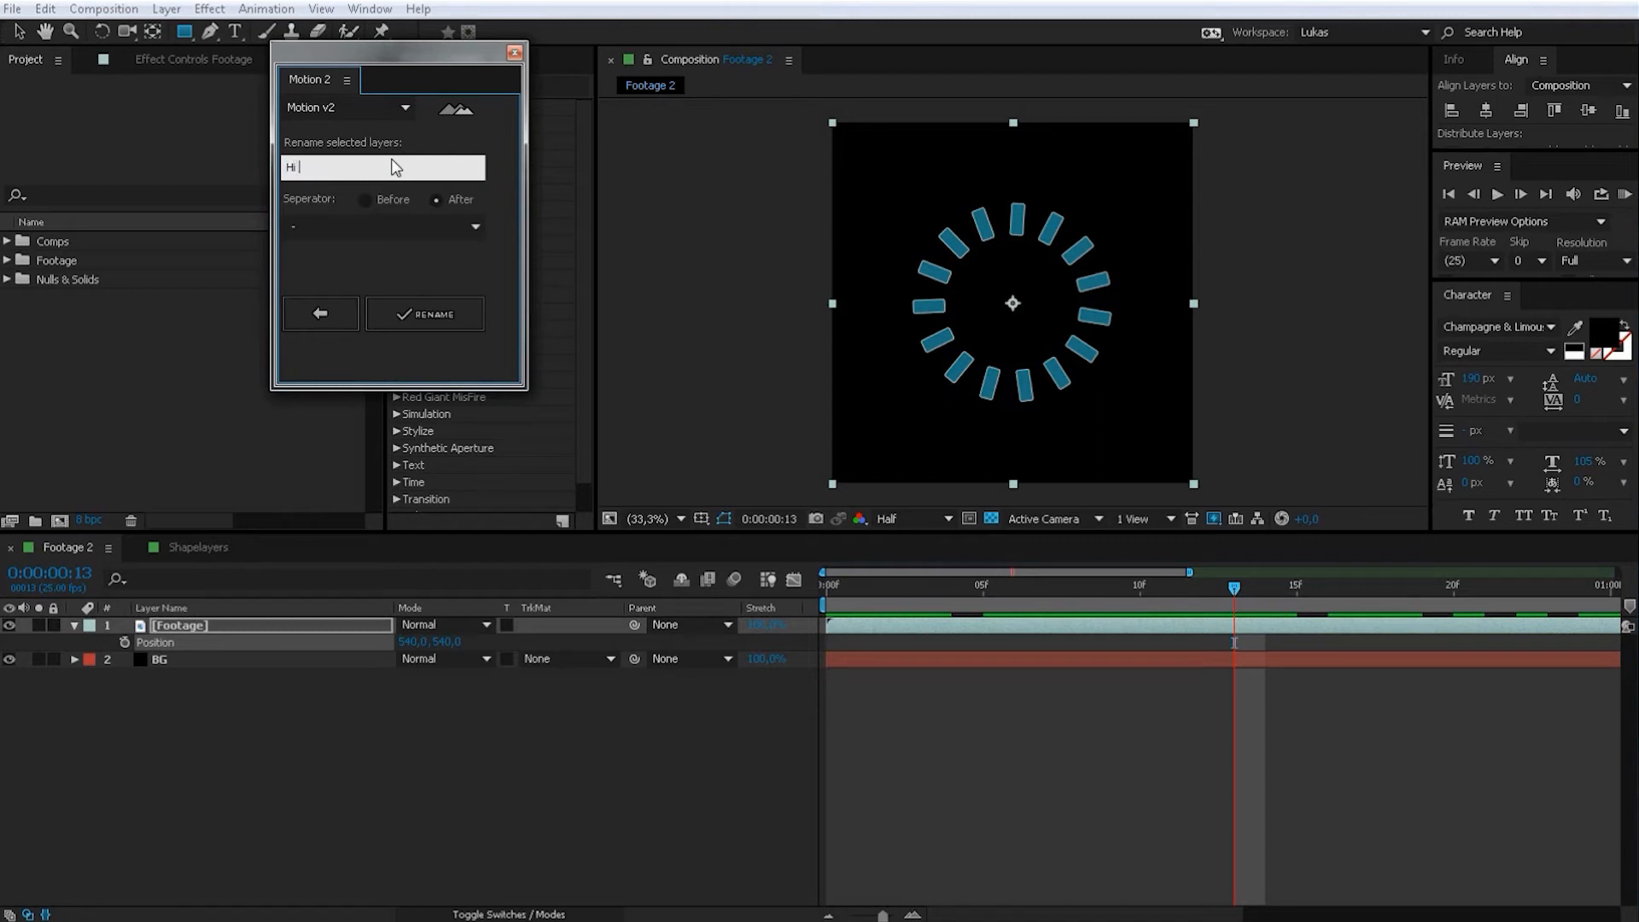
pyautogui.write("I'Am")
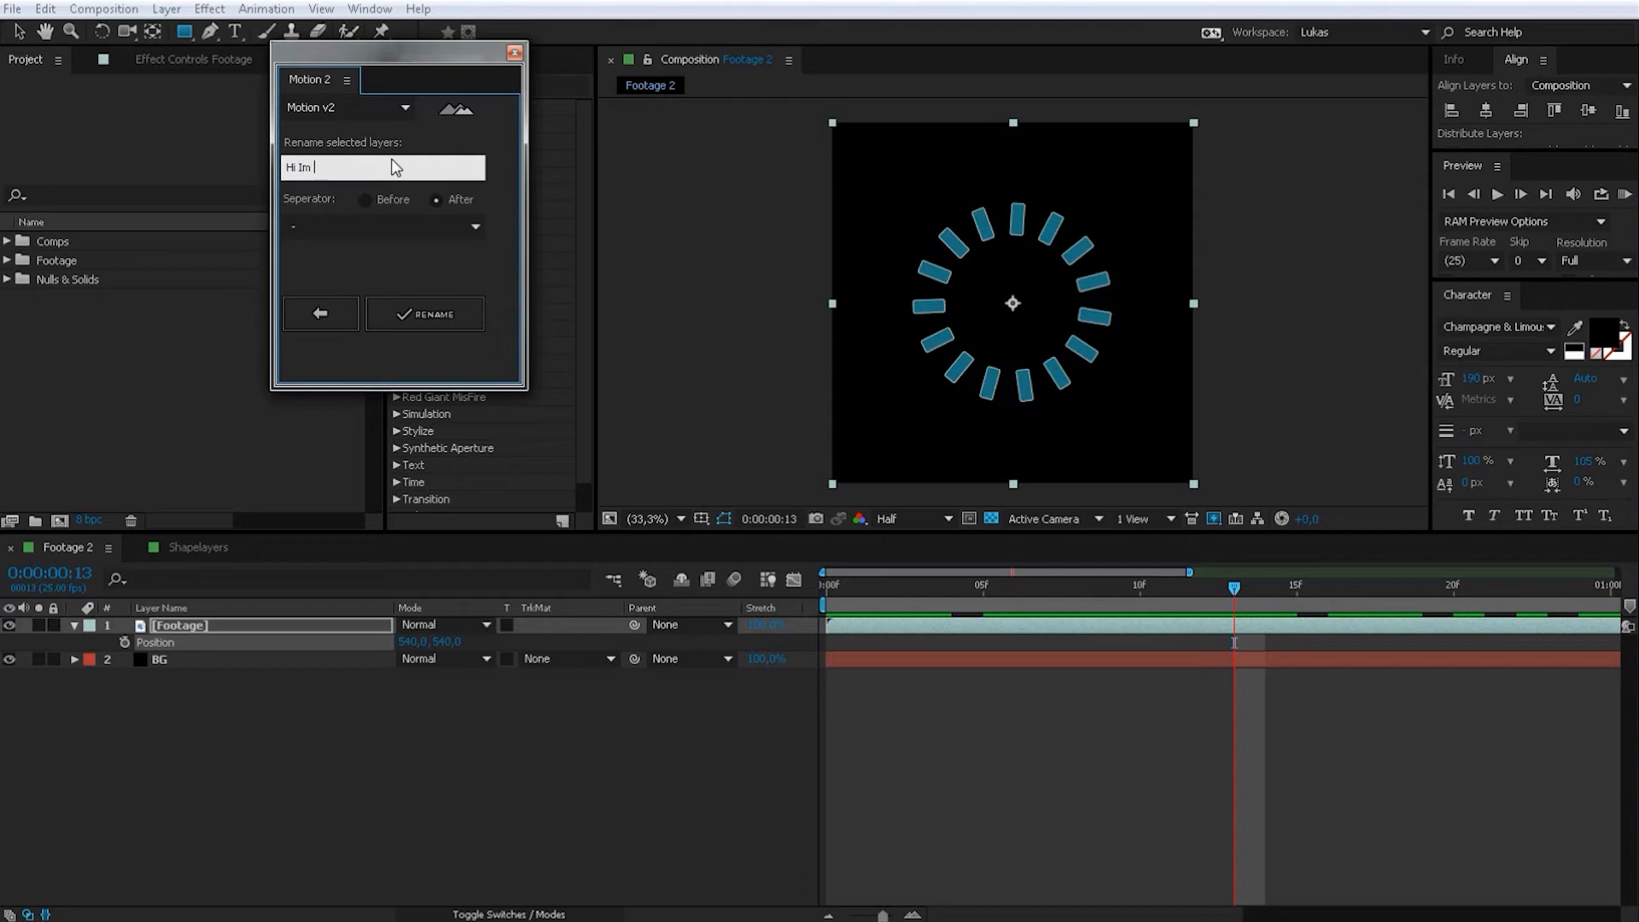
pyautogui.write('a ma,e')
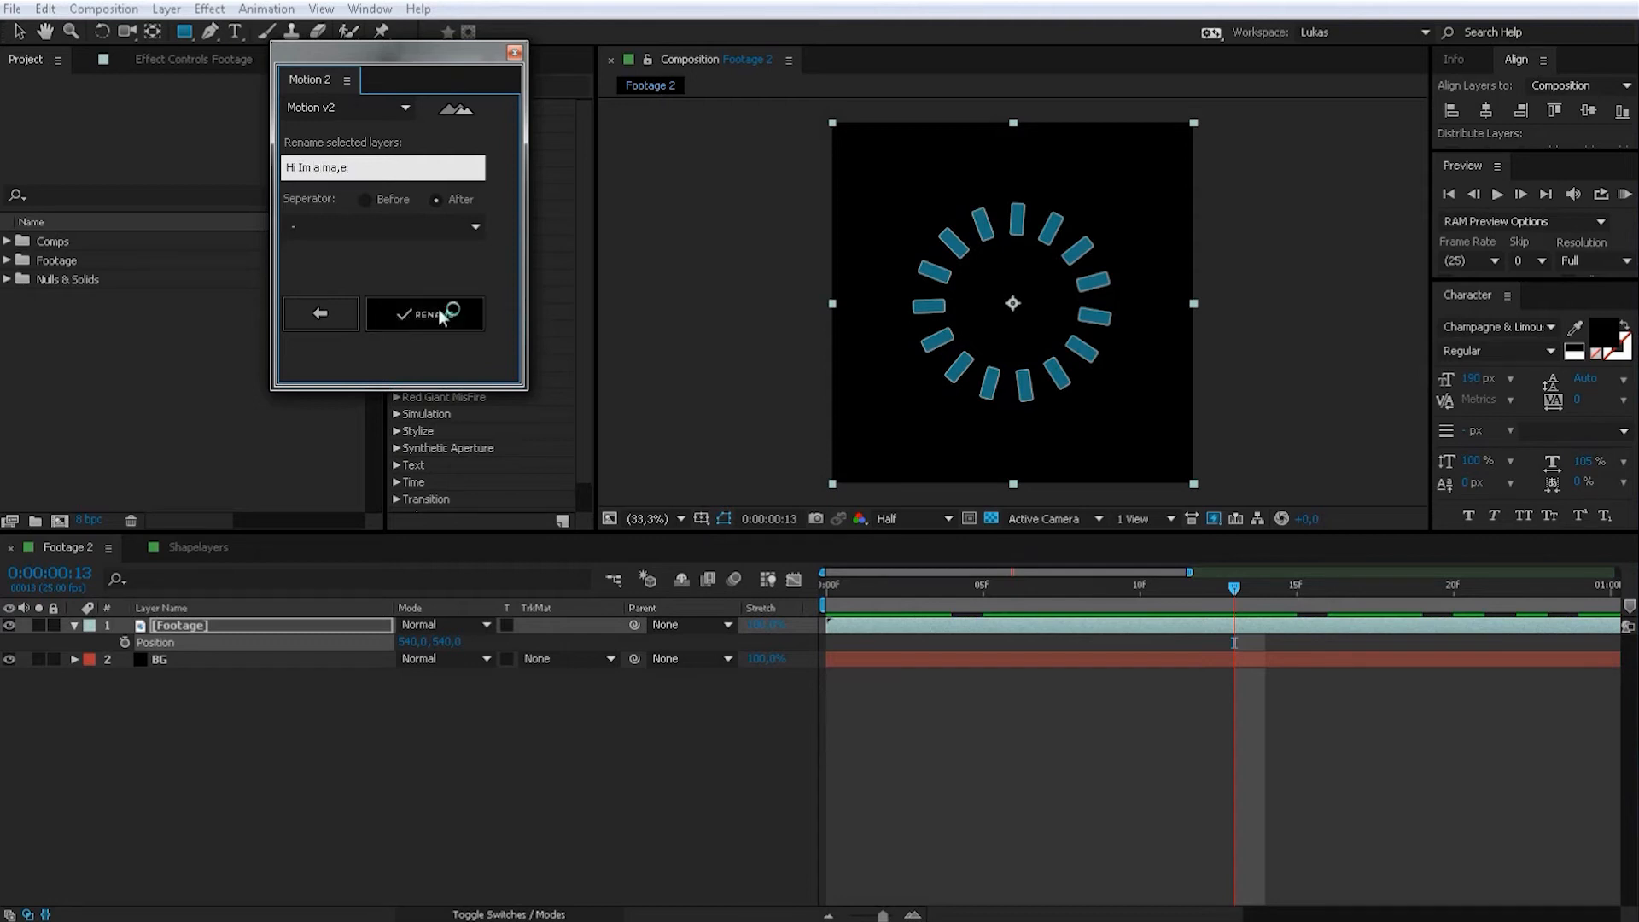
pyautogui.click(425, 315)
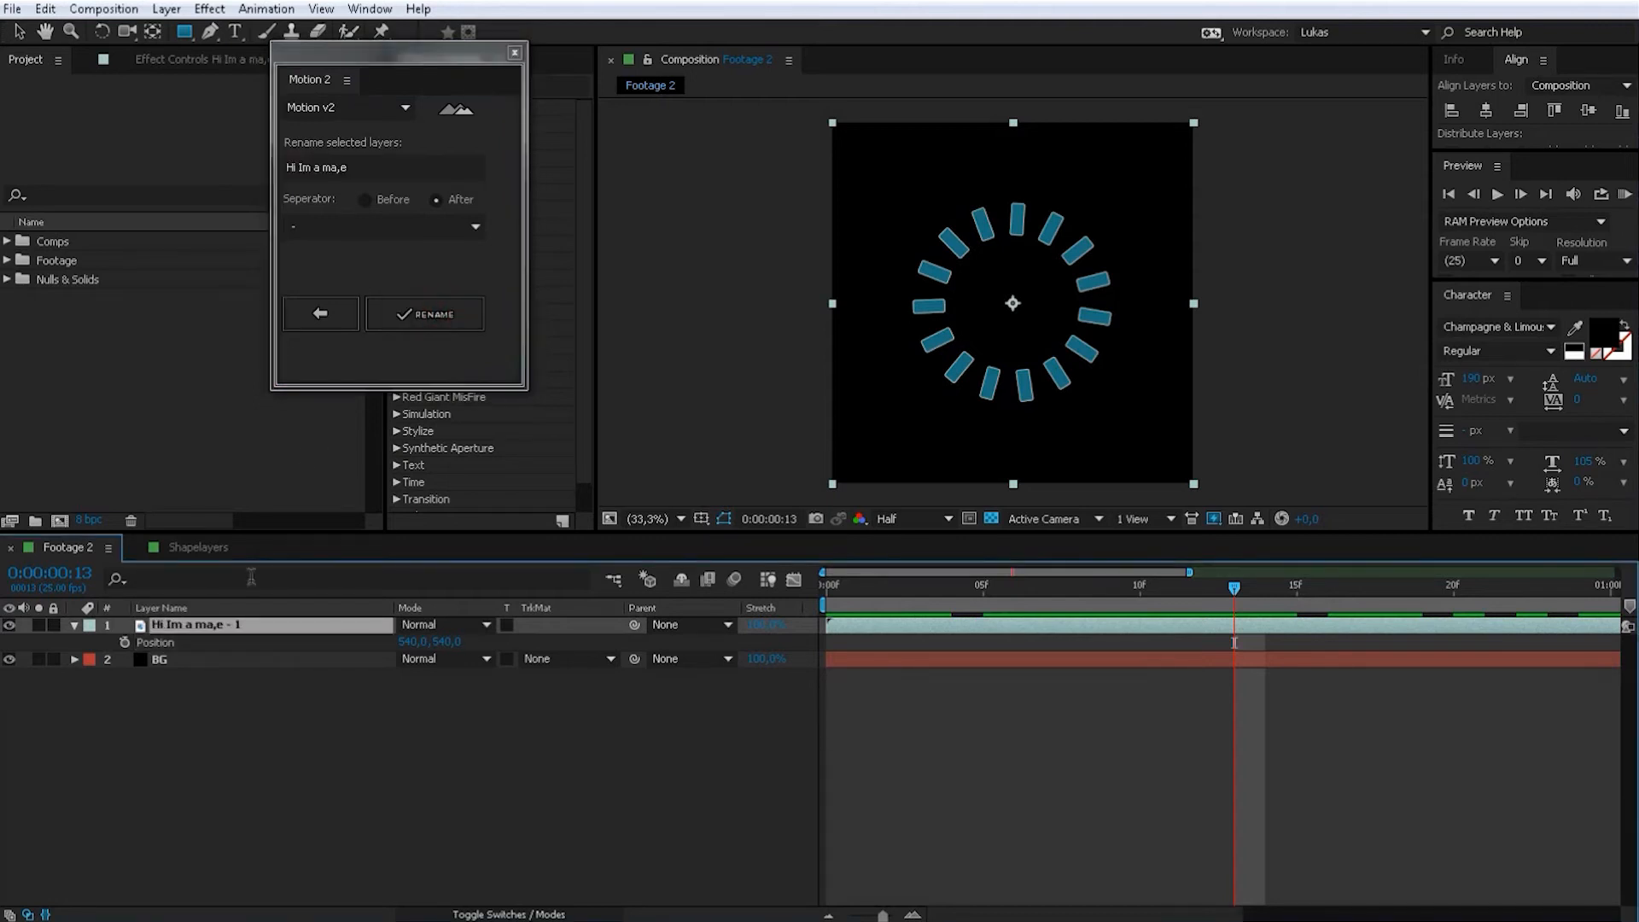
pyautogui.press('Backspace')
pyautogui.write('n')
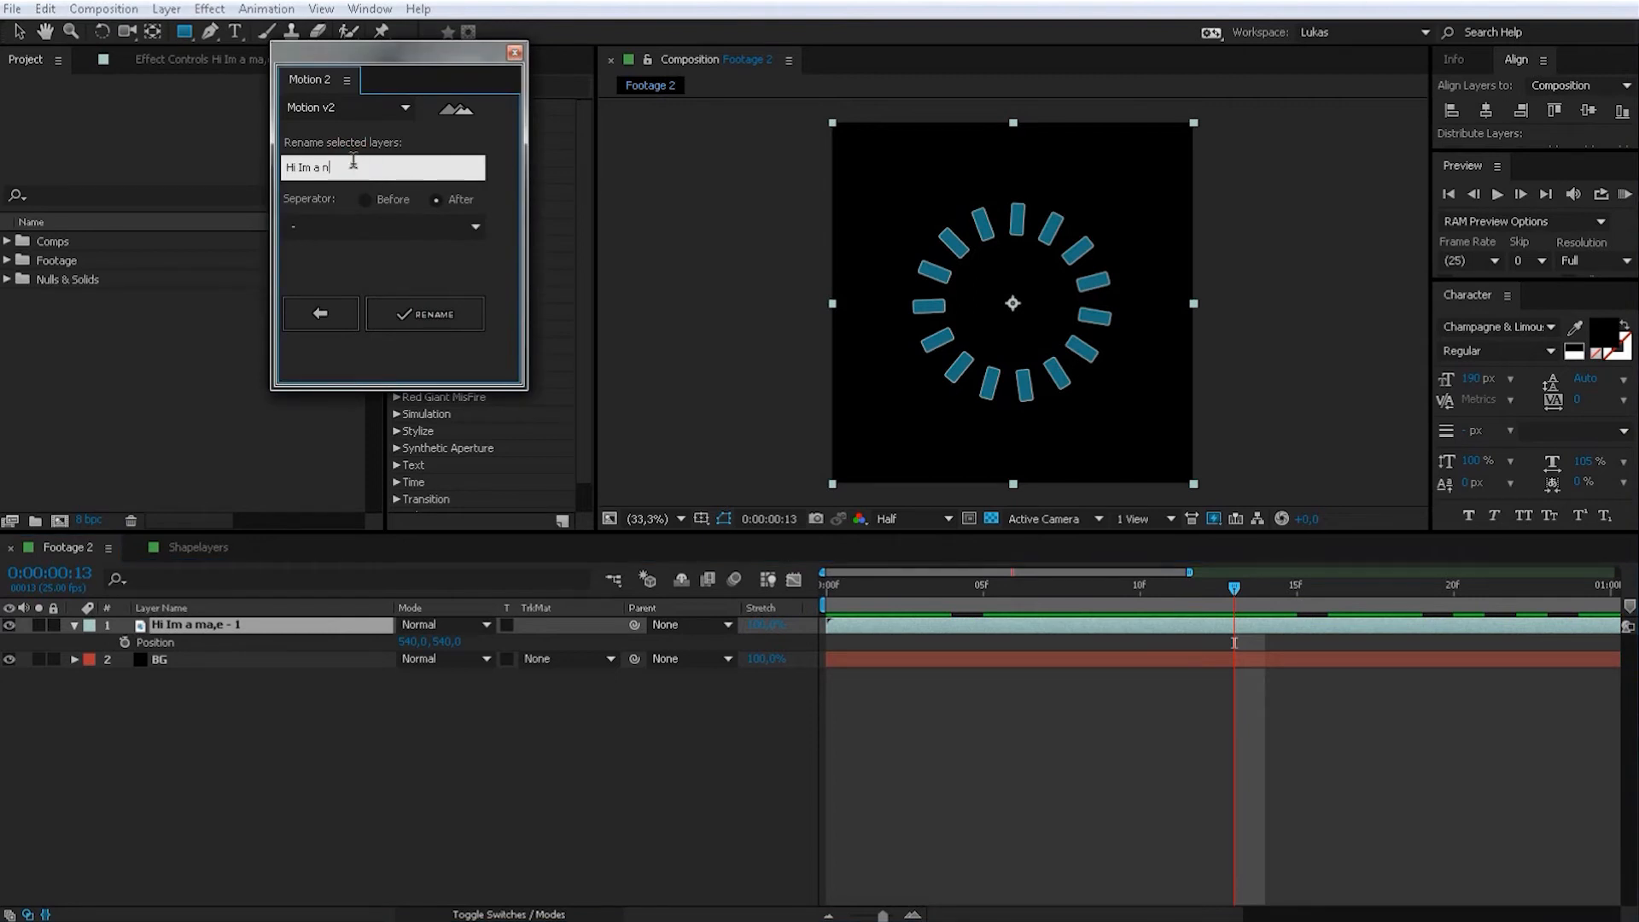
pyautogui.write('ame')
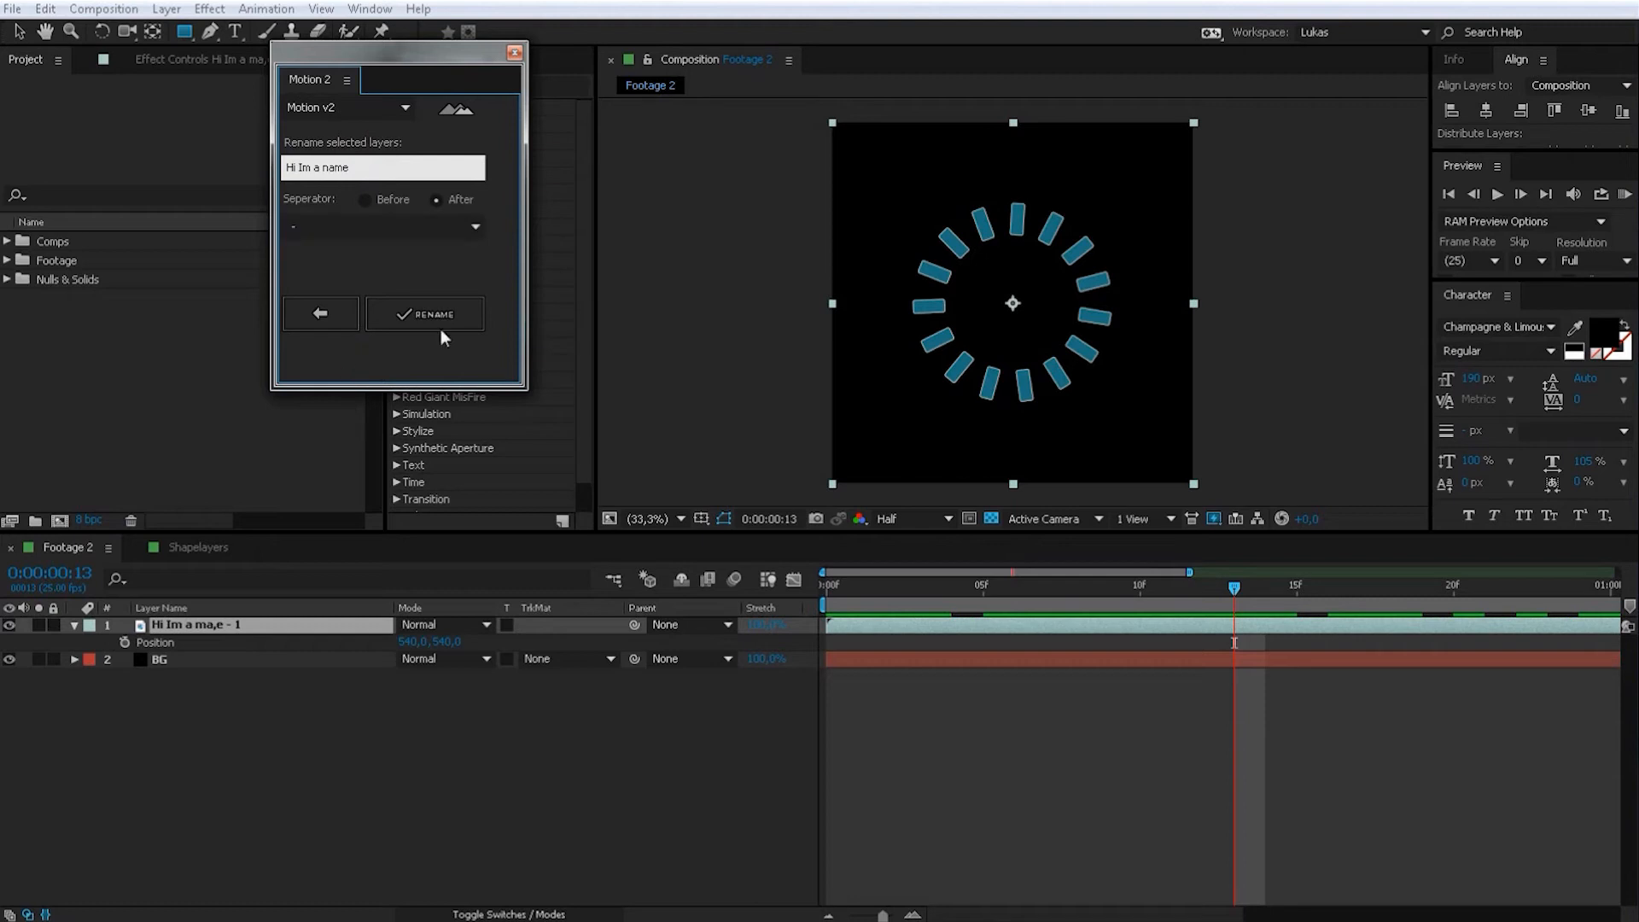
pyautogui.click(425, 314)
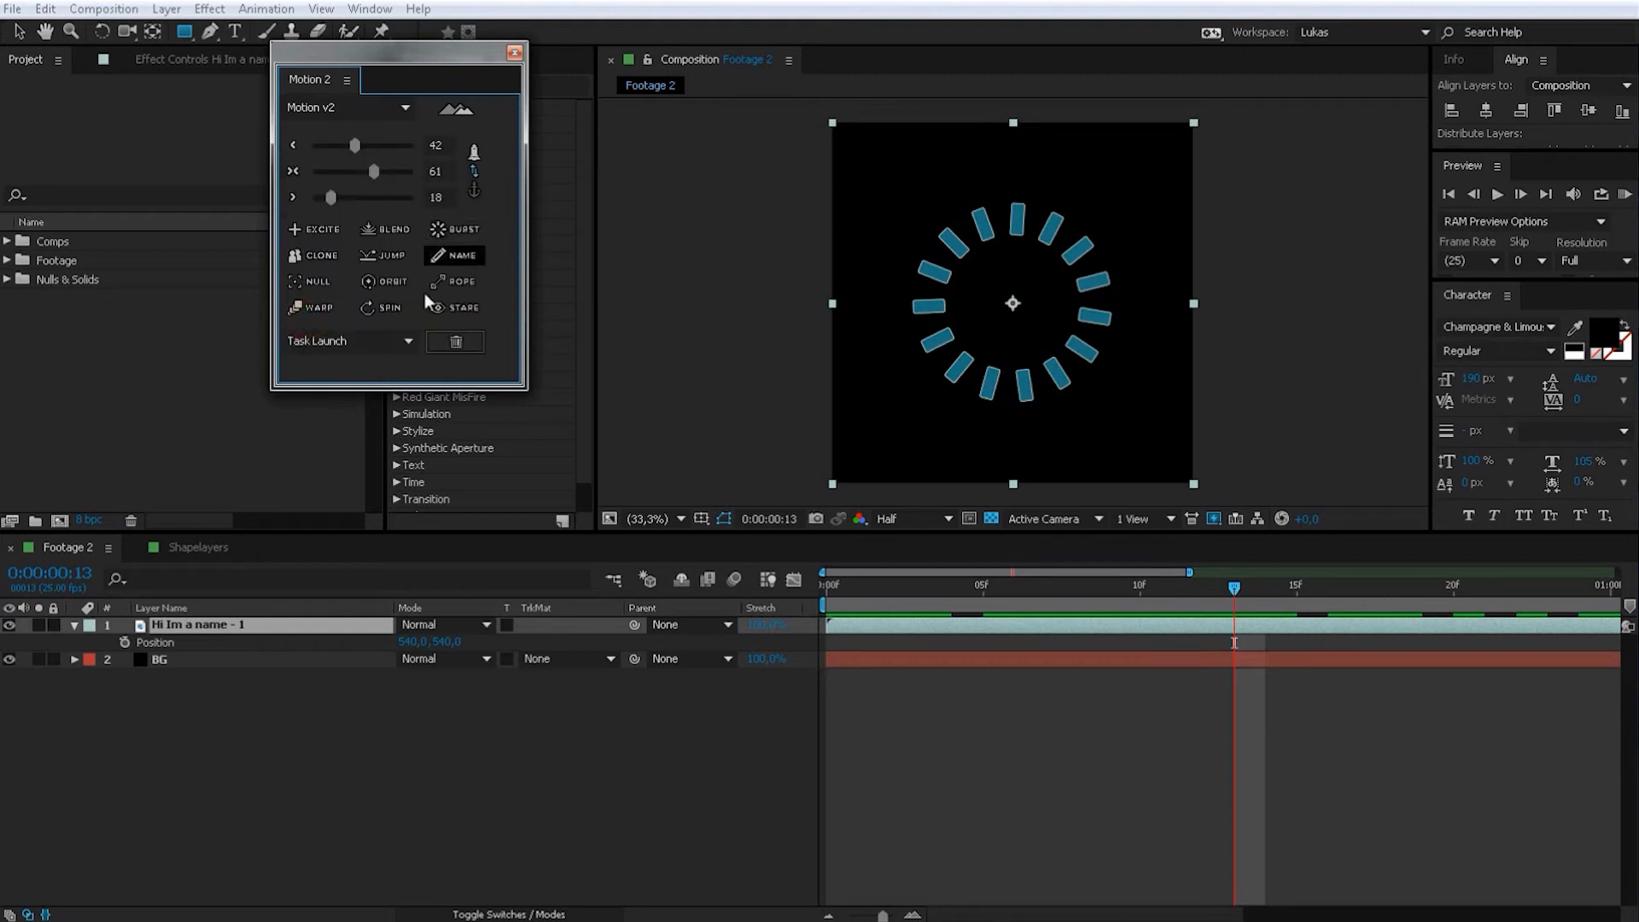
pyautogui.moveTo(399, 176)
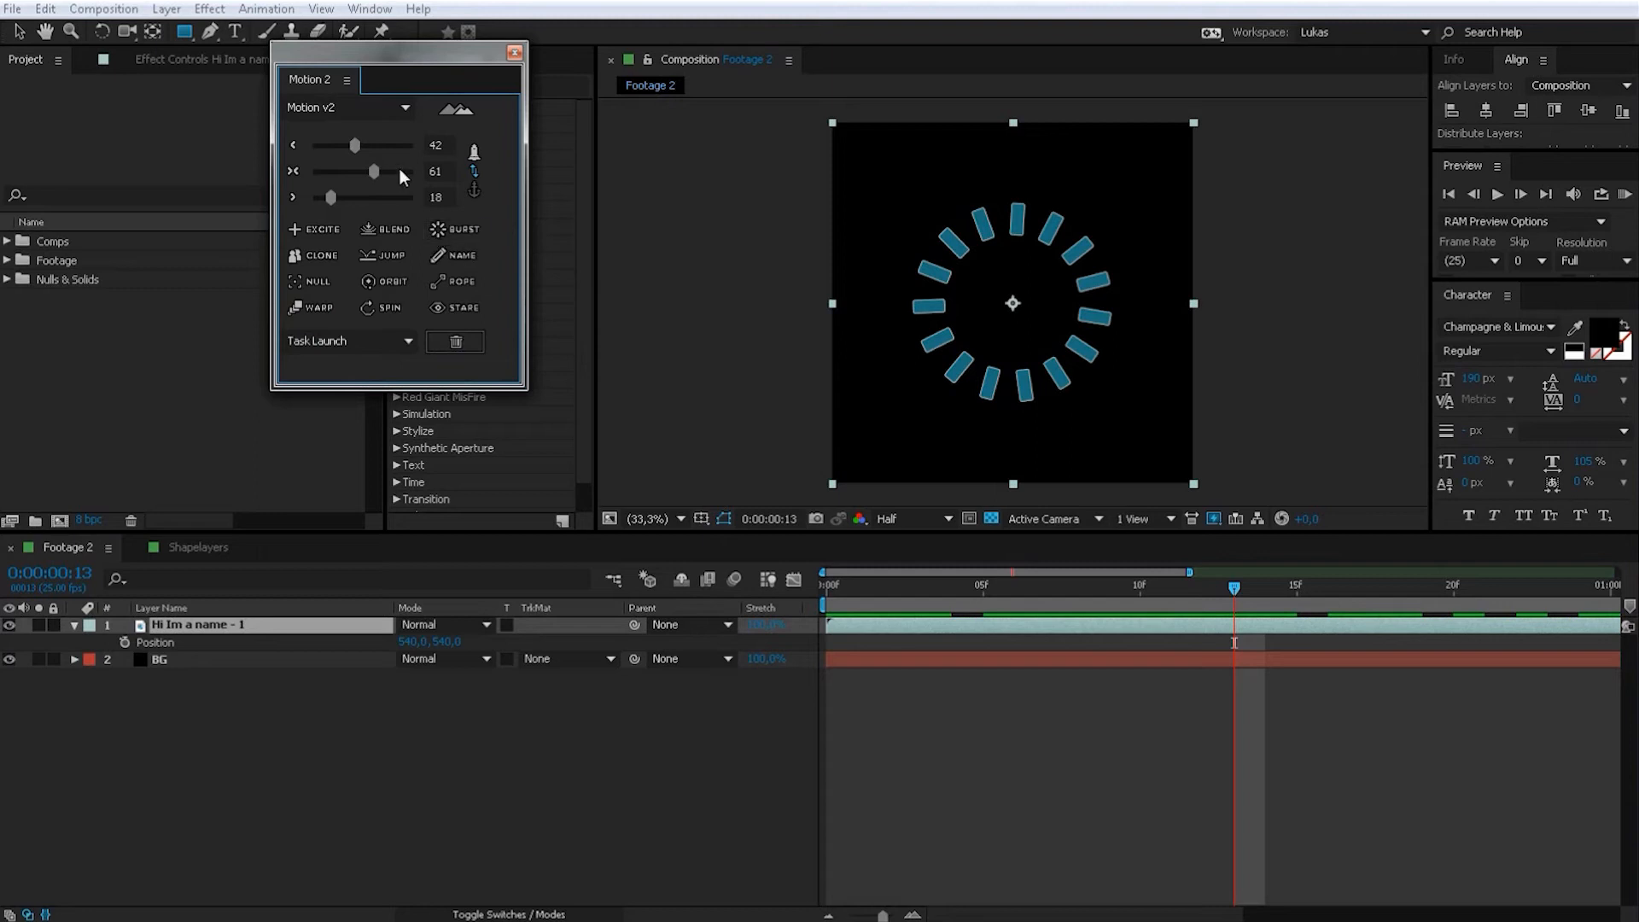
pyautogui.moveTo(355, 202)
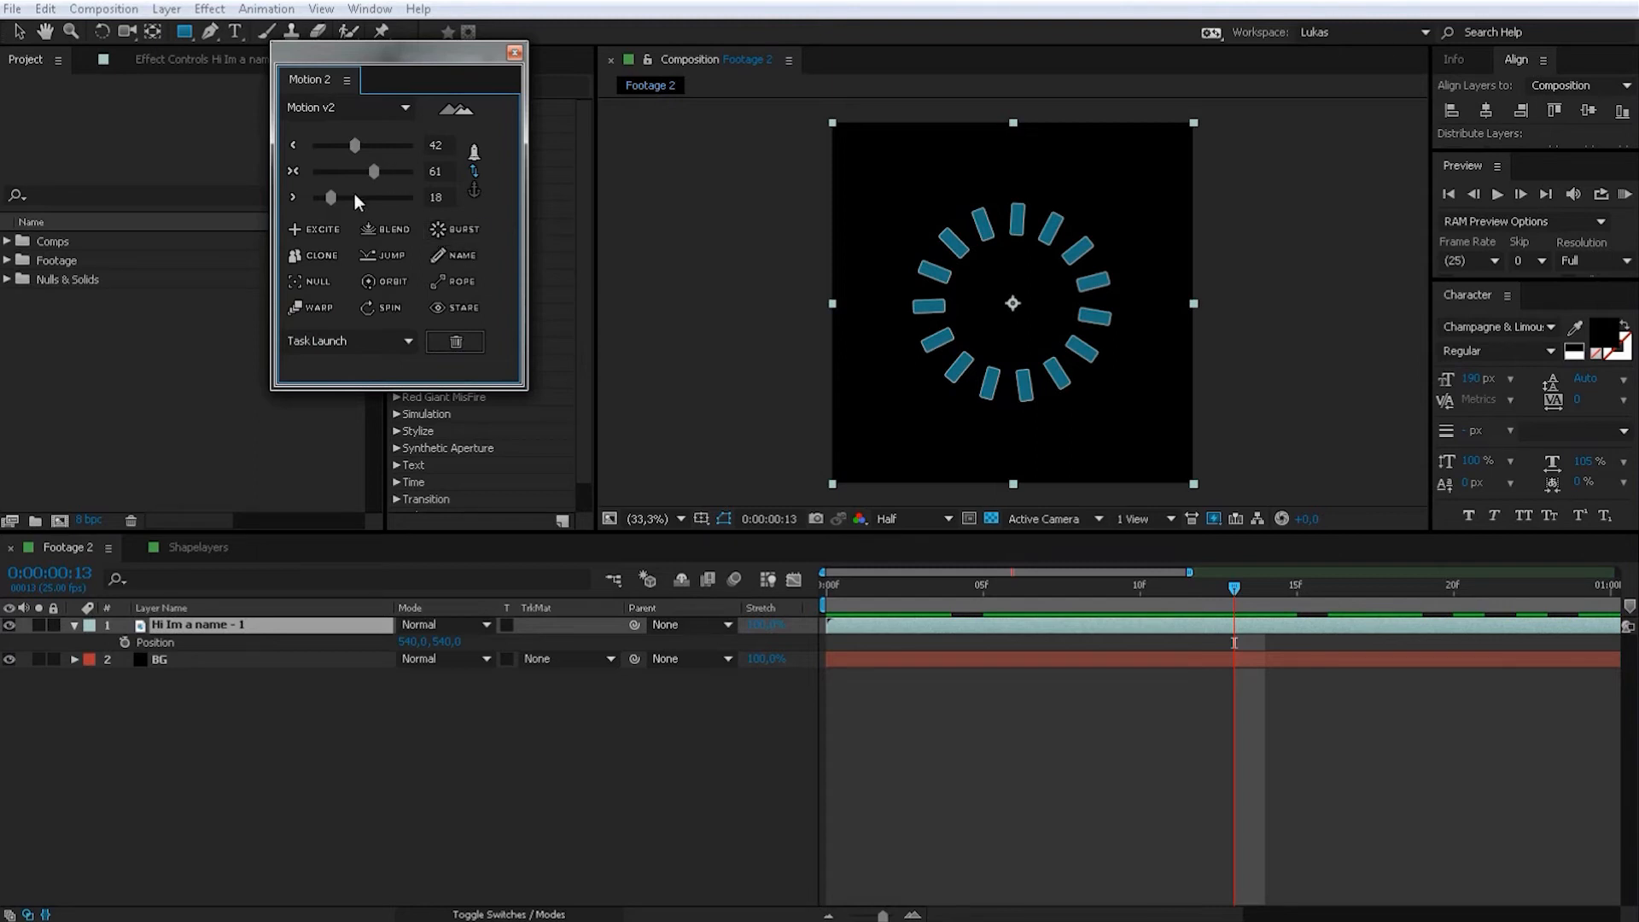
pyautogui.moveTo(473, 162)
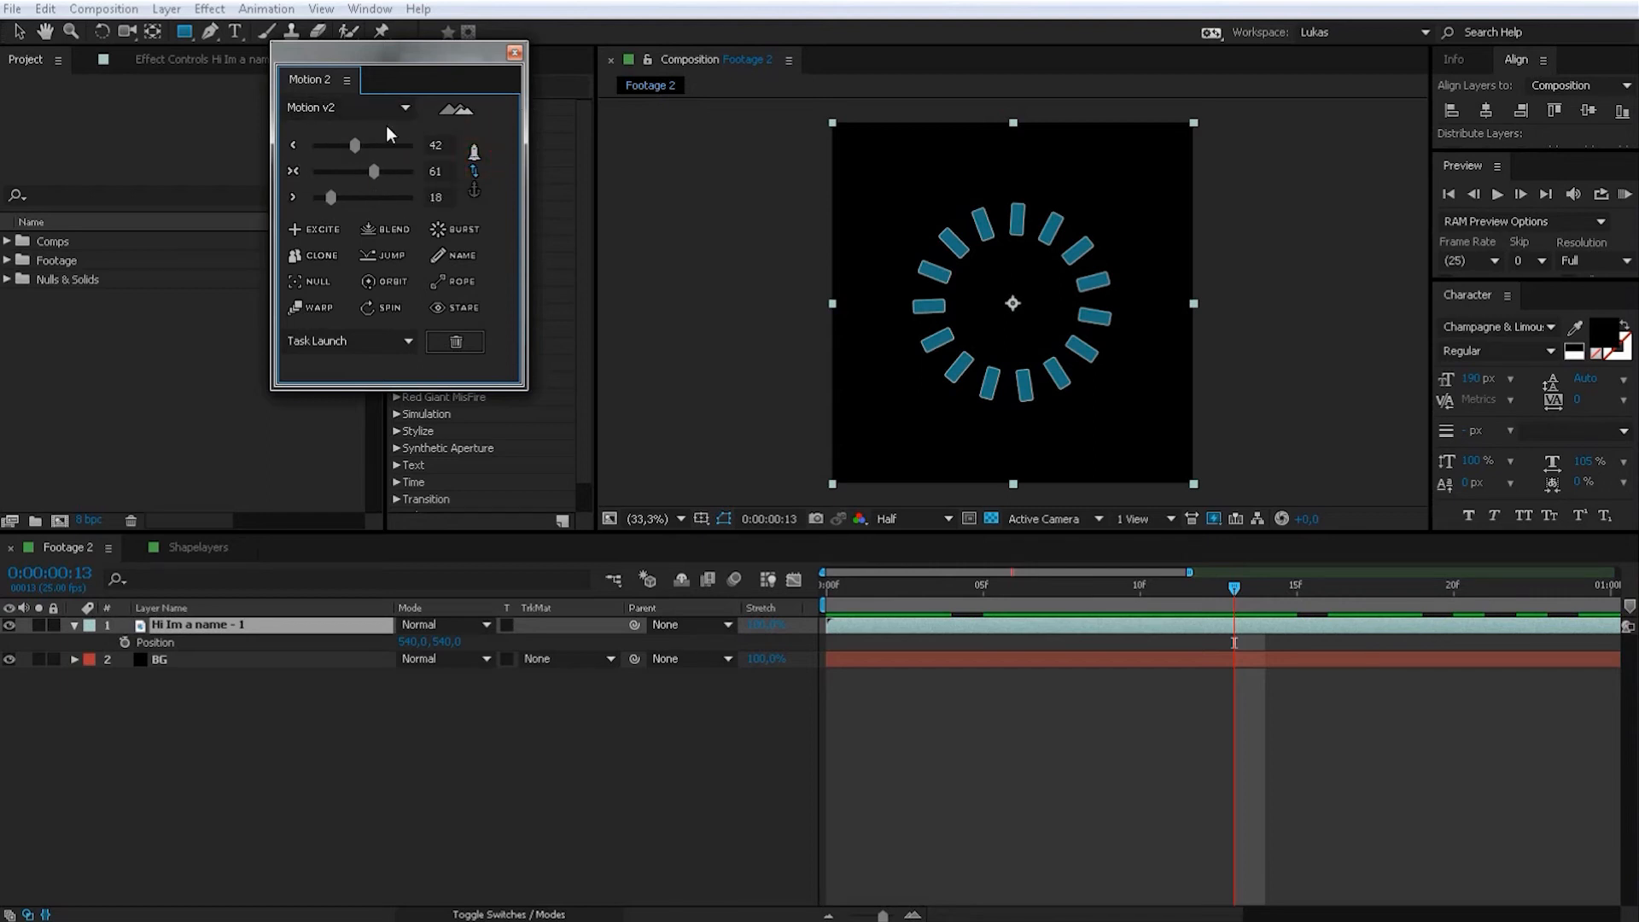
pyautogui.moveTo(388, 255)
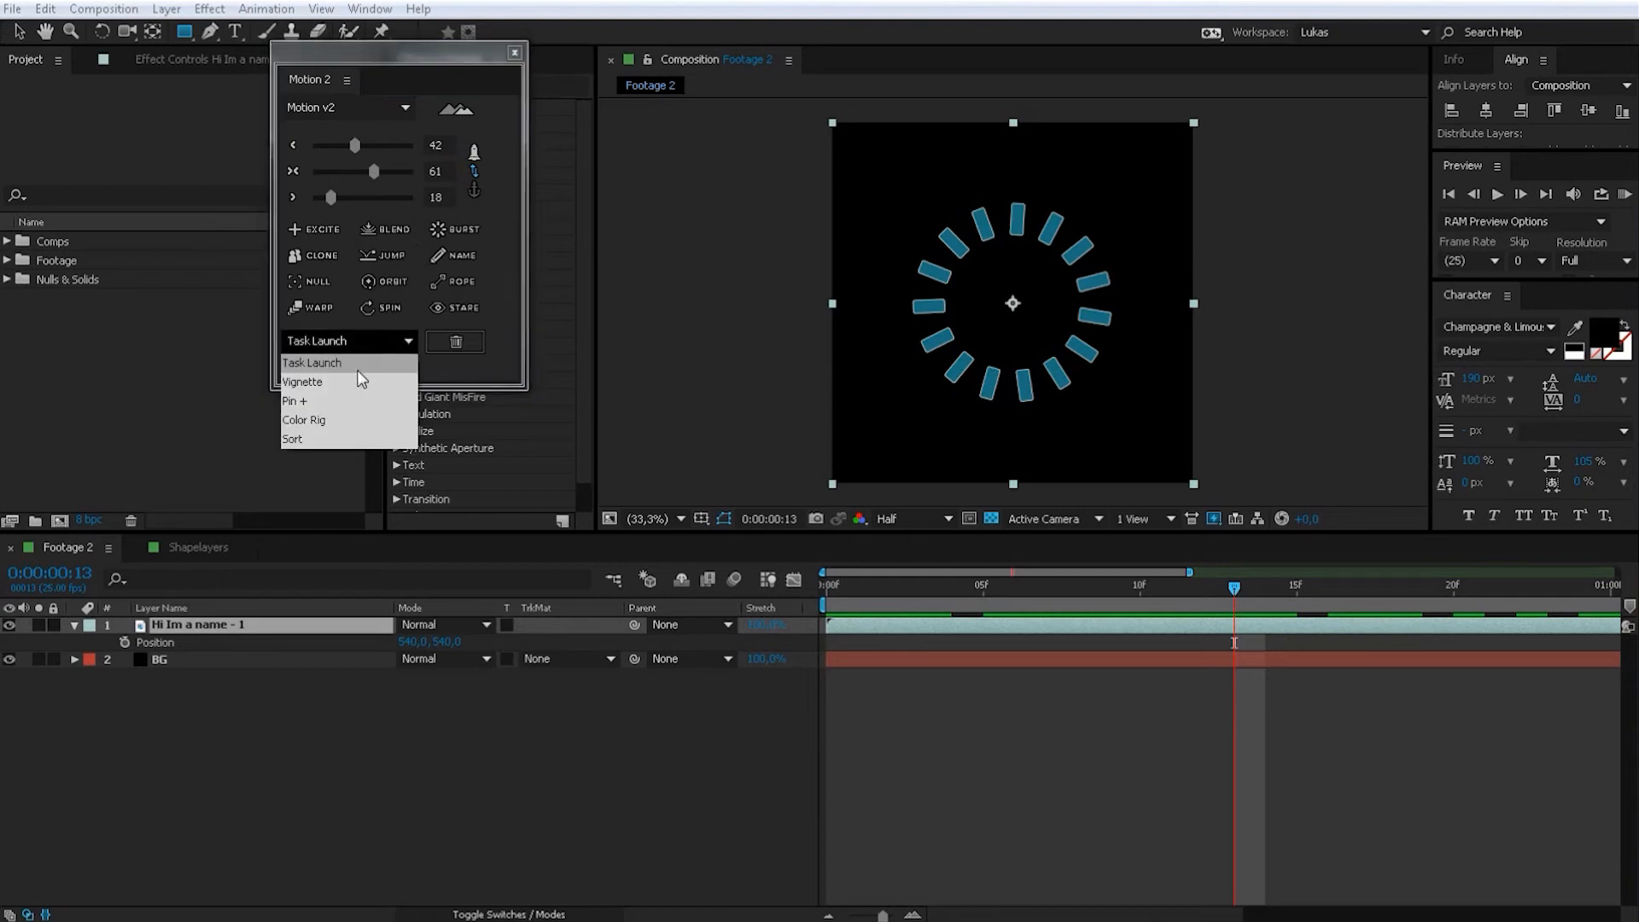
pyautogui.moveTo(340, 428)
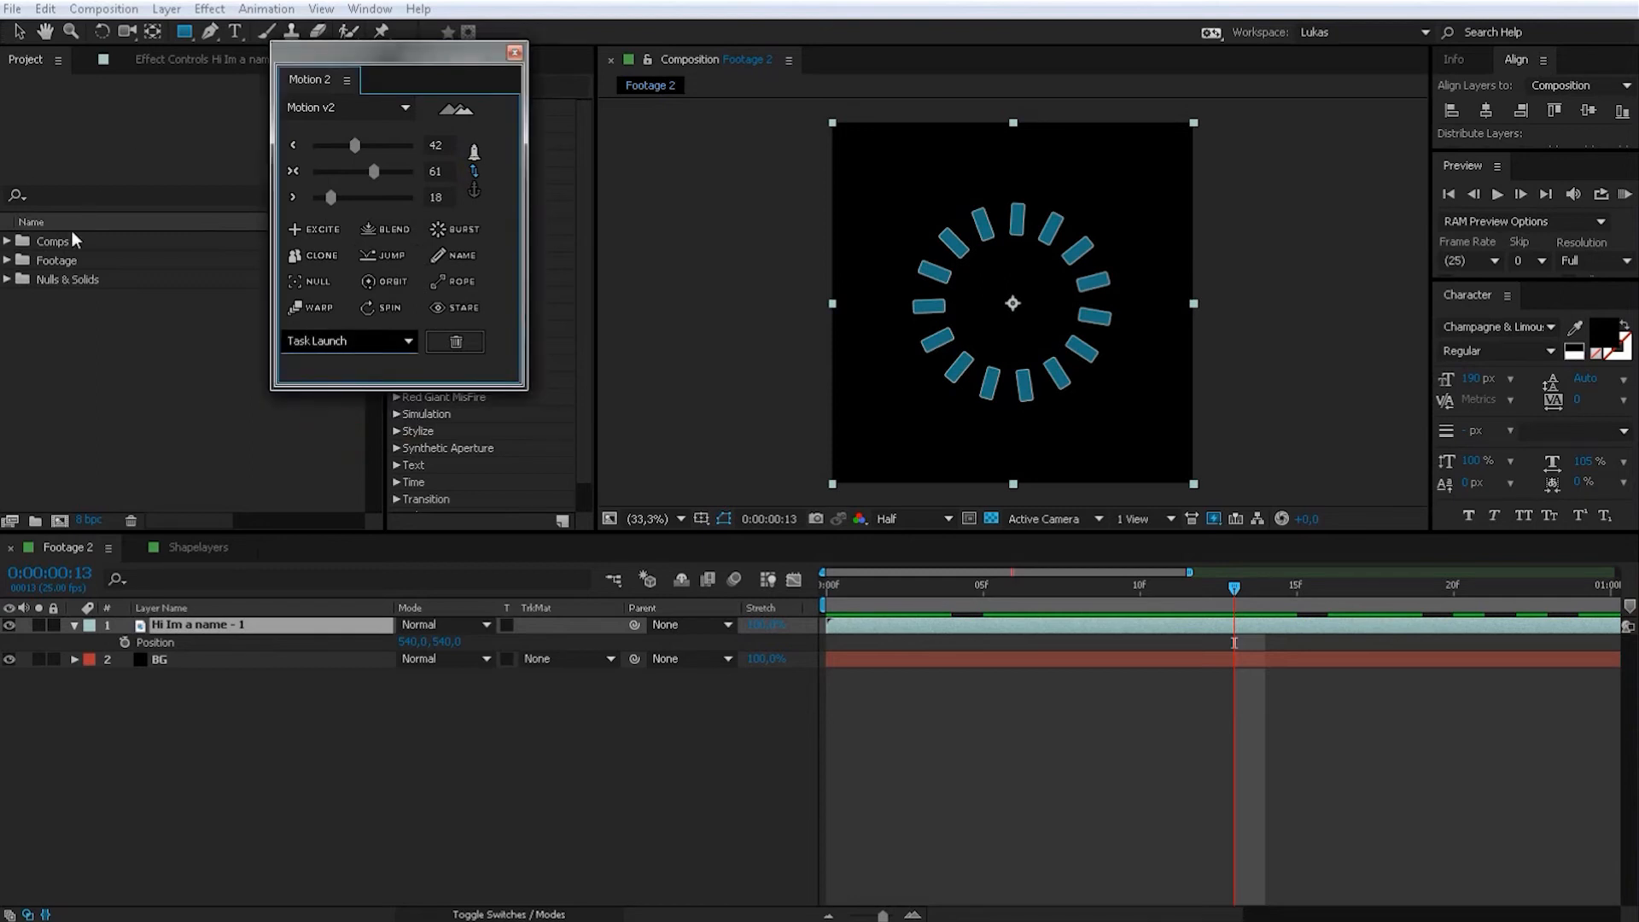
pyautogui.click(10, 240)
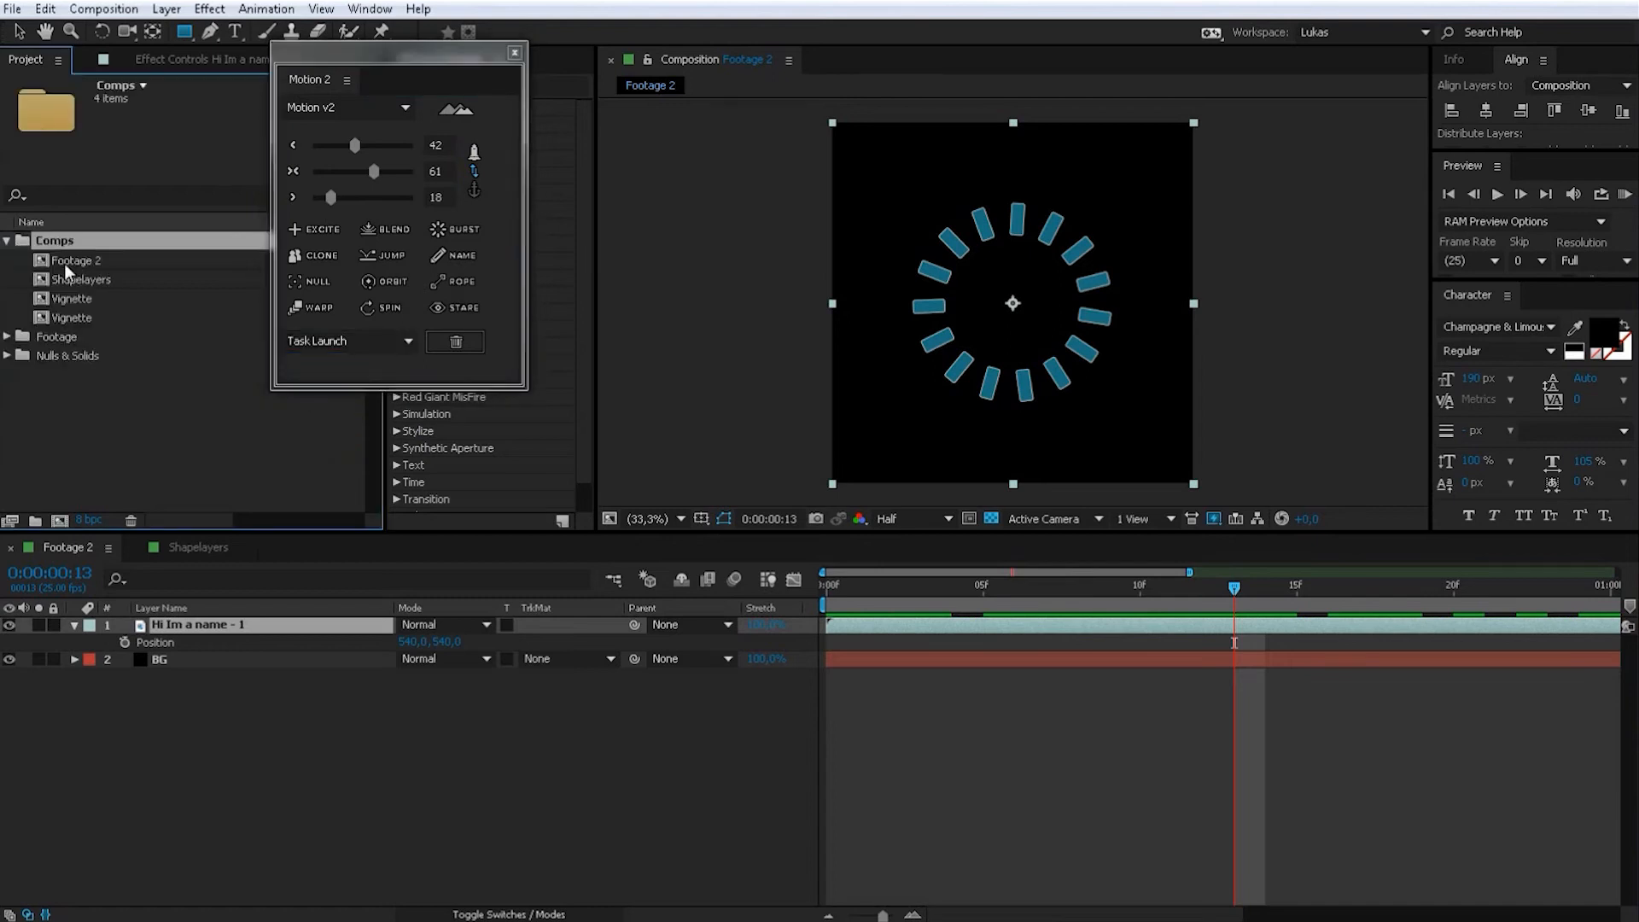
pyautogui.click(6, 241)
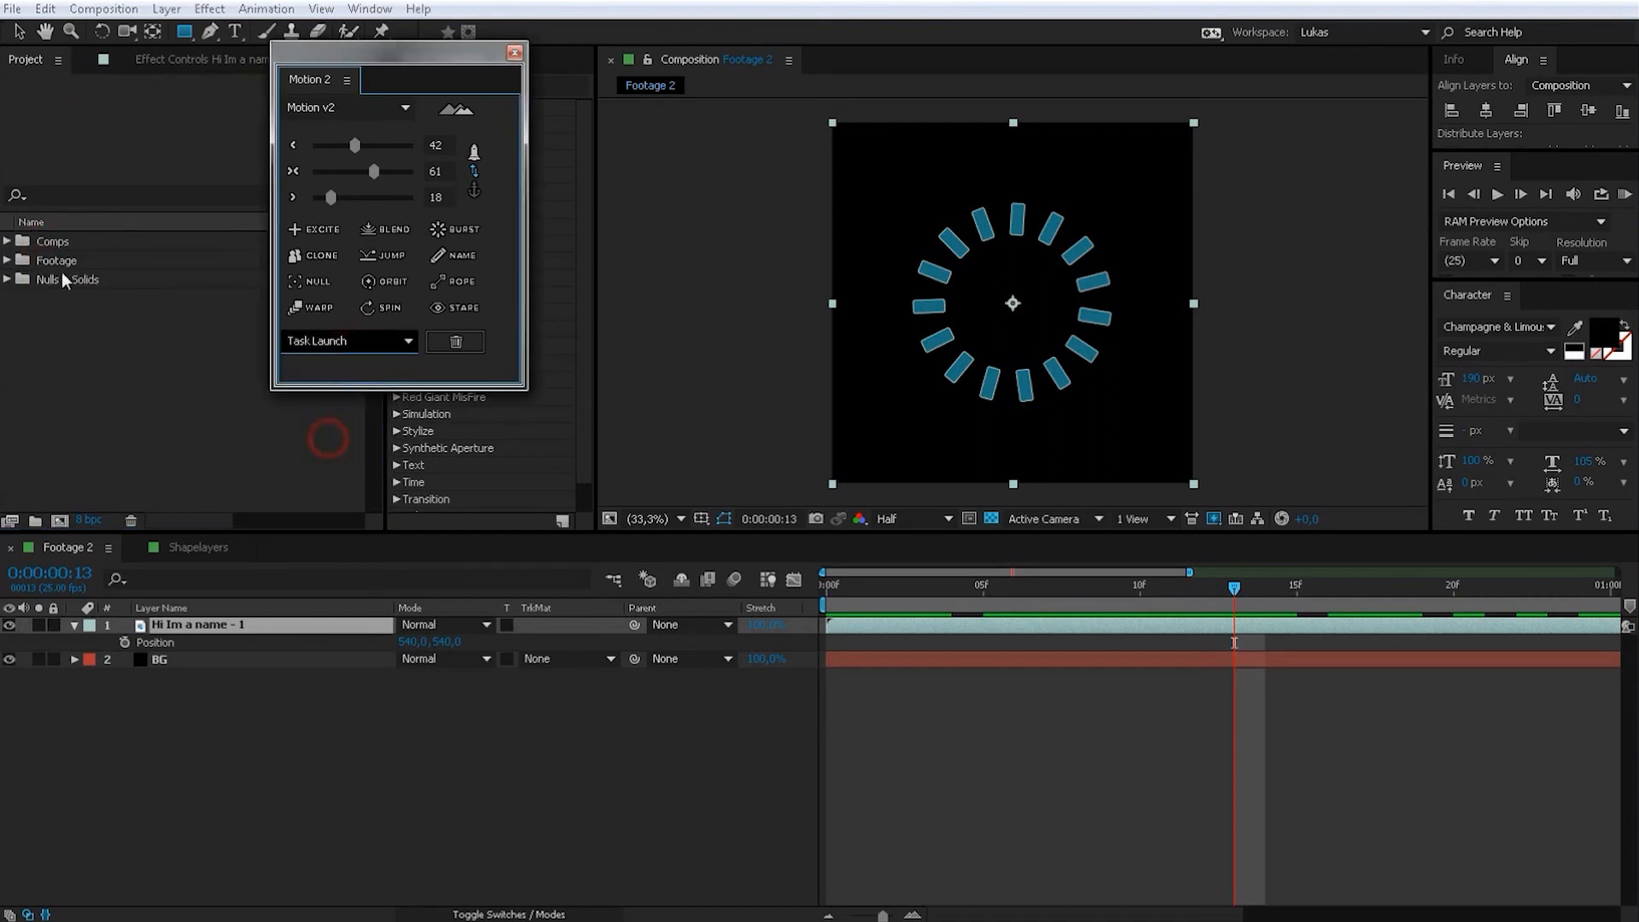
pyautogui.click(344, 106)
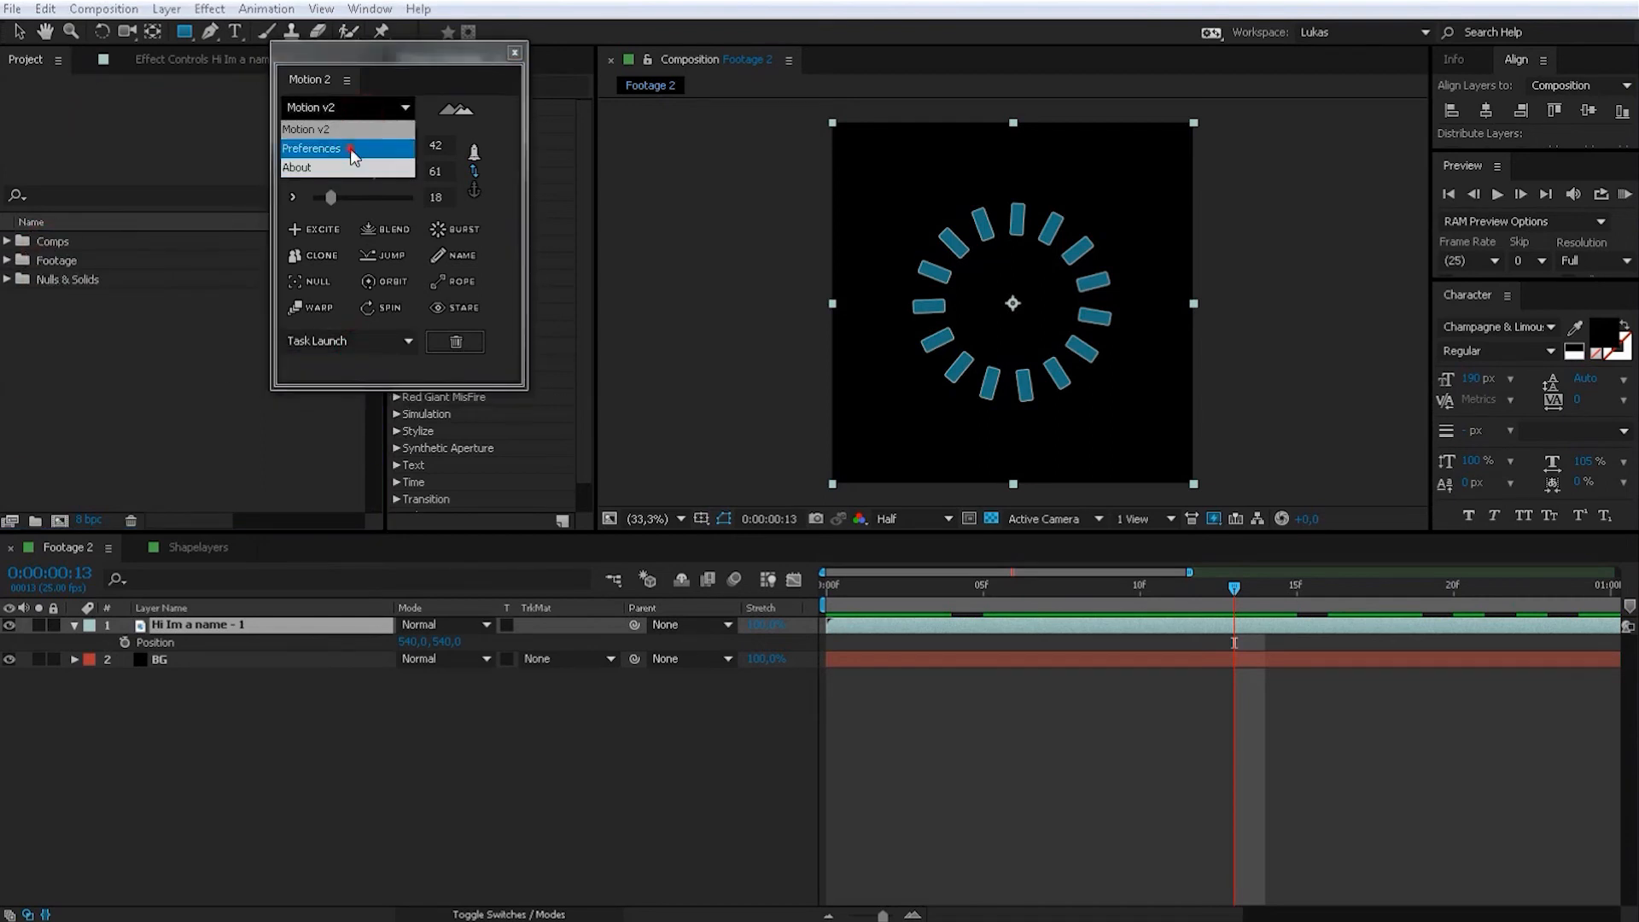
pyautogui.click(311, 146)
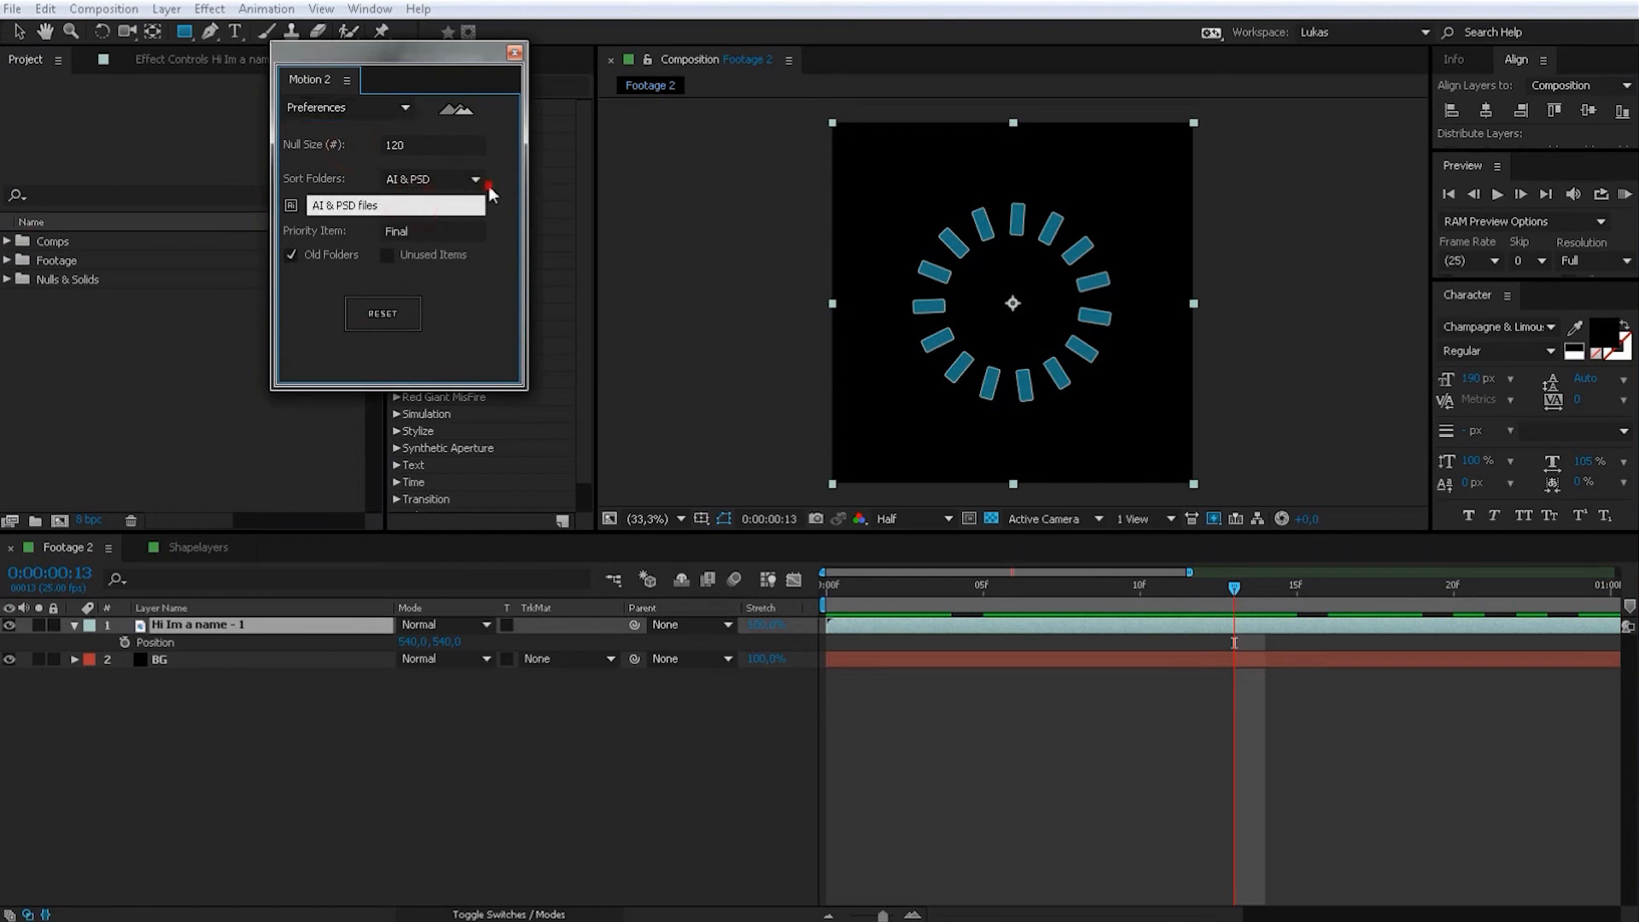
pyautogui.click(432, 179)
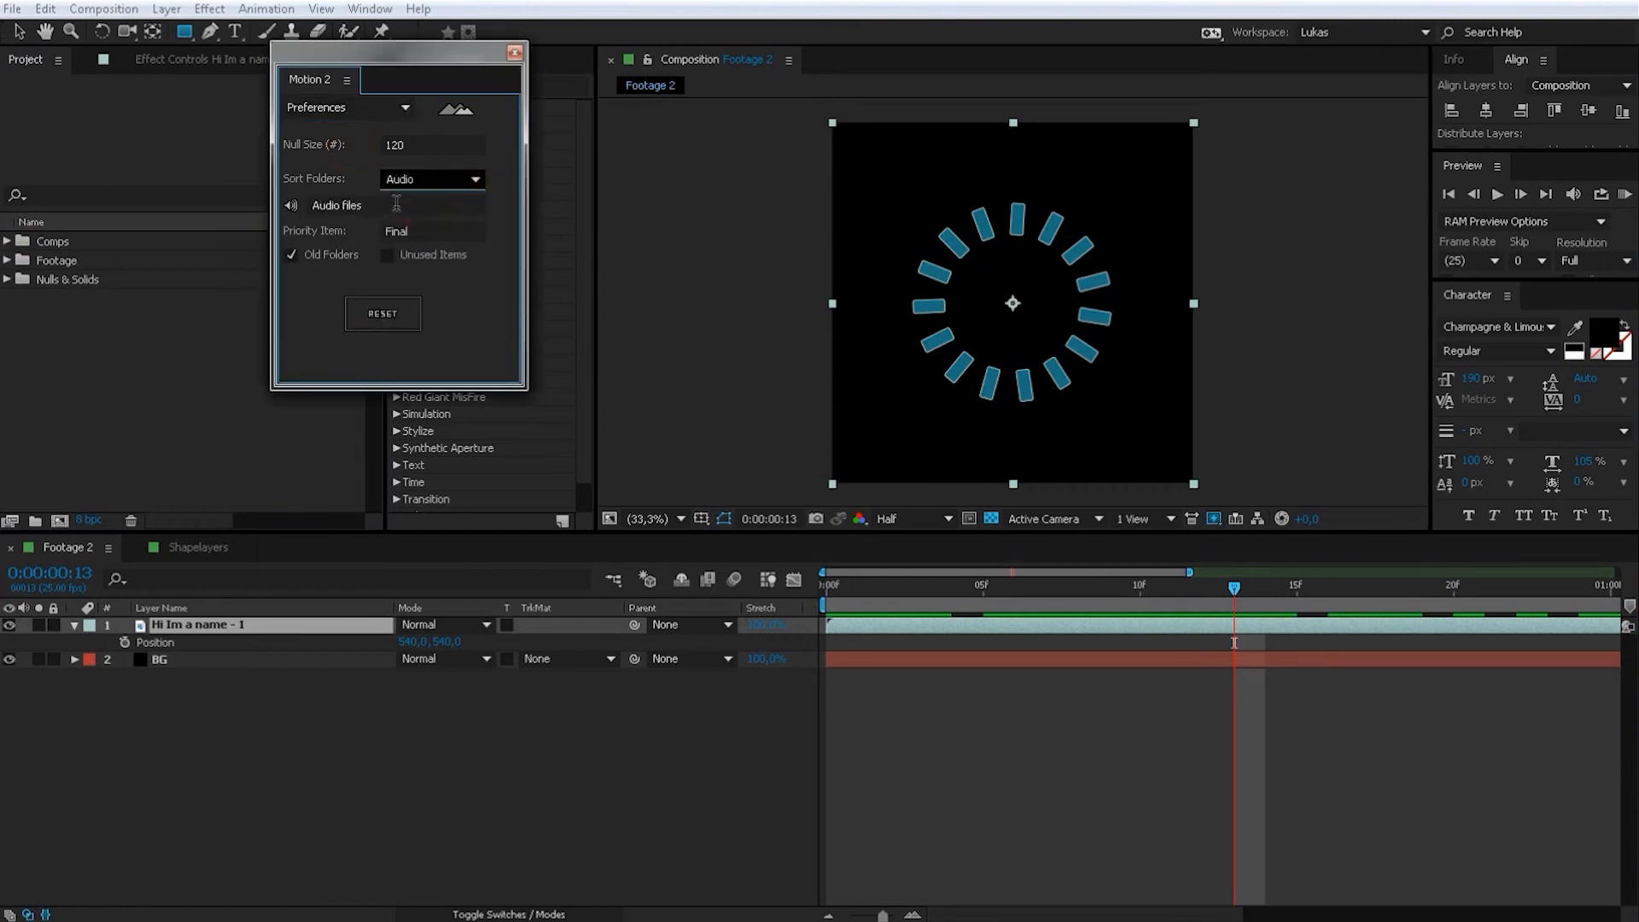
pyautogui.click(432, 180)
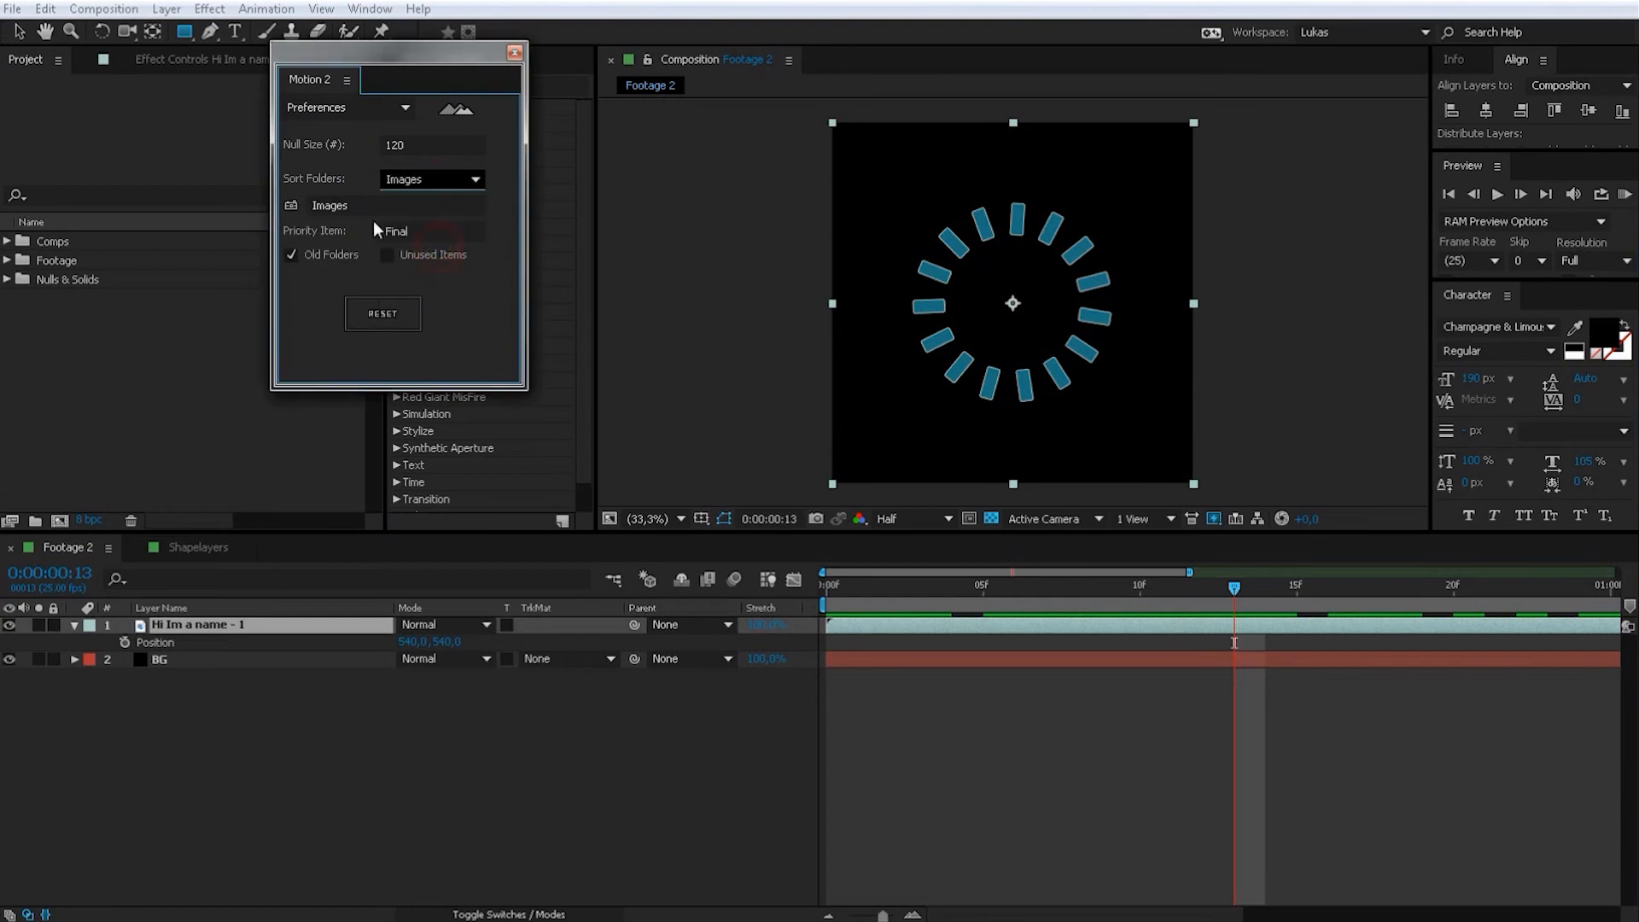
pyautogui.click(430, 179)
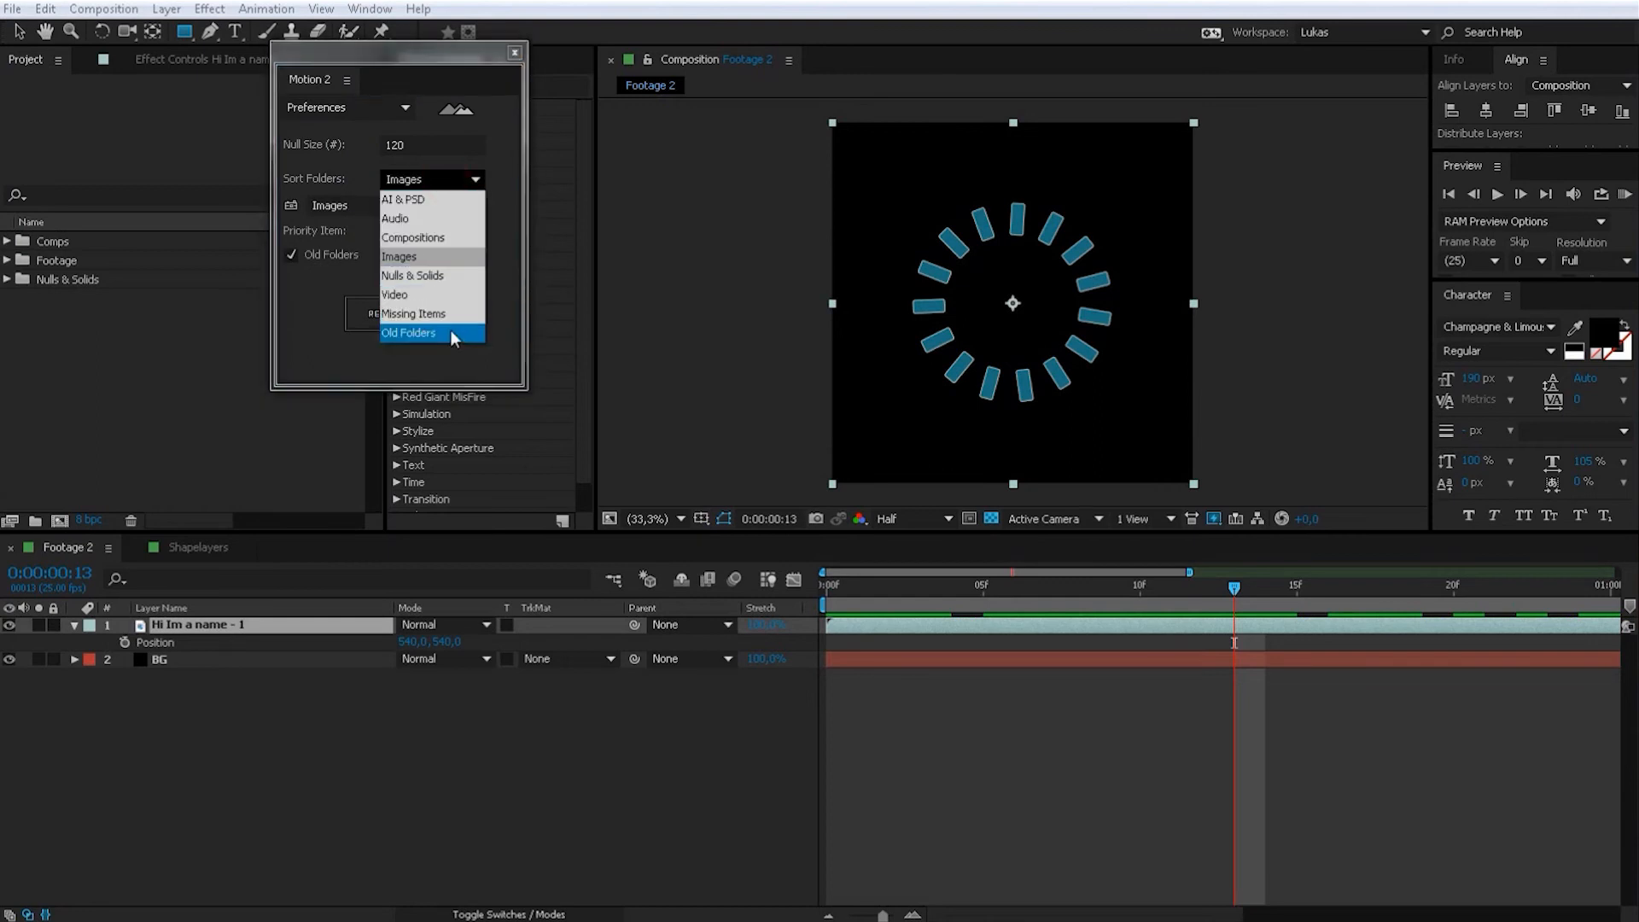
pyautogui.click(409, 333)
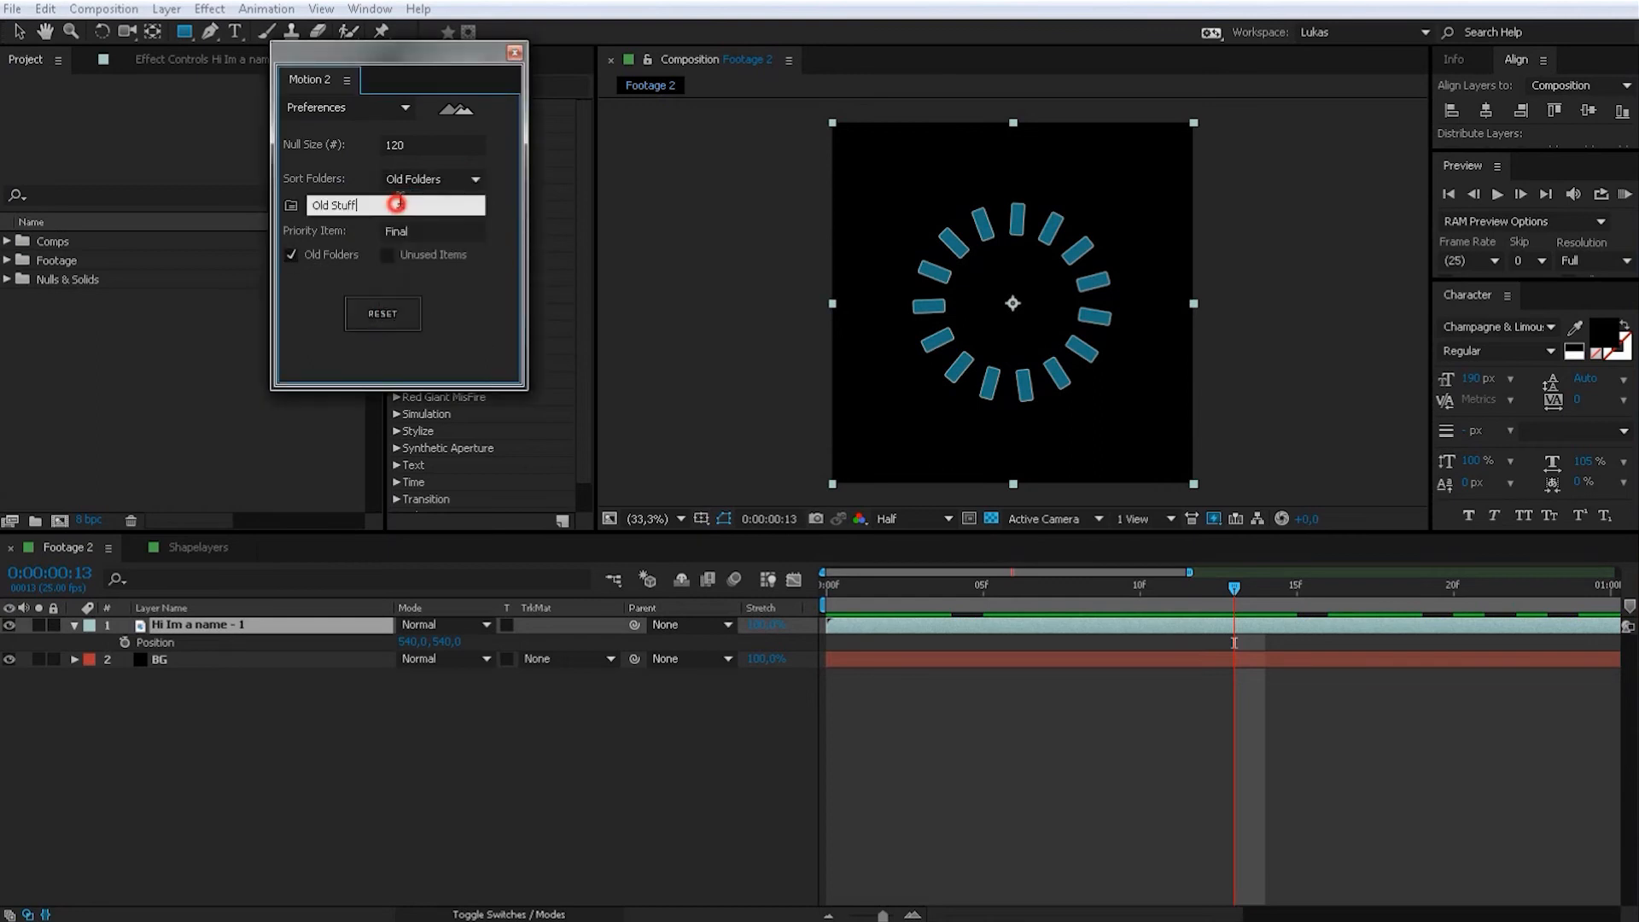
pyautogui.click(430, 179)
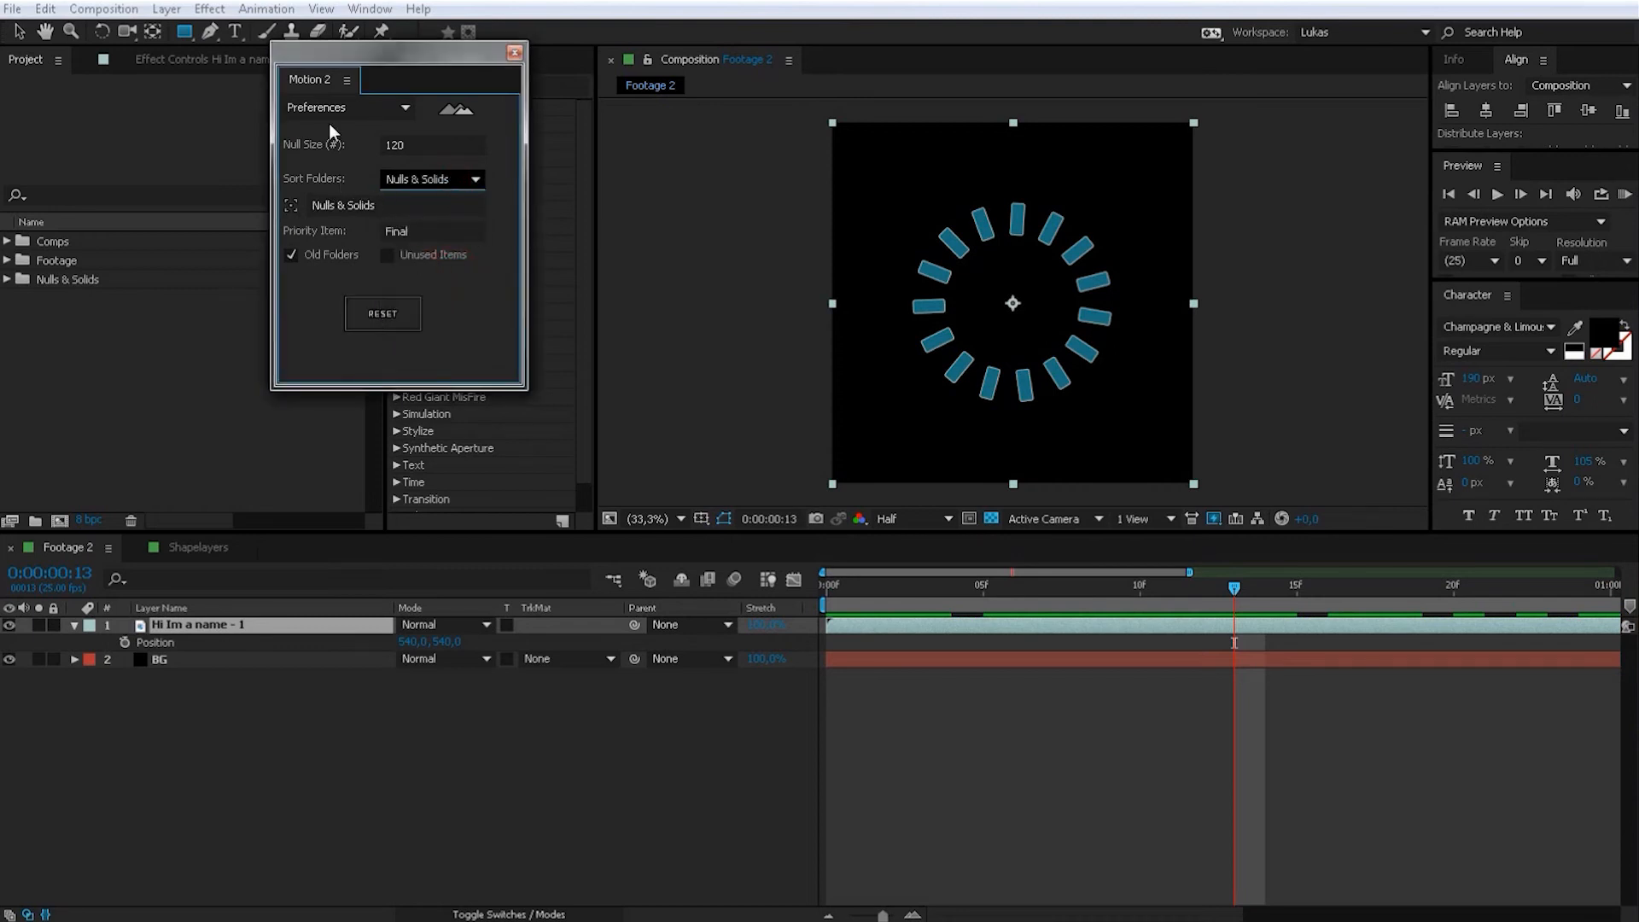
pyautogui.click(346, 106)
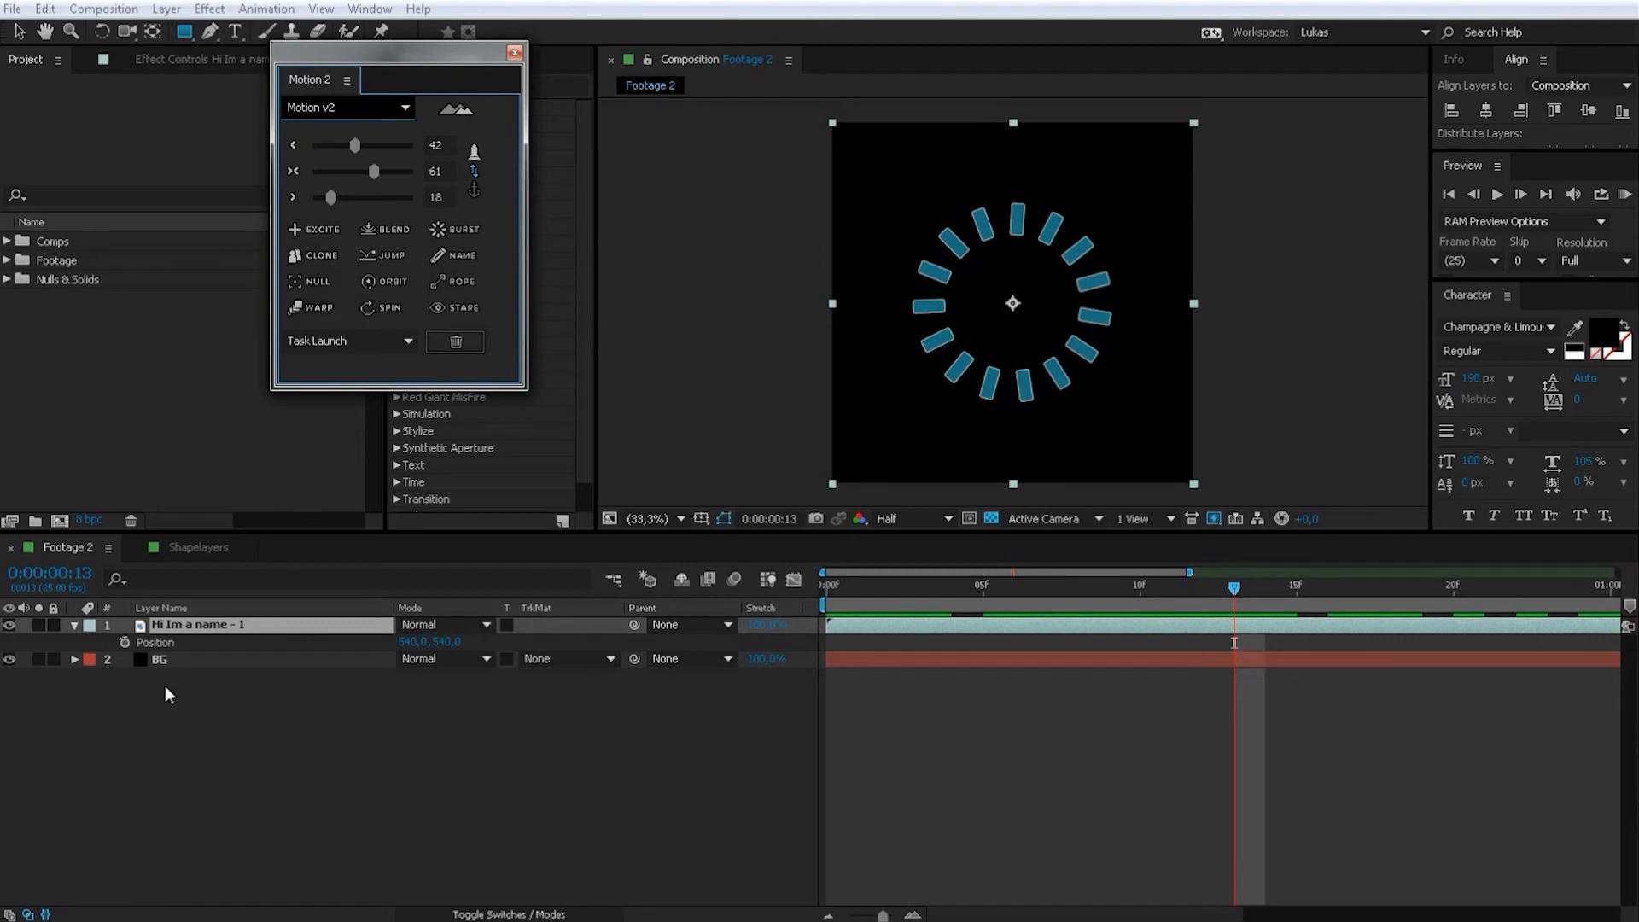
# Step: In the Shapelayers comp, select the rectangle's Scale and add an Excite wiggle from frame 0
pyautogui.click(162, 608)
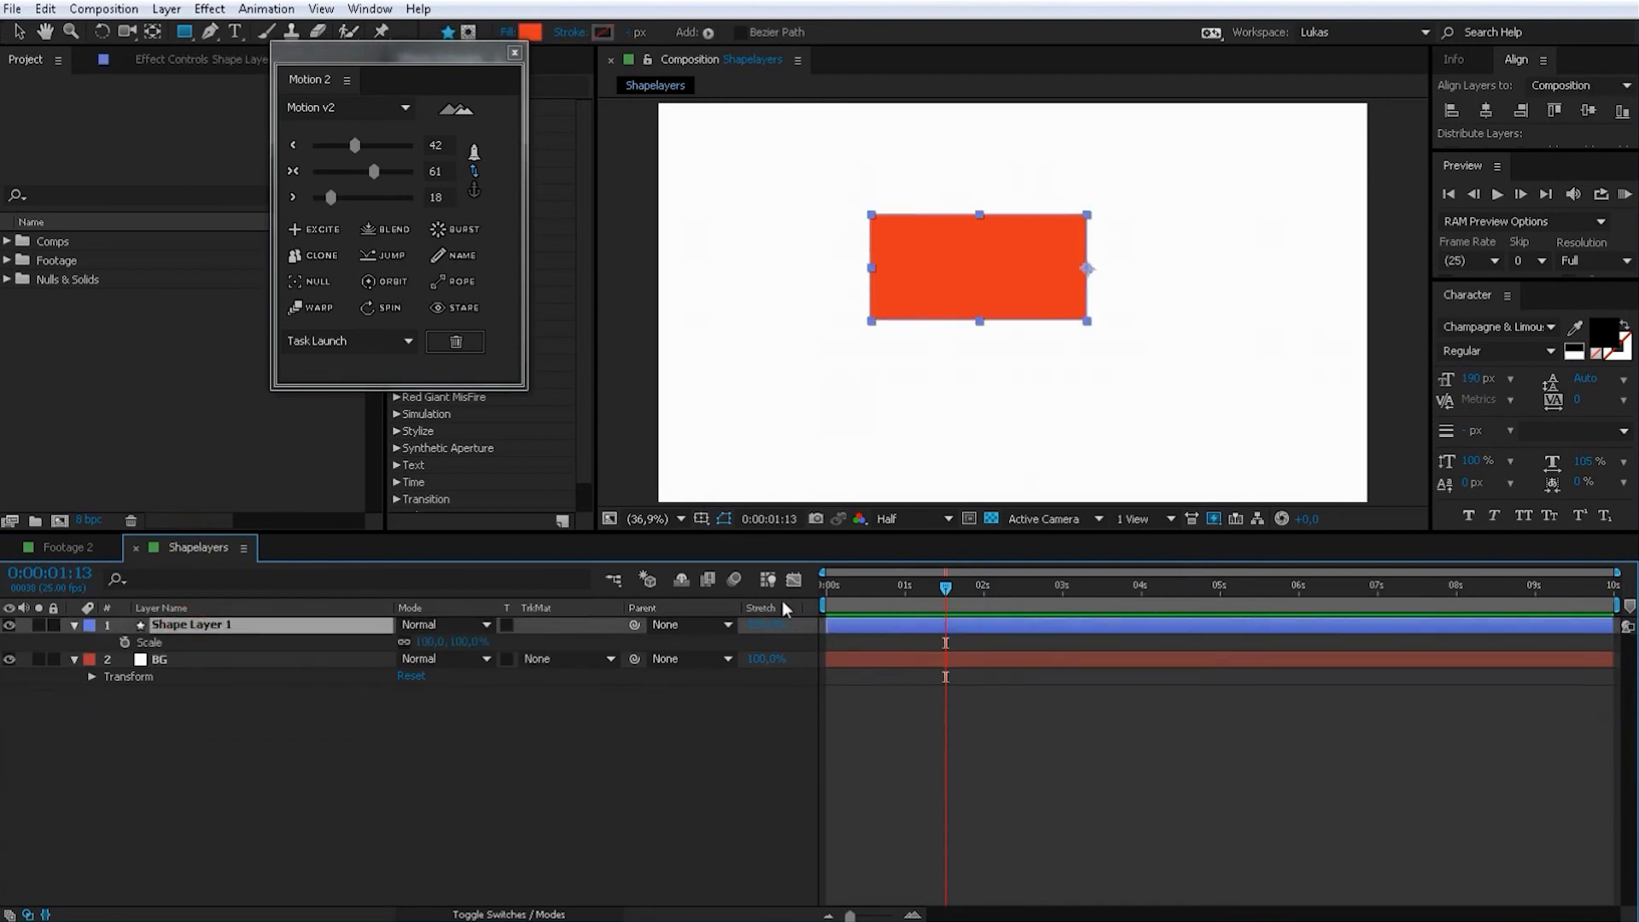
pyautogui.press('home')
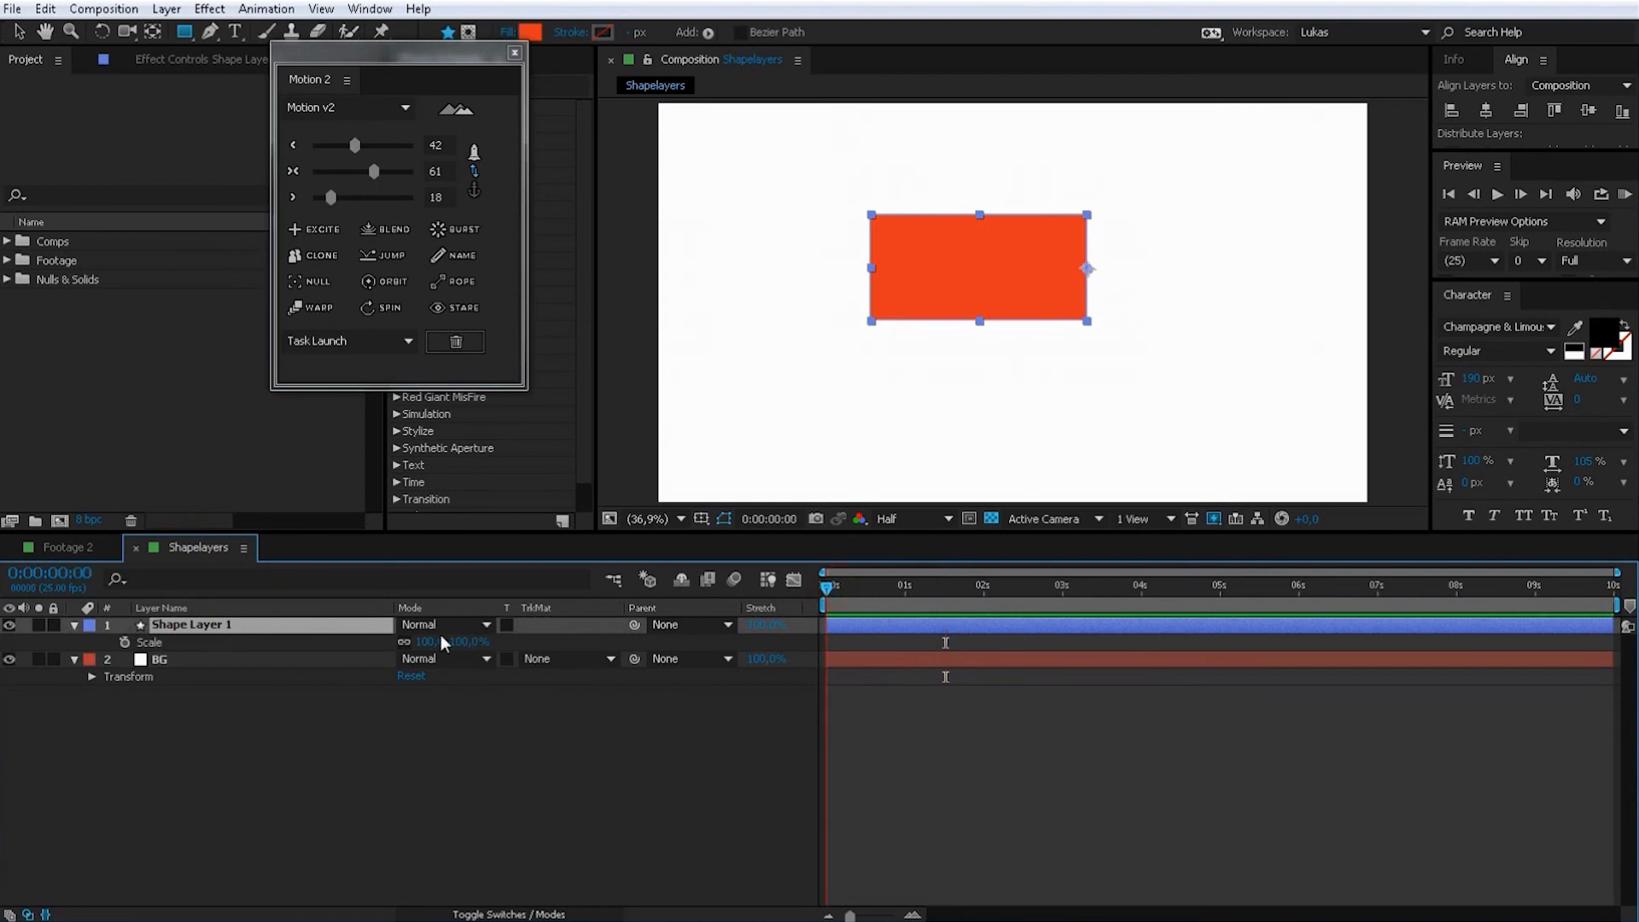
pyautogui.doubleClick(421, 642)
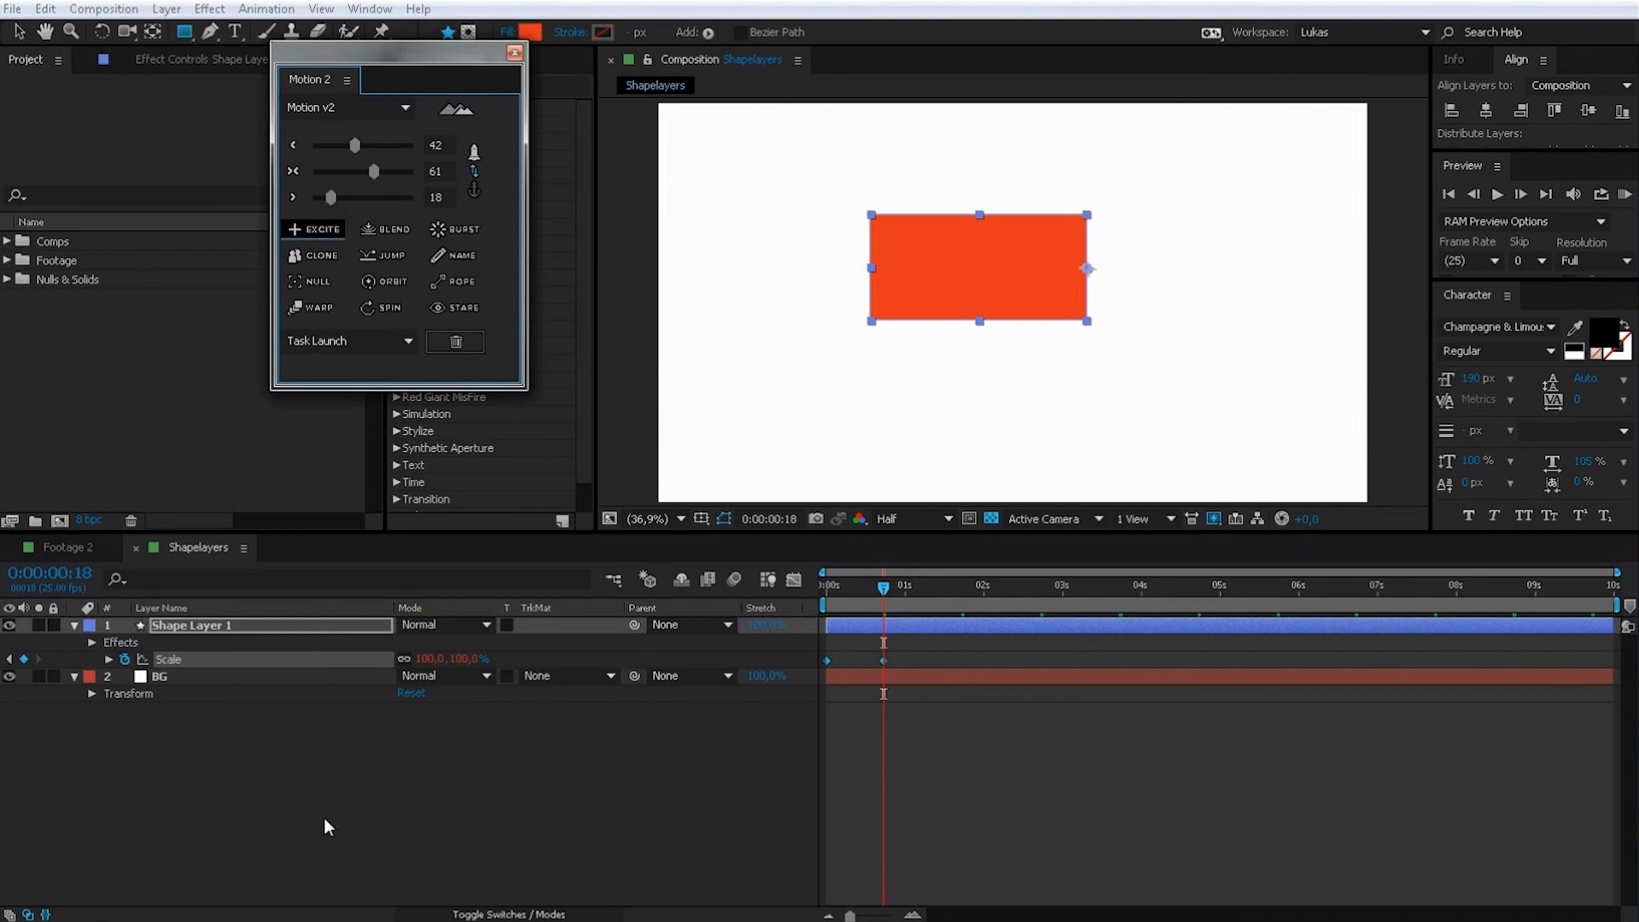
pyautogui.click(835, 585)
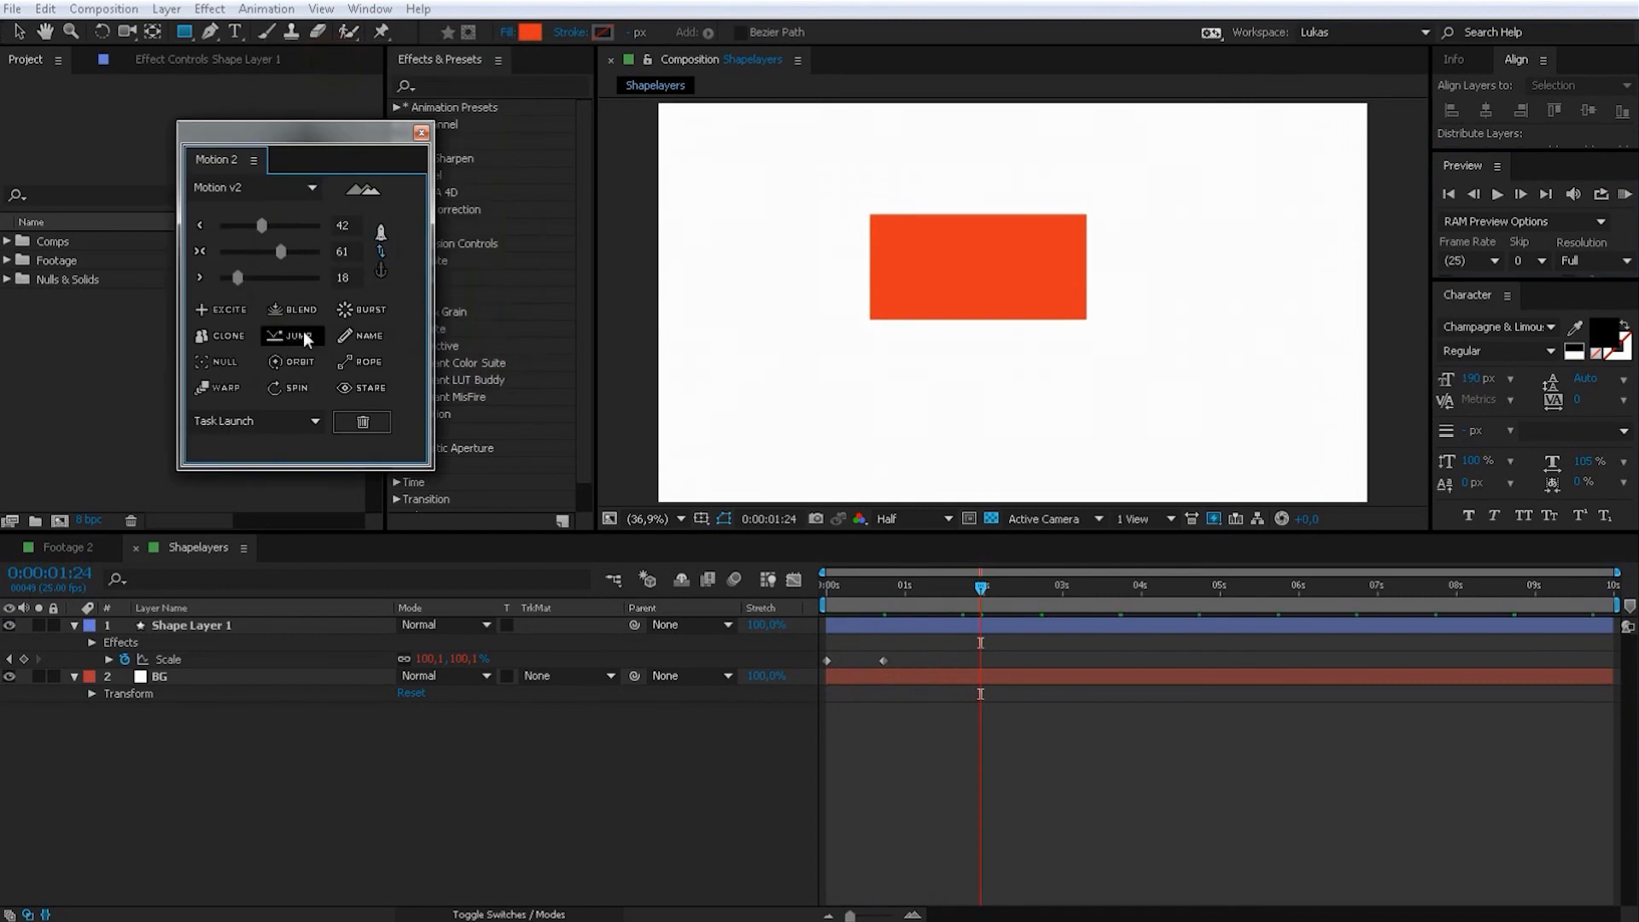
pyautogui.moveTo(220, 362)
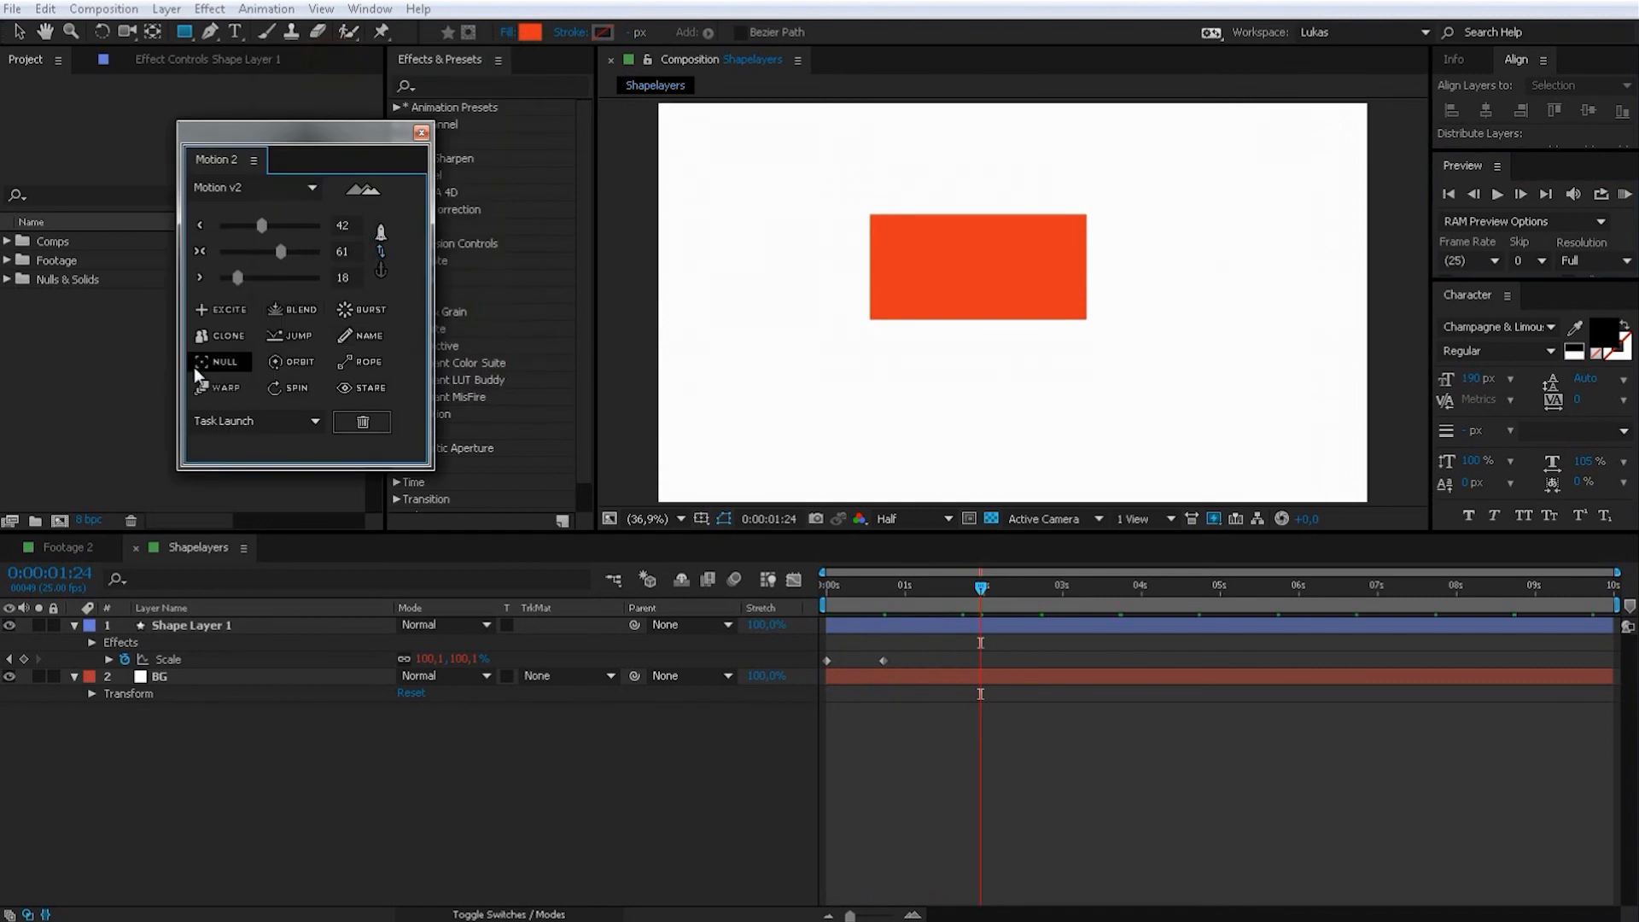